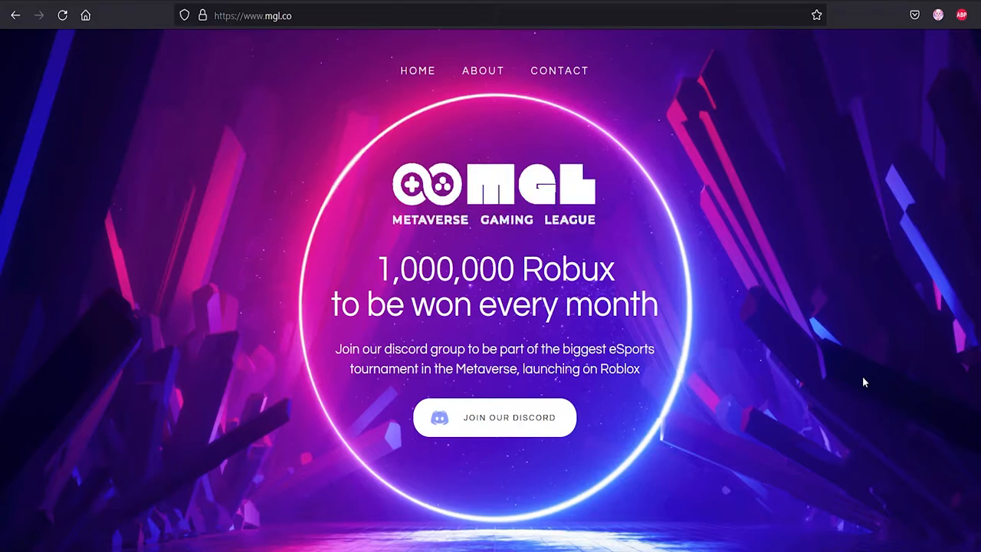
pyautogui.moveTo(857, 385)
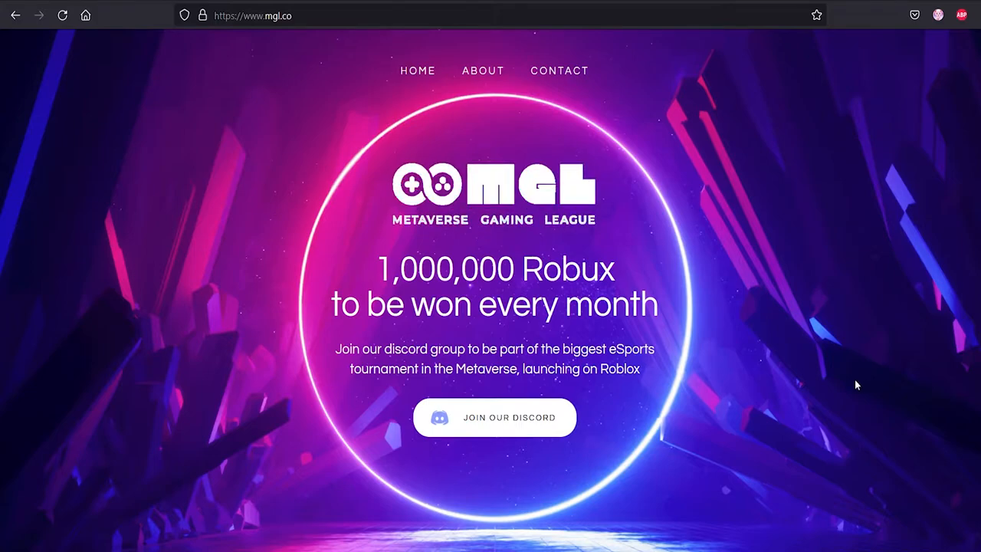
pyautogui.moveTo(675, 316)
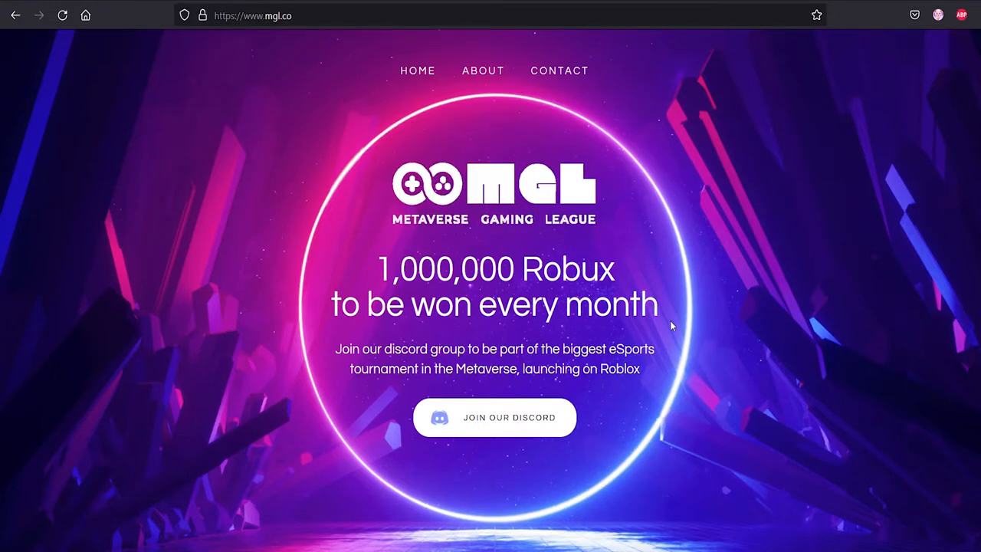
pyautogui.moveTo(743, 294)
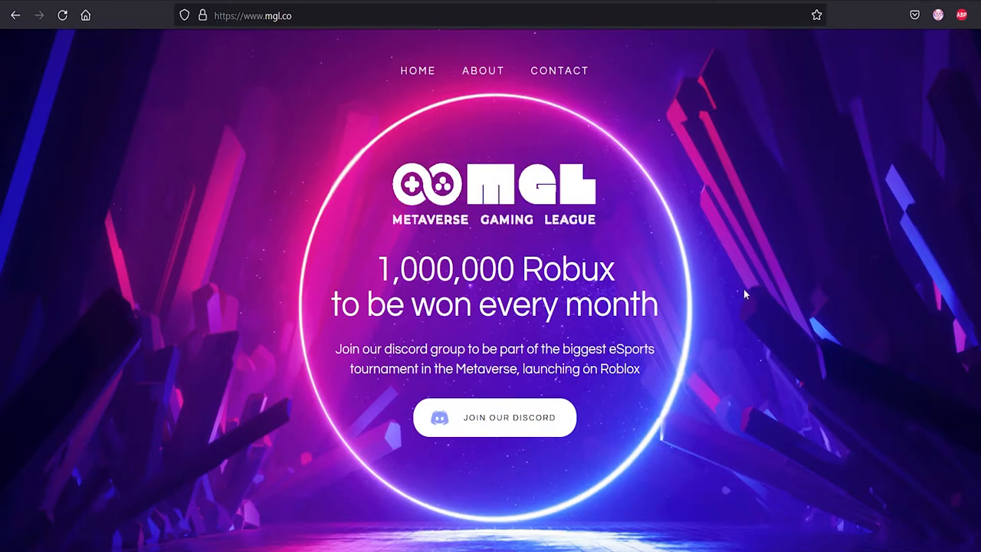
pyautogui.moveTo(751, 293)
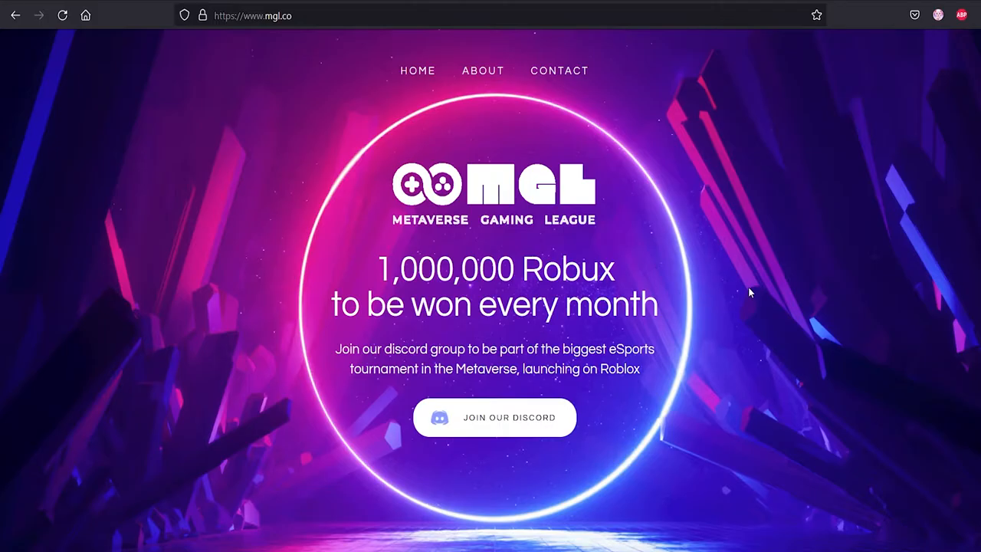
# Browse the Discord server's payouts, hangout chat and game suggestions channels.
pyautogui.click(493, 417)
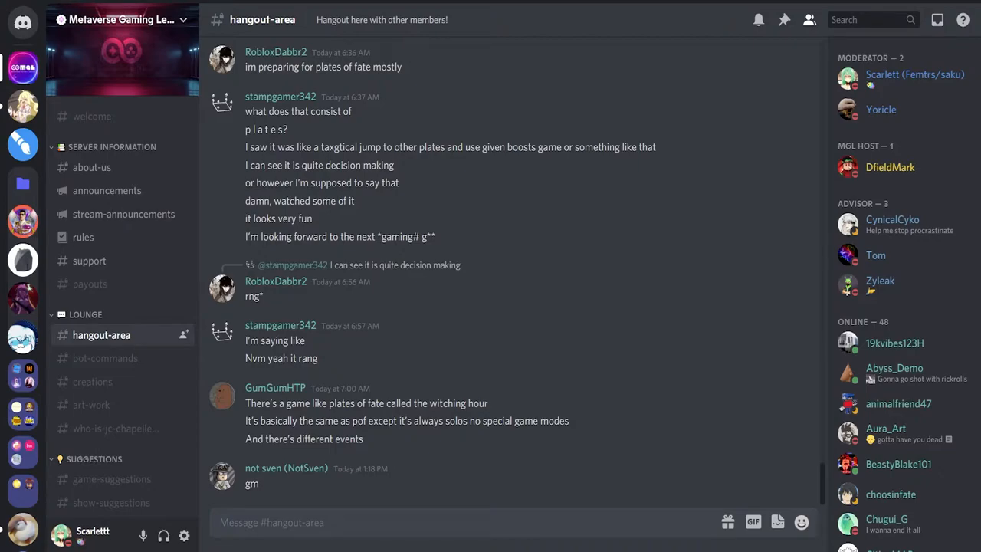
pyautogui.moveTo(534, 496)
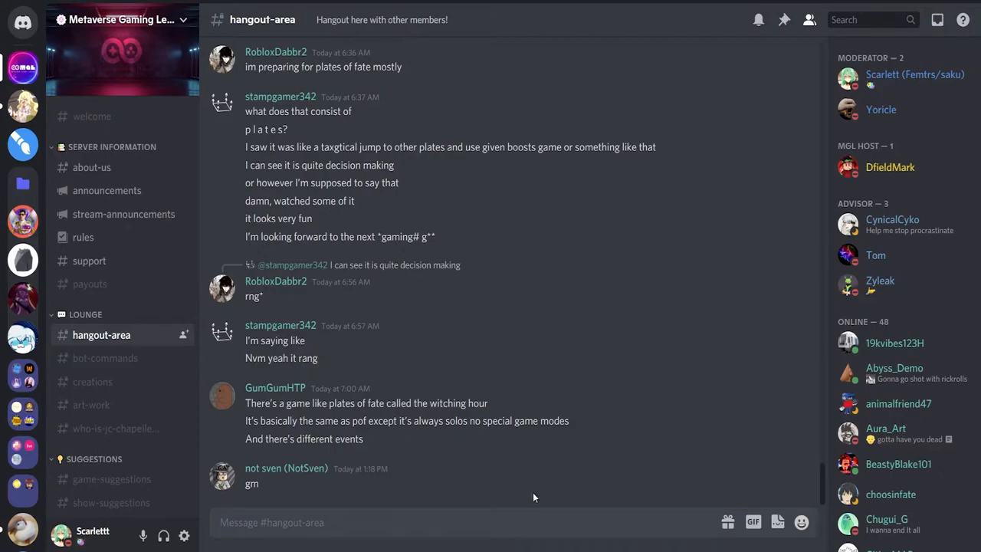
pyautogui.moveTo(429, 279)
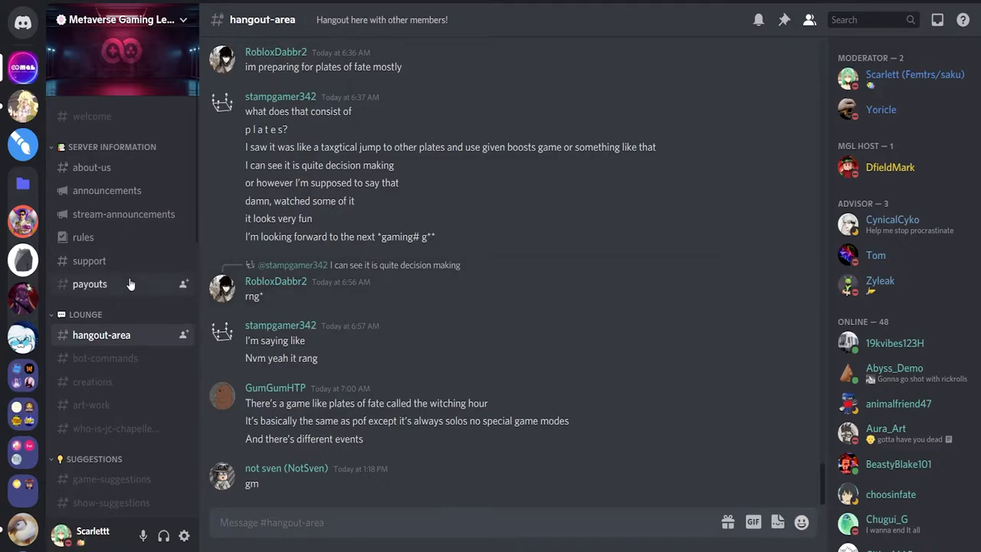
pyautogui.click(89, 283)
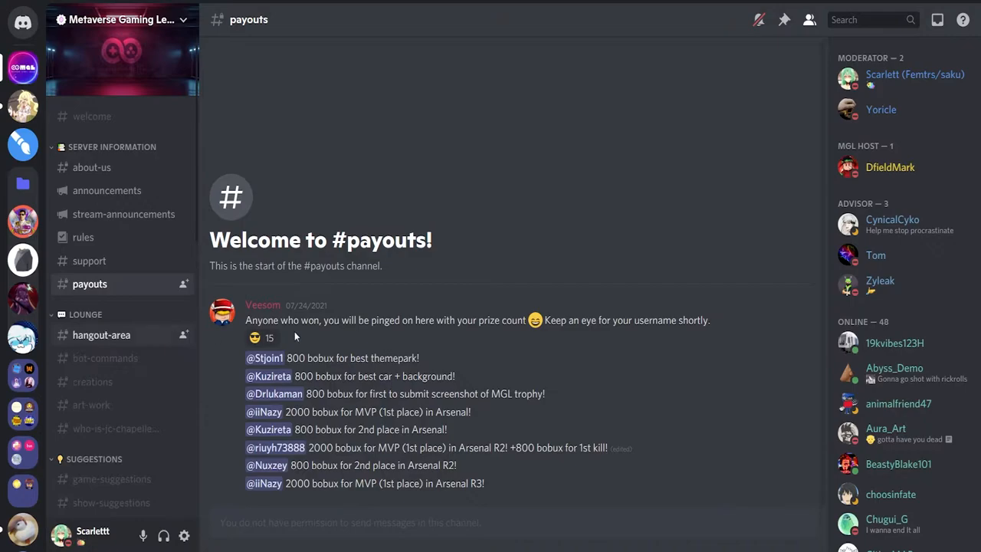
pyautogui.click(101, 334)
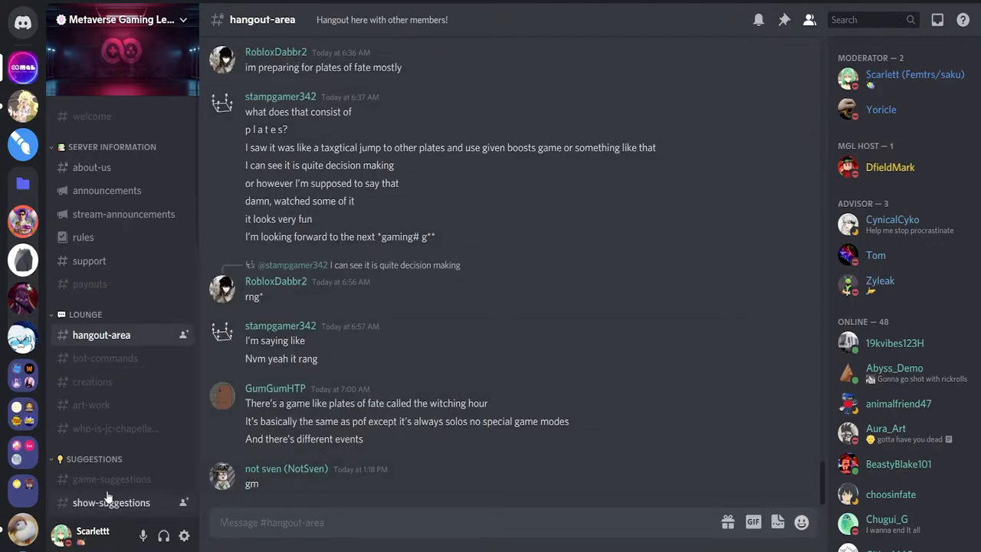
pyautogui.click(111, 479)
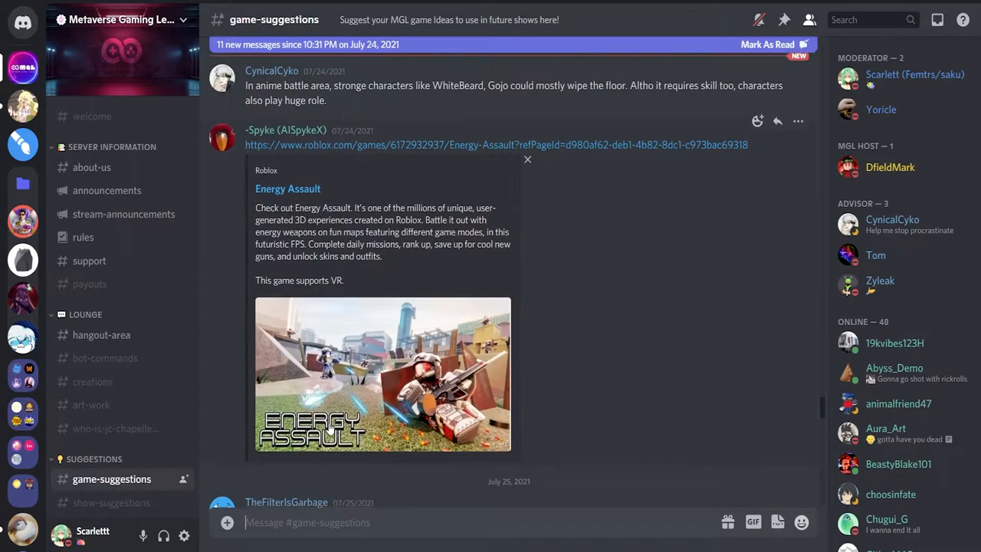
pyautogui.scroll(-3)
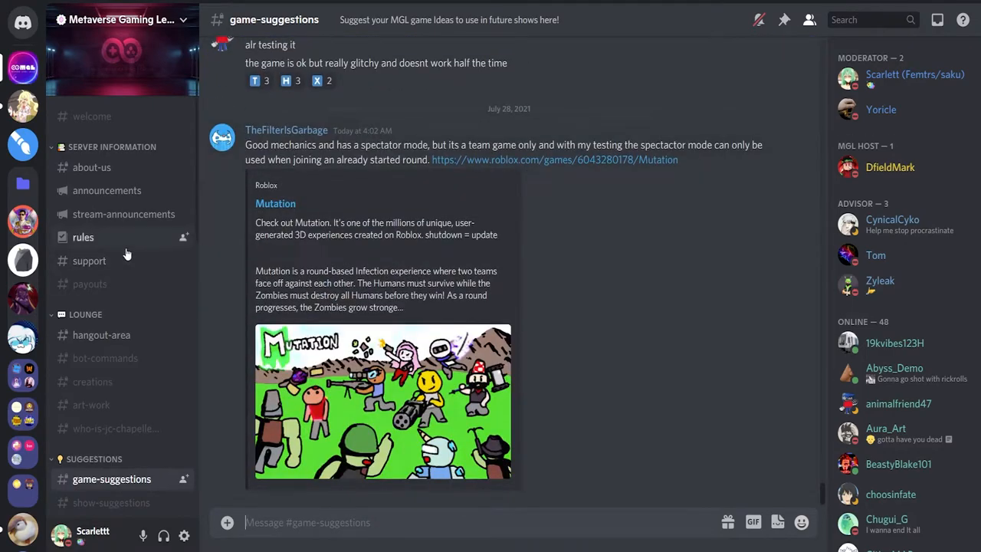
# Check the server rules and support channels, then head to the Roblox login page.
pyautogui.click(83, 236)
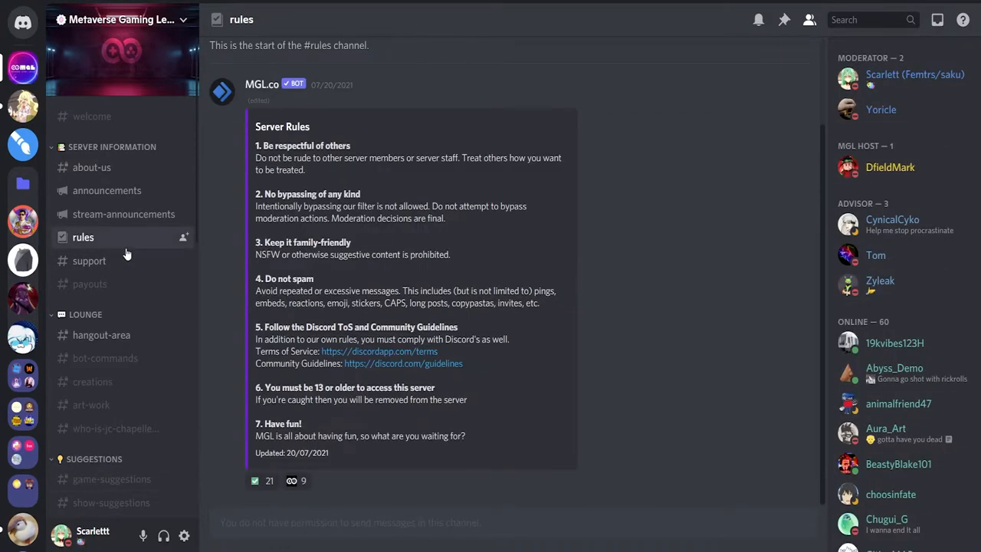
pyautogui.click(89, 260)
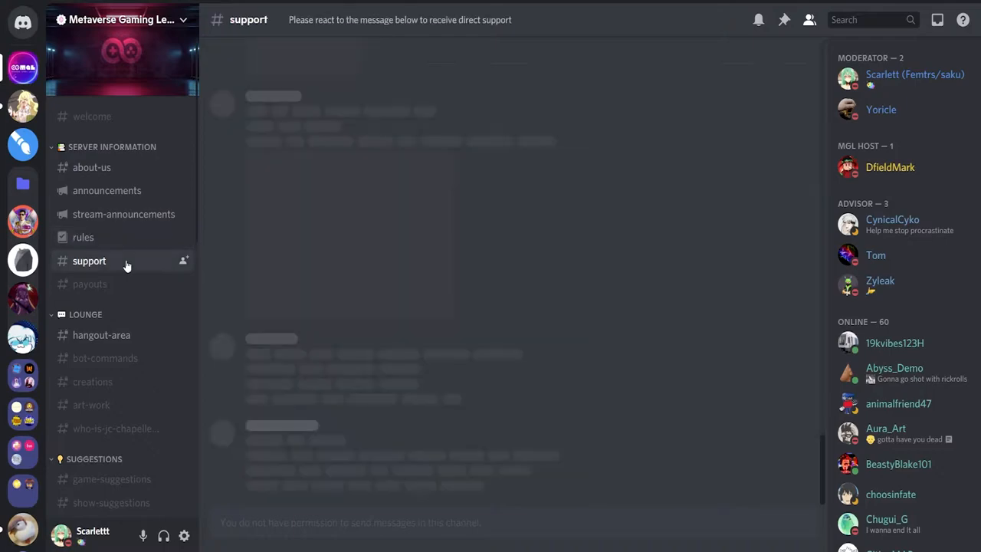
pyautogui.click(89, 260)
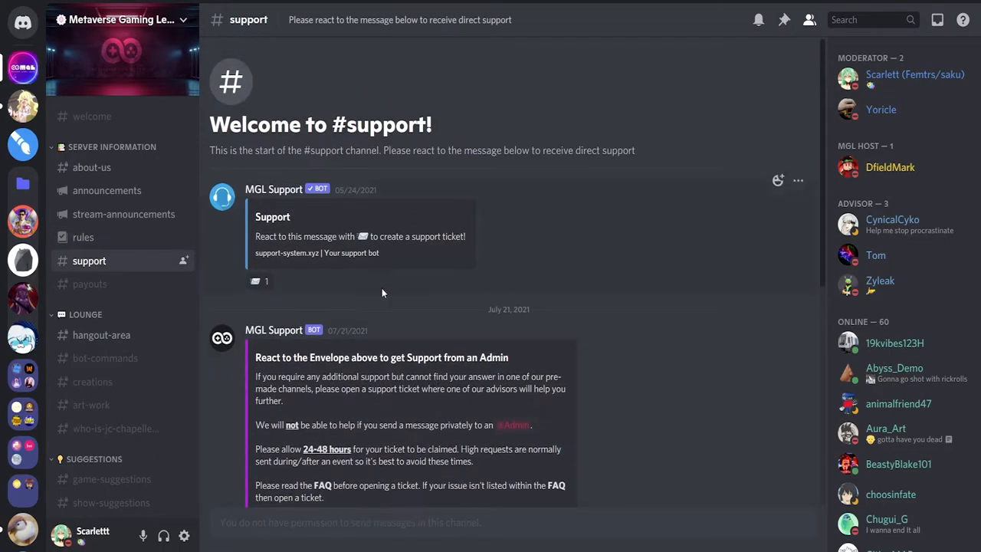
pyautogui.click(101, 334)
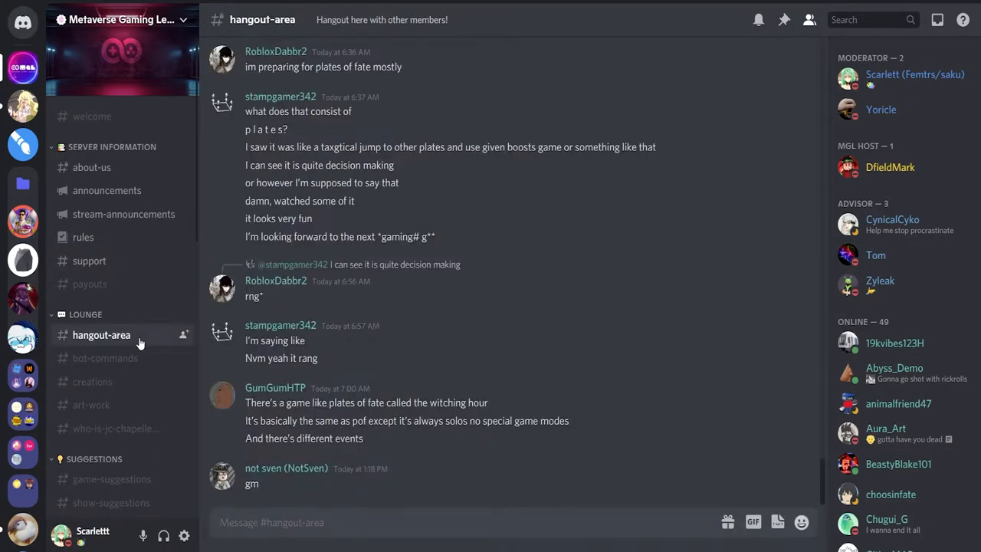
pyautogui.moveTo(567, 230)
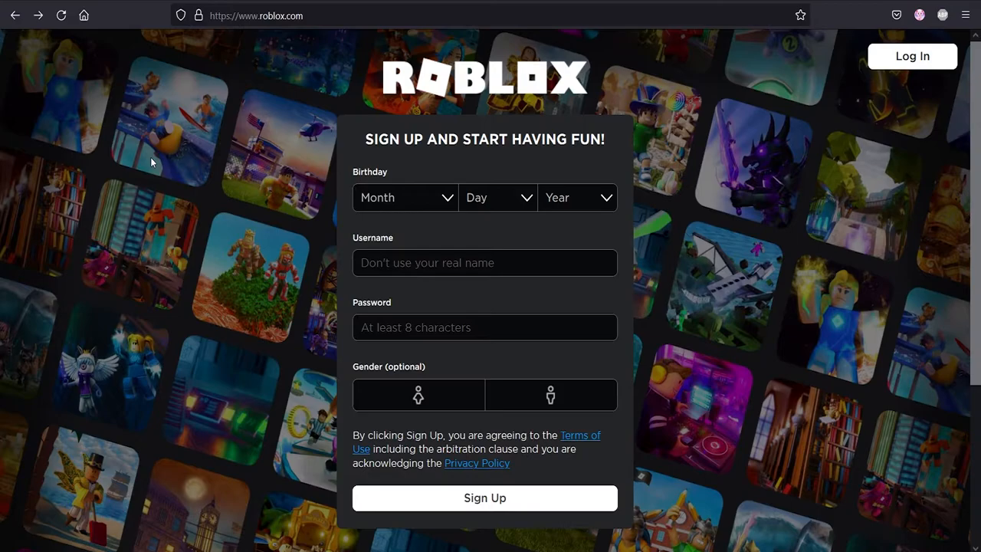
pyautogui.click(912, 55)
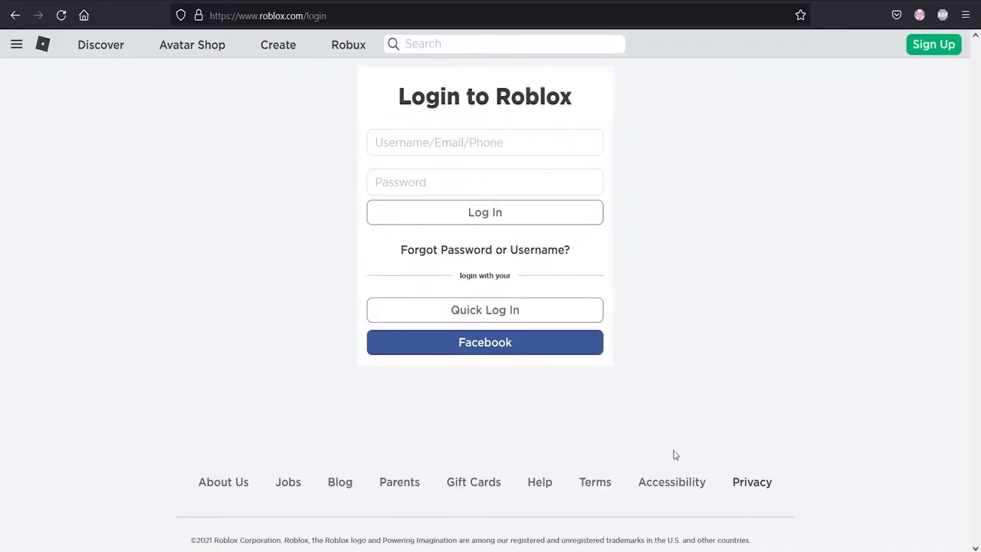
pyautogui.moveTo(626, 534)
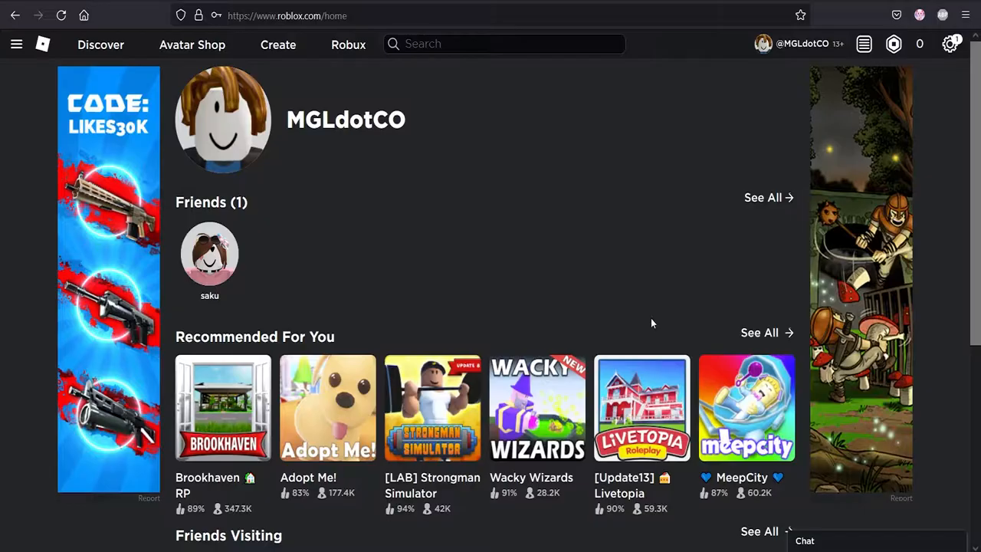
pyautogui.moveTo(549, 227)
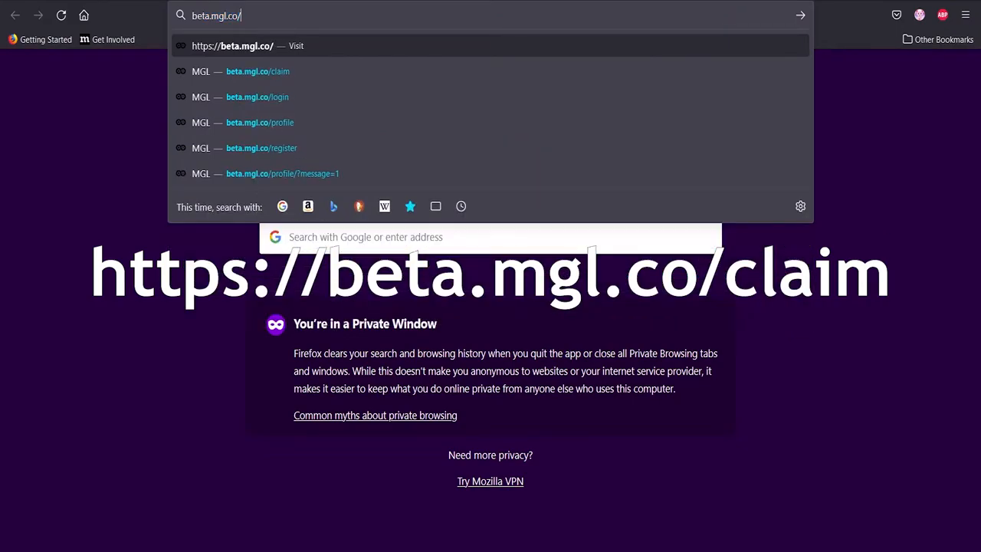
# Go to beta.mgl.co/claim, enter the Roblox username MGLdotCO and submit the claim.
pyautogui.click(258, 72)
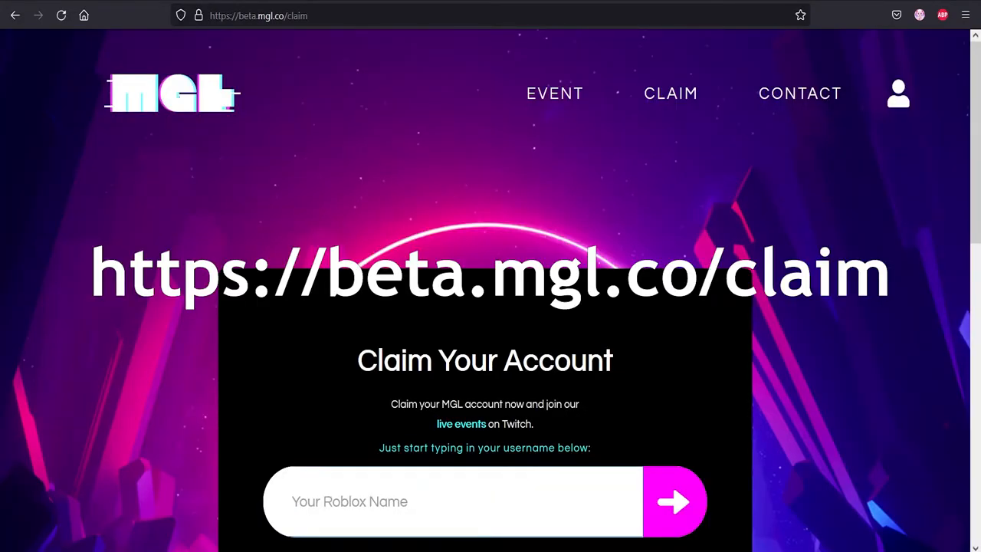
pyautogui.click(452, 501)
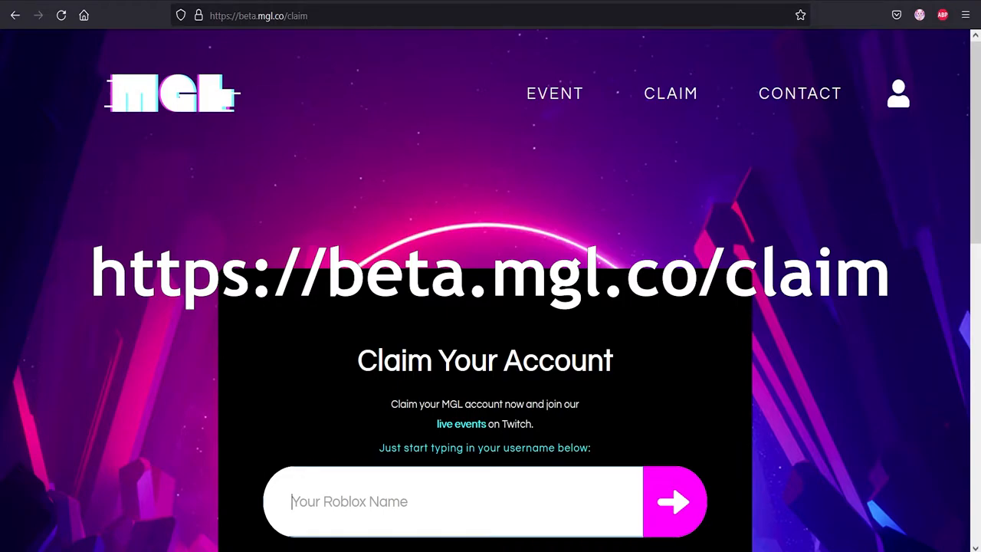
pyautogui.scroll(-3)
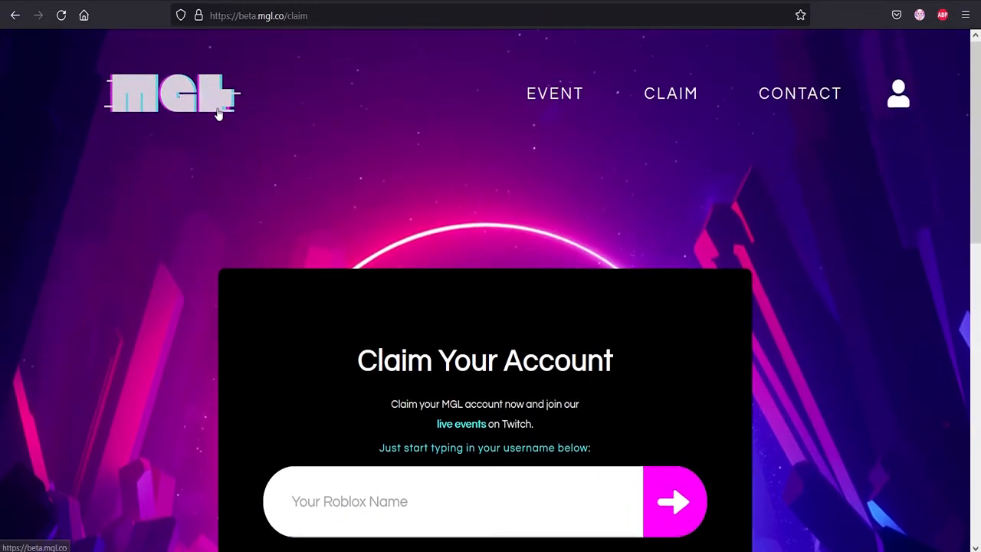
pyautogui.scroll(-3)
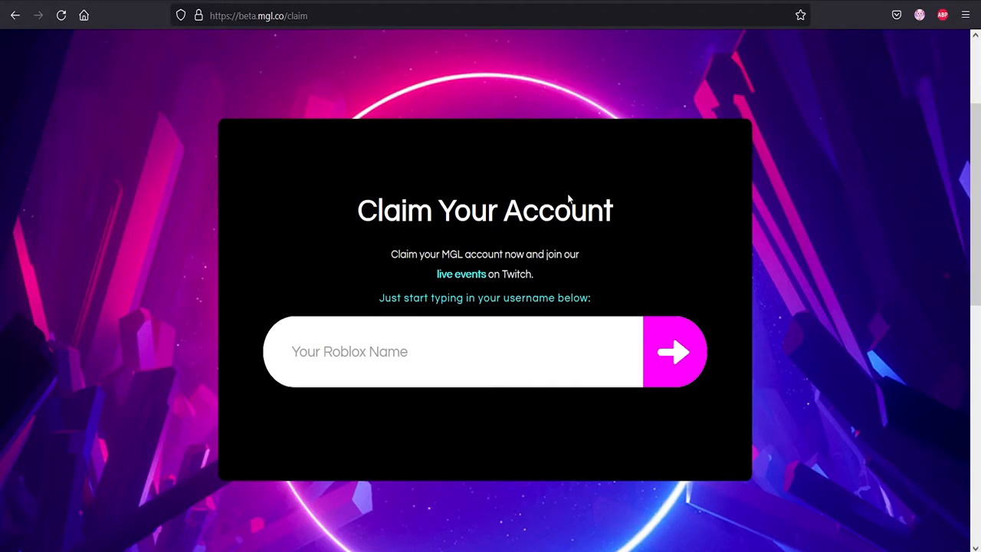
pyautogui.moveTo(576, 253)
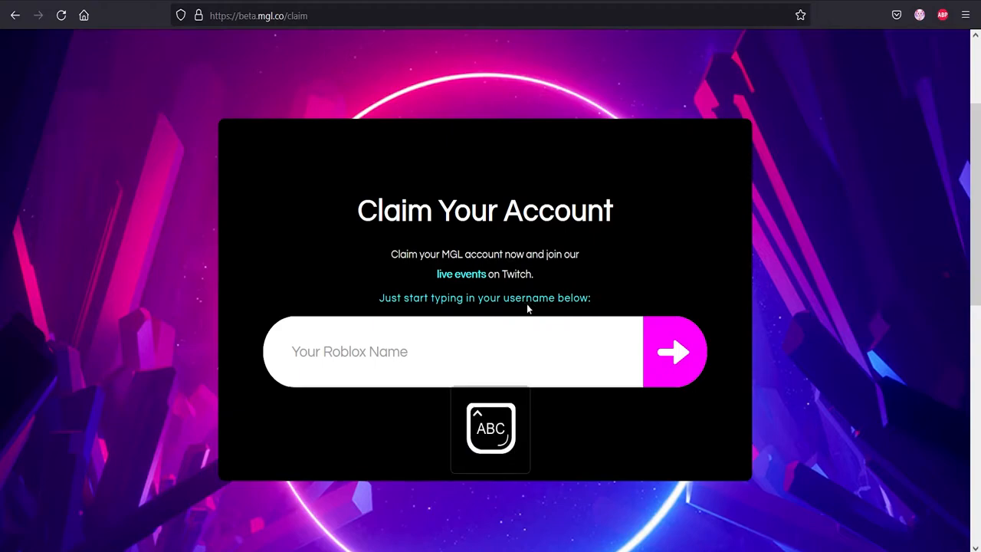
pyautogui.write('MGLdotCO')
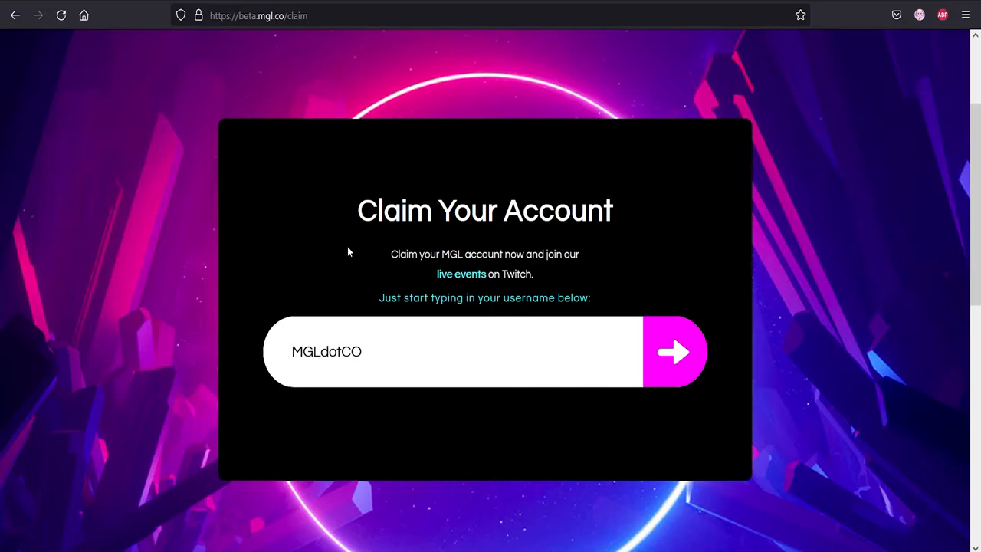
pyautogui.moveTo(425, 253)
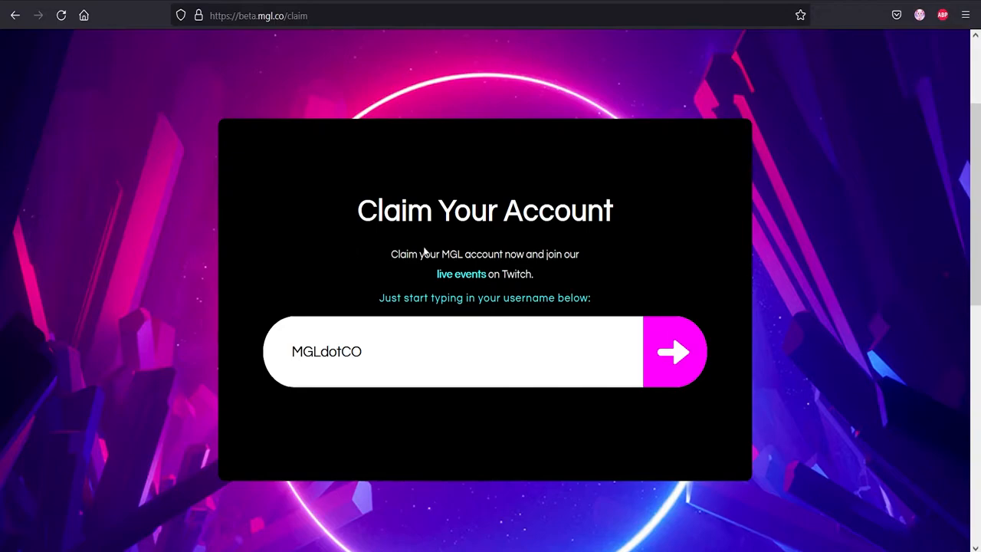
pyautogui.click(674, 351)
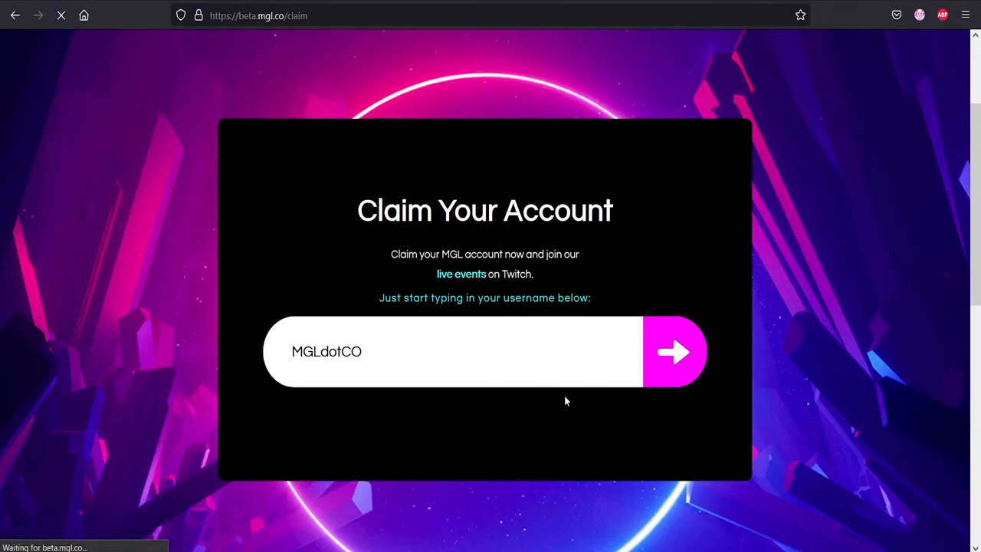
# Get the claim code, then launch MGL World on Roblox via Play and Open link.
pyautogui.click(675, 351)
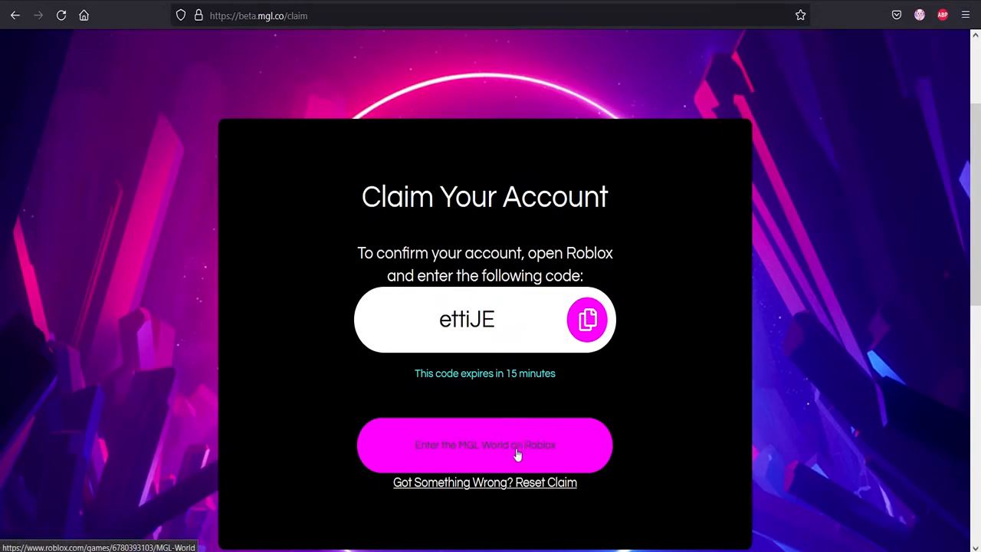
pyautogui.click(485, 445)
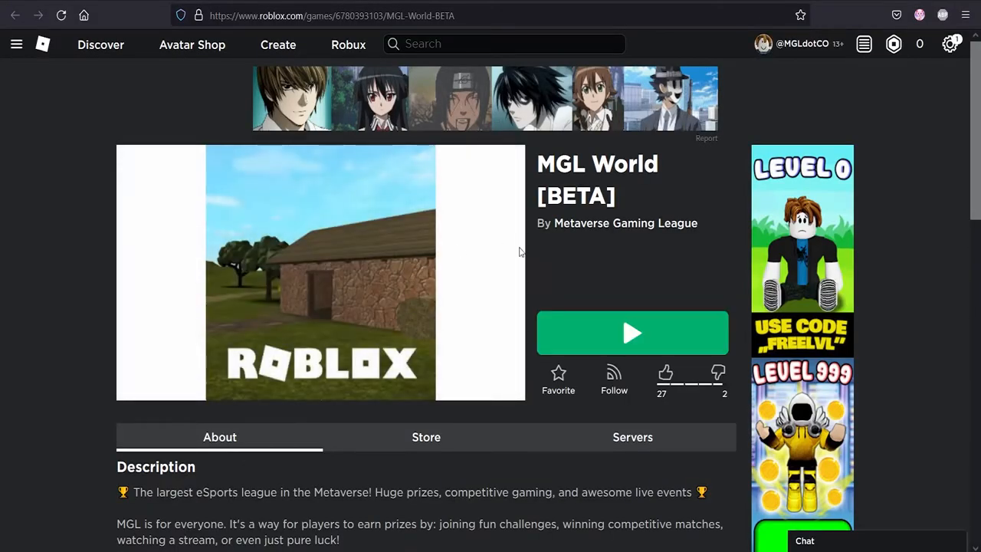
pyautogui.click(632, 333)
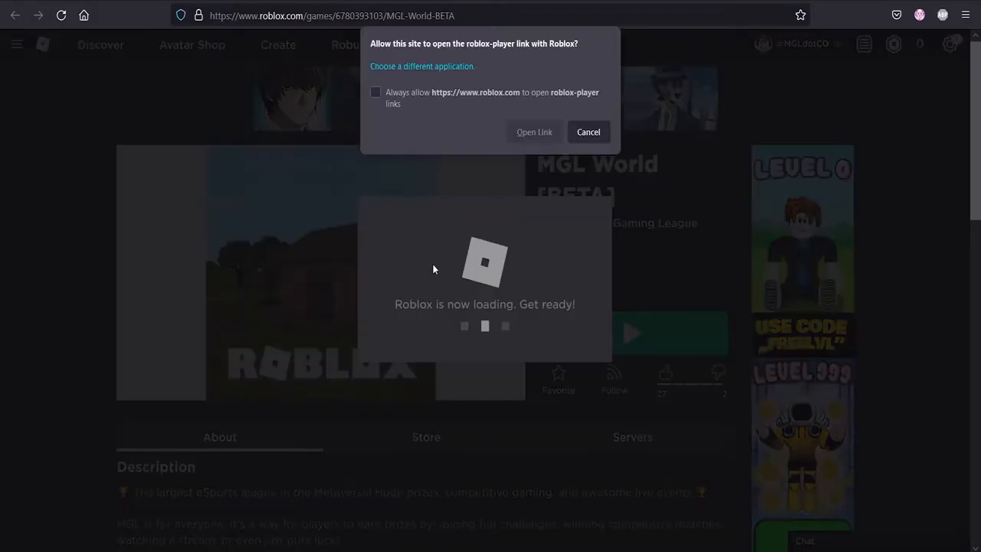
pyautogui.click(533, 132)
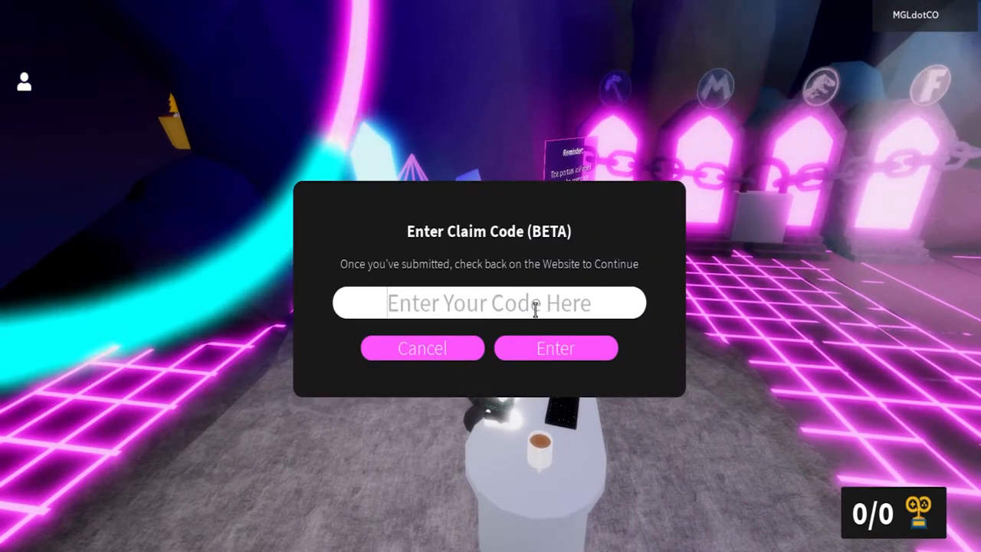
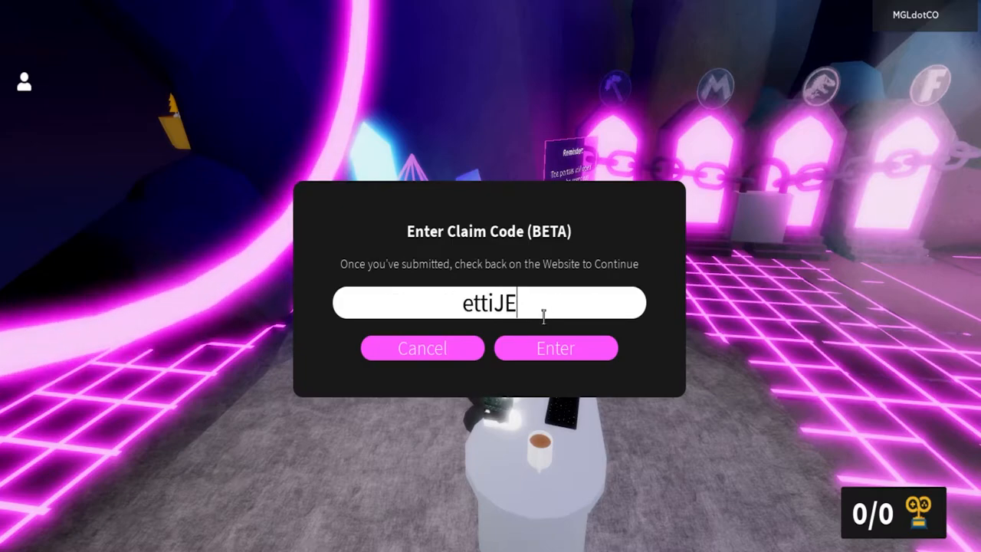
pyautogui.click(555, 347)
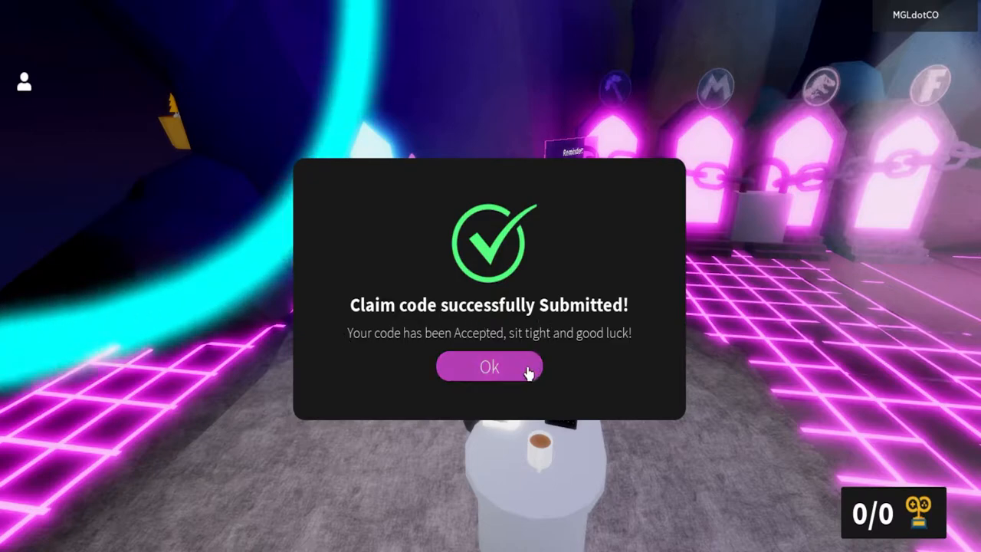
# Dismiss the 'Claim code successfully Submitted!' confirmation with Ok.
pyautogui.click(489, 366)
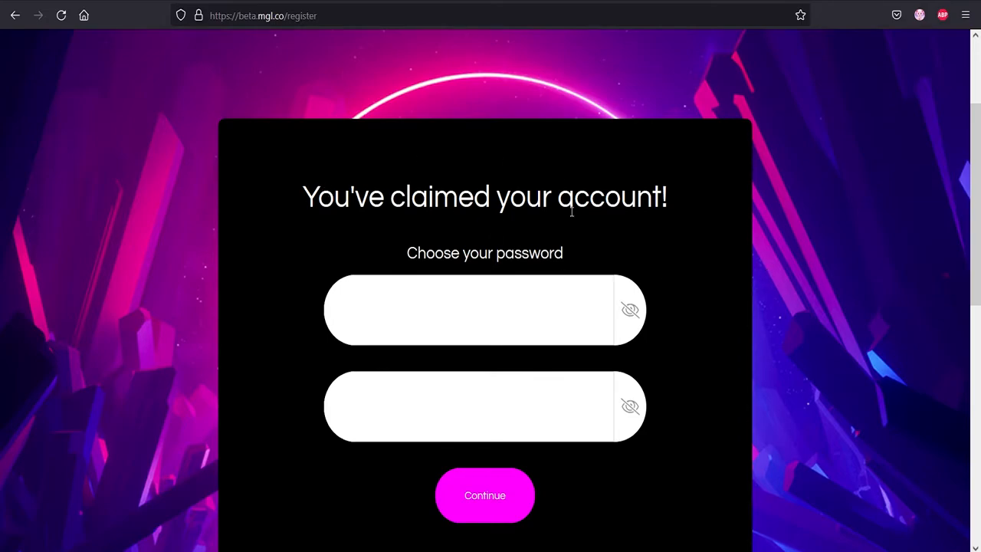
# Enter the new password, correct it so both fields match the format, and continue to the MGLdotCO profile.
pyautogui.click(475, 309)
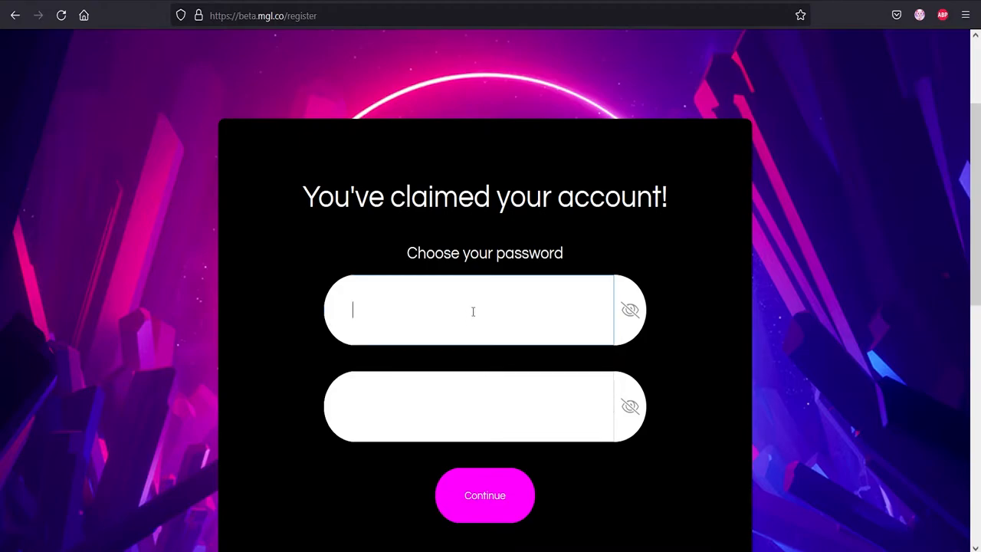
pyautogui.write('••')
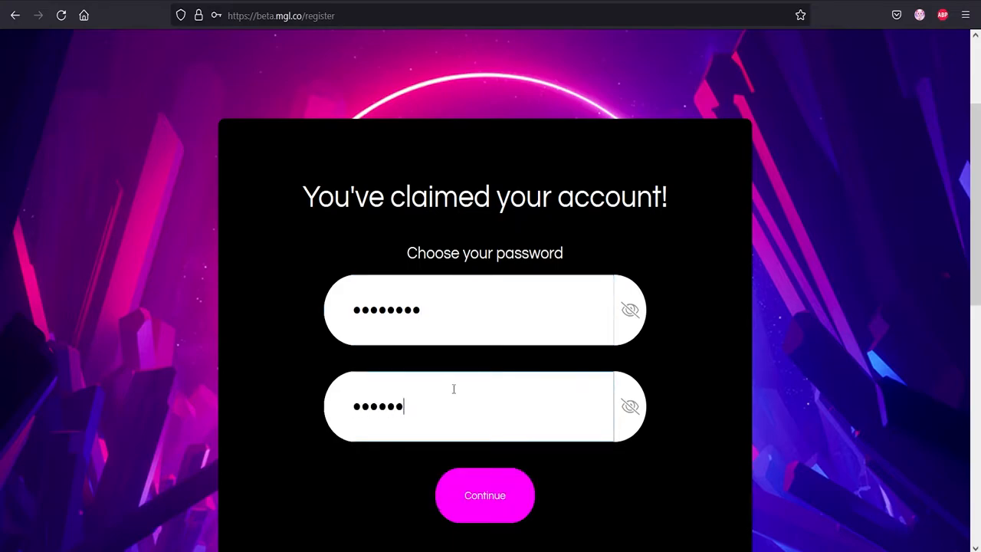
pyautogui.click(484, 495)
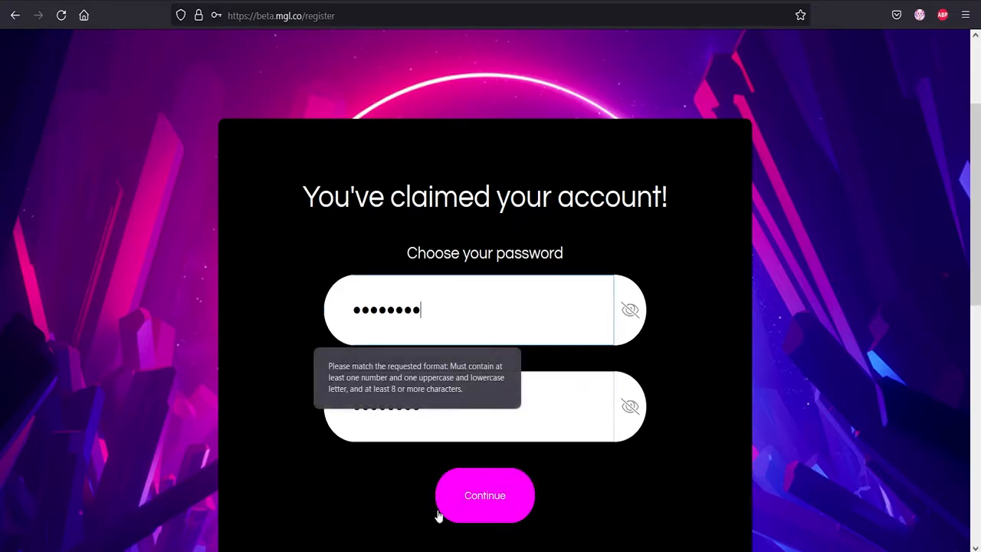
pyautogui.moveTo(391, 374)
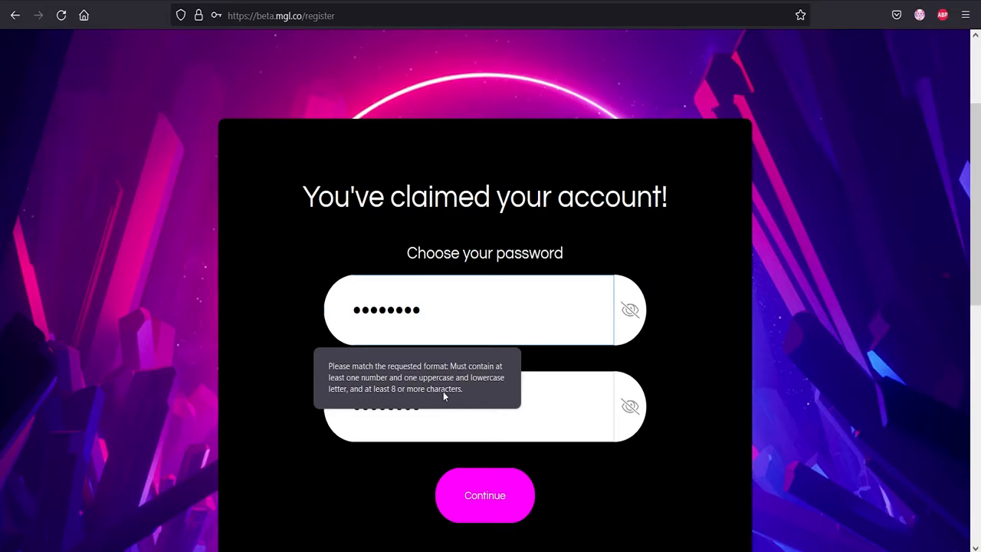
pyautogui.moveTo(483, 393)
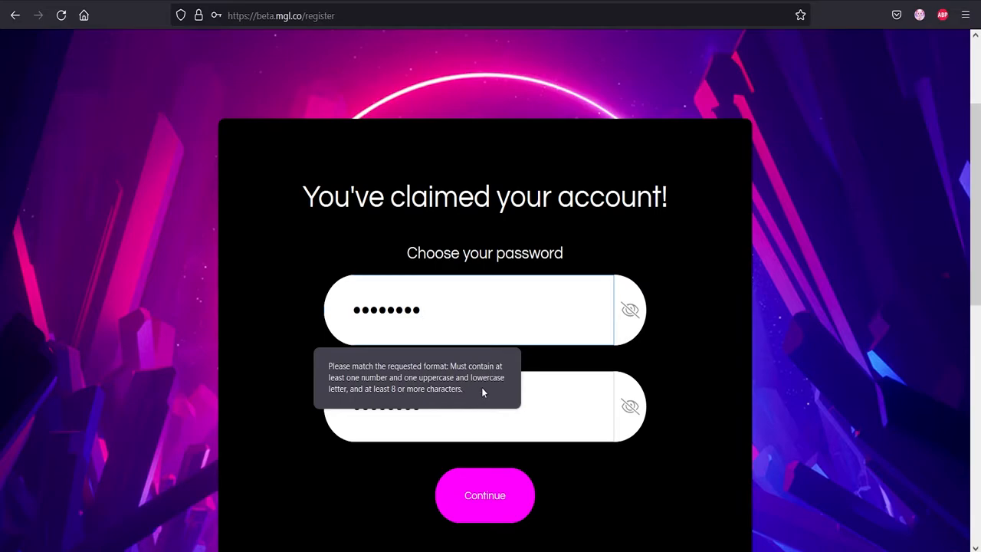
pyautogui.write('a')
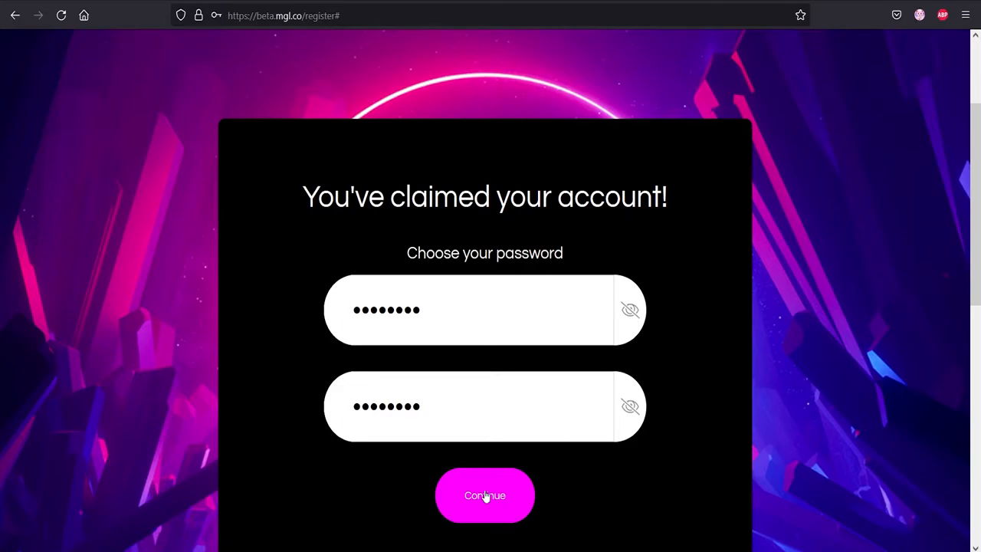
pyautogui.click(484, 496)
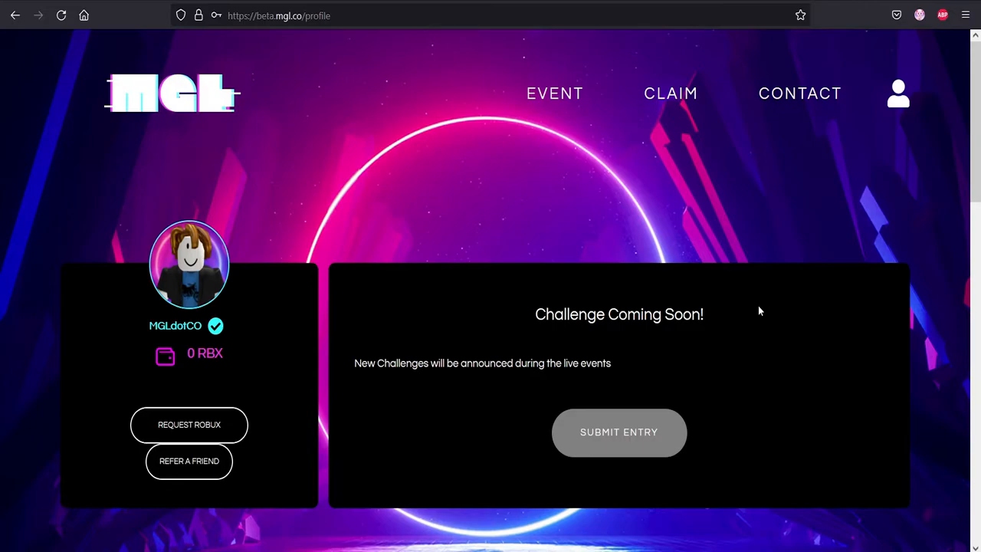
pyautogui.moveTo(625, 467)
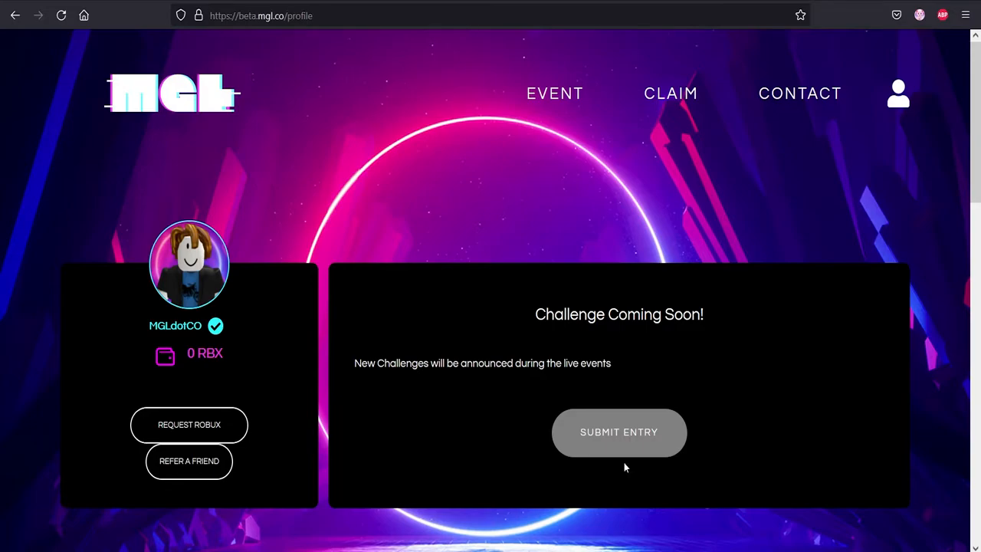
pyautogui.moveTo(239, 354)
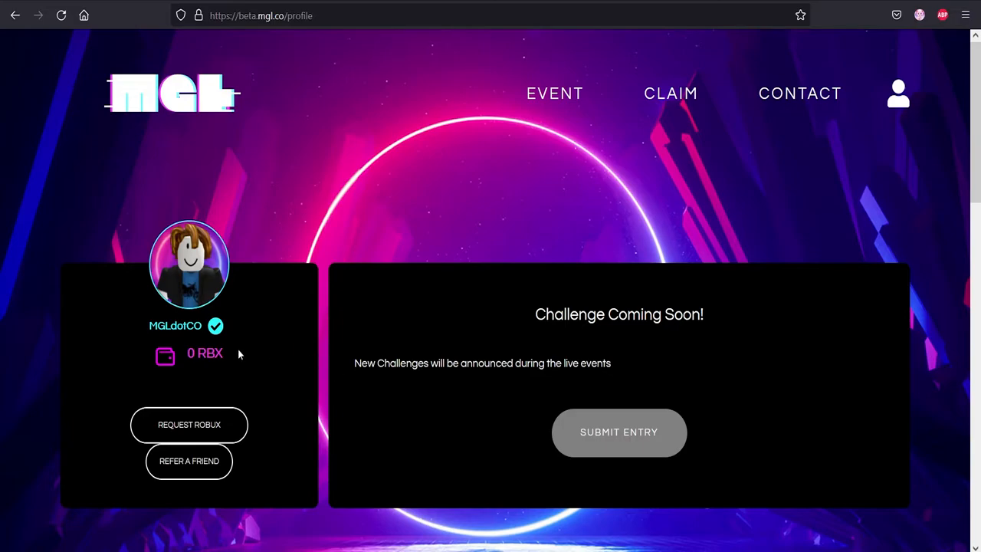
pyautogui.moveTo(191, 350)
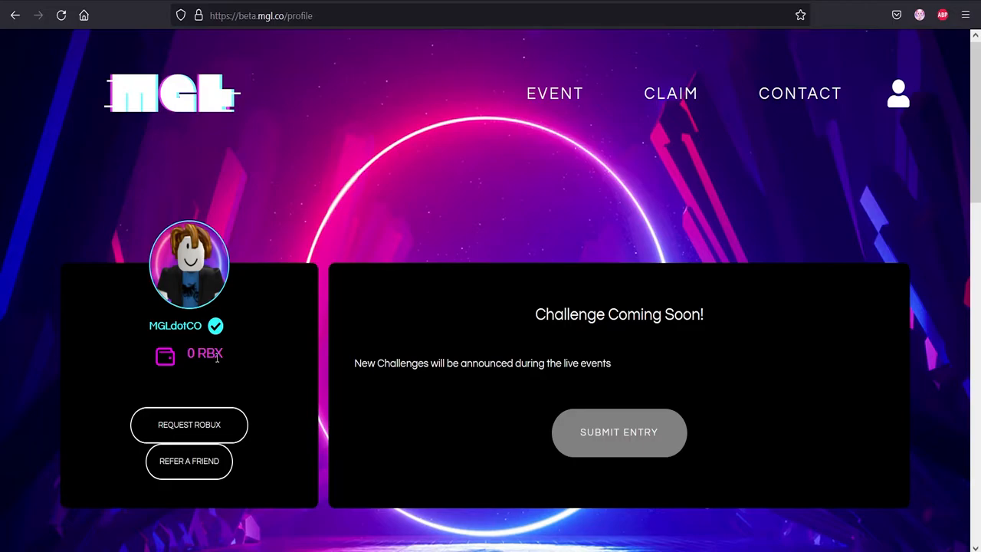
pyautogui.moveTo(205, 425)
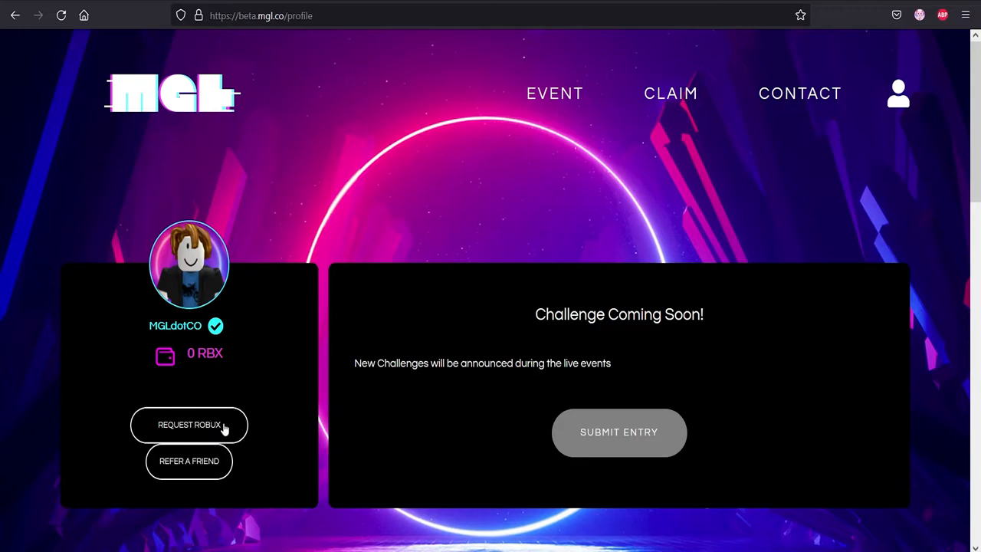
pyautogui.moveTo(387, 377)
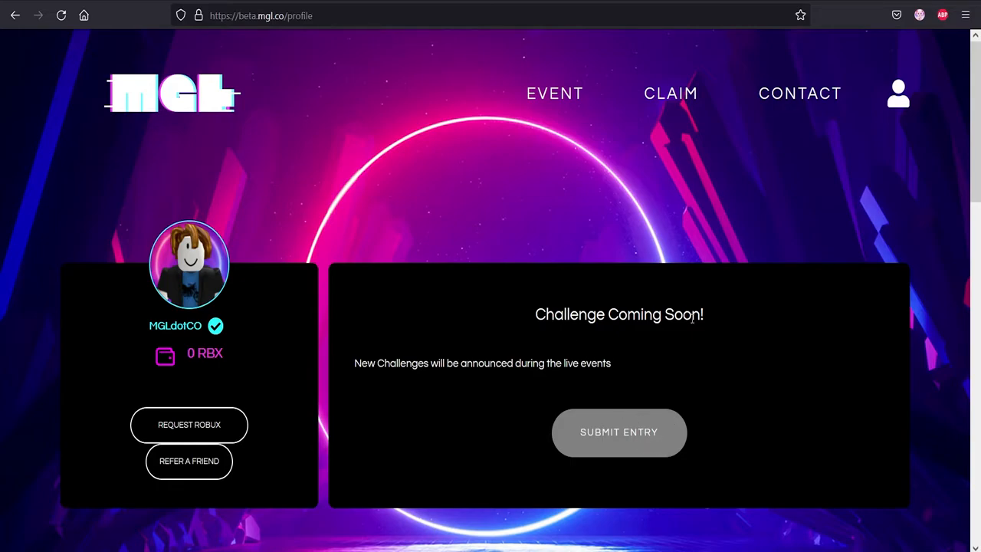
pyautogui.moveTo(447, 380)
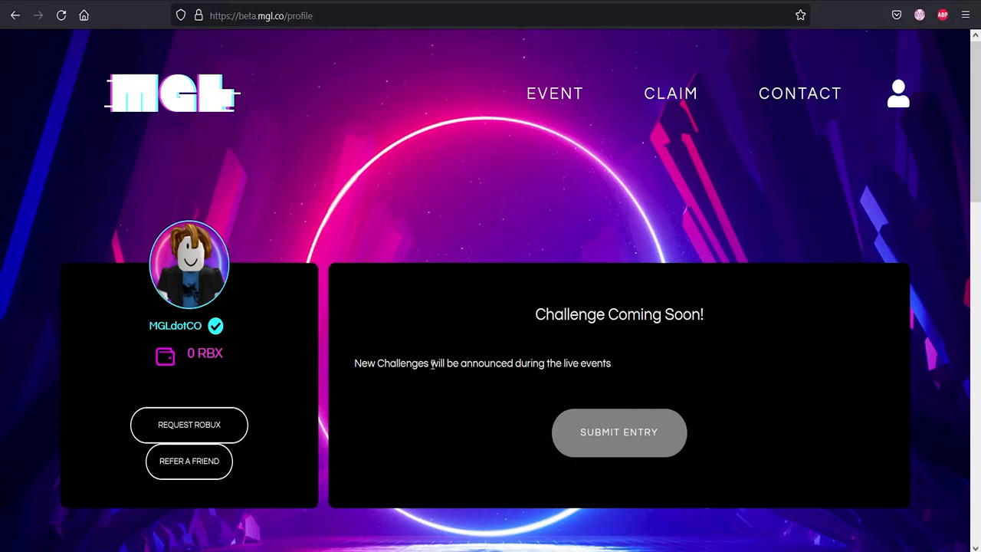
pyautogui.scroll(-3)
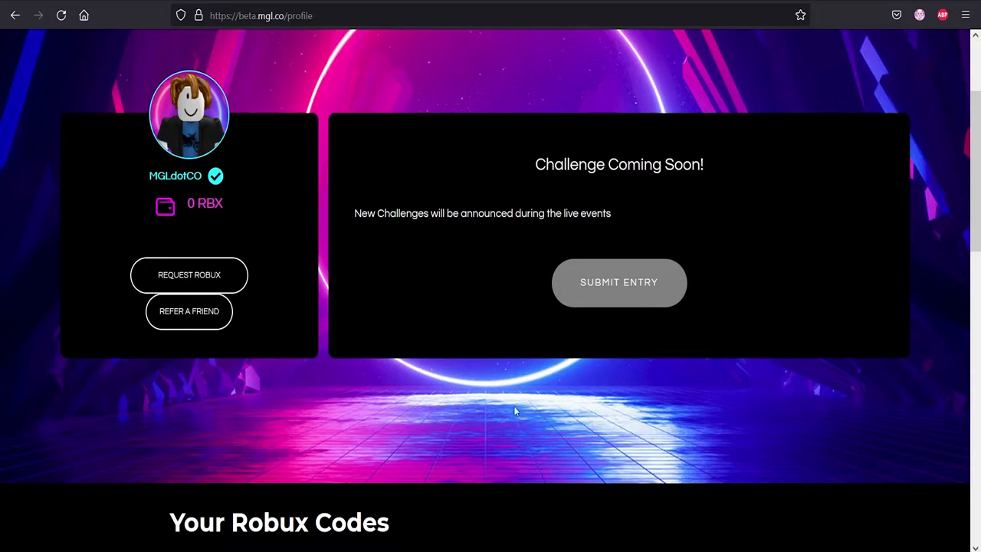
pyautogui.moveTo(536, 287)
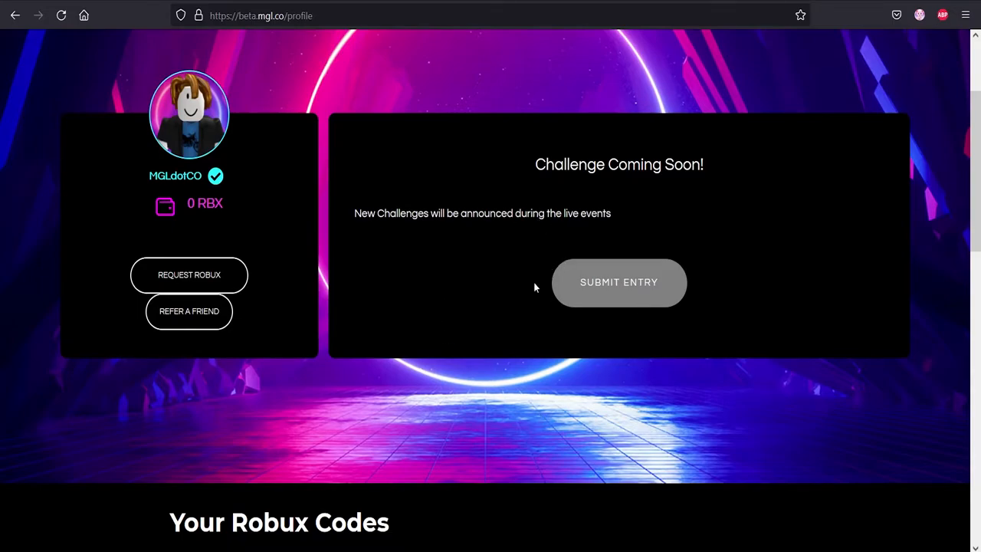
pyautogui.moveTo(515, 254)
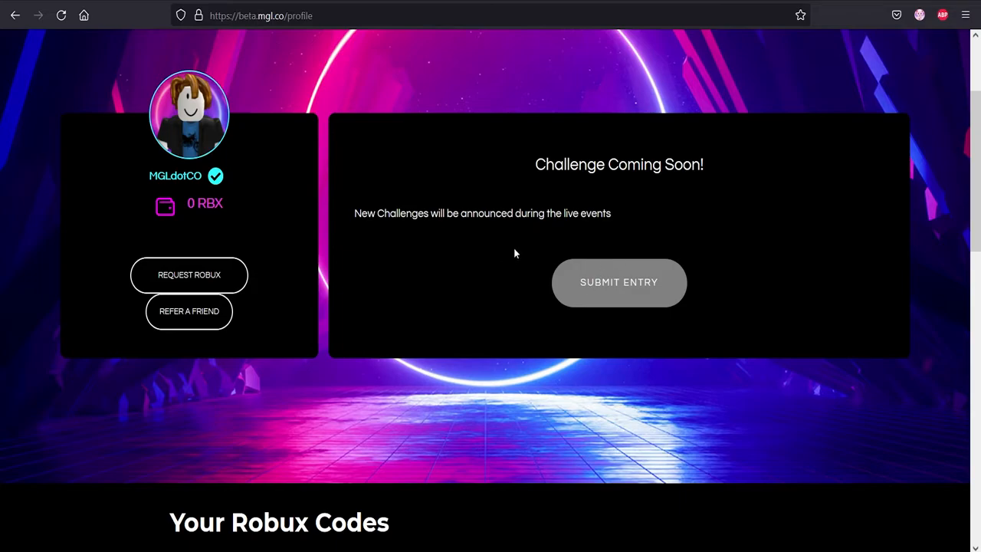
pyautogui.scroll(-3)
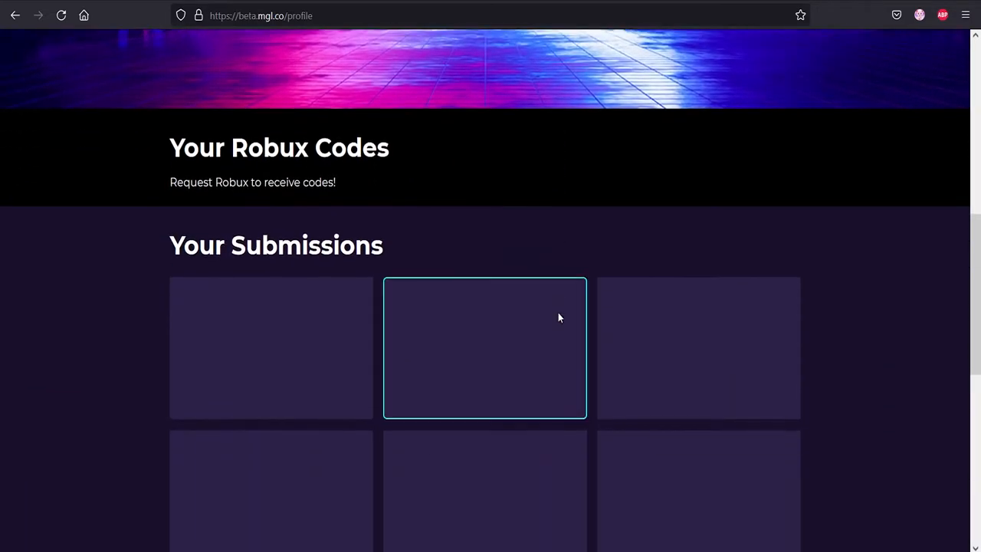
pyautogui.scroll(-3)
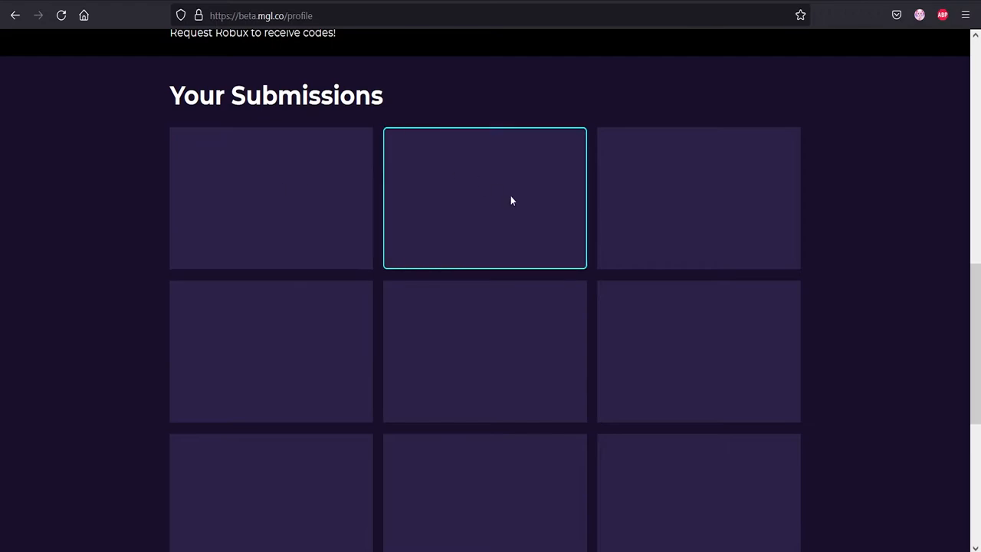
pyautogui.scroll(-3)
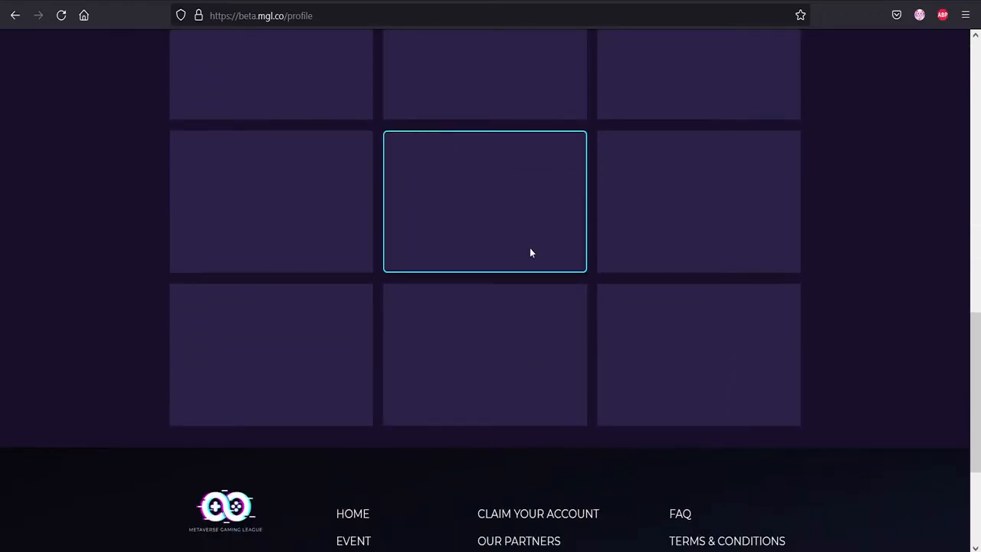
pyautogui.scroll(3)
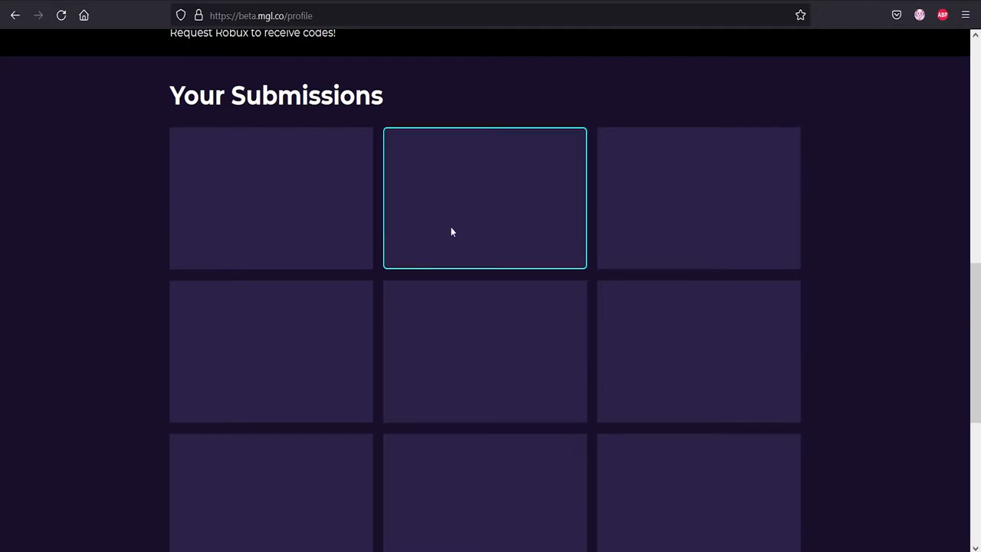
pyautogui.moveTo(399, 135)
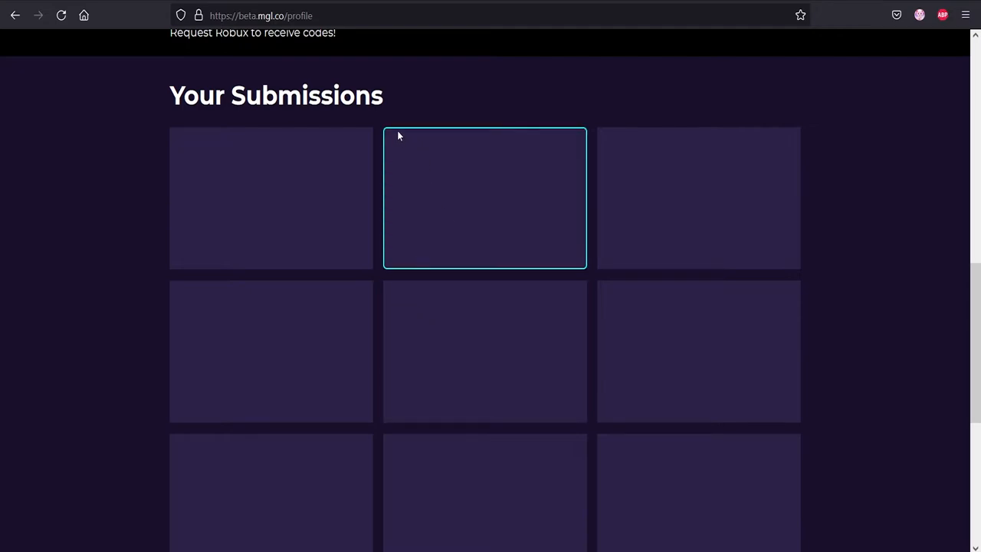
pyautogui.scroll(3)
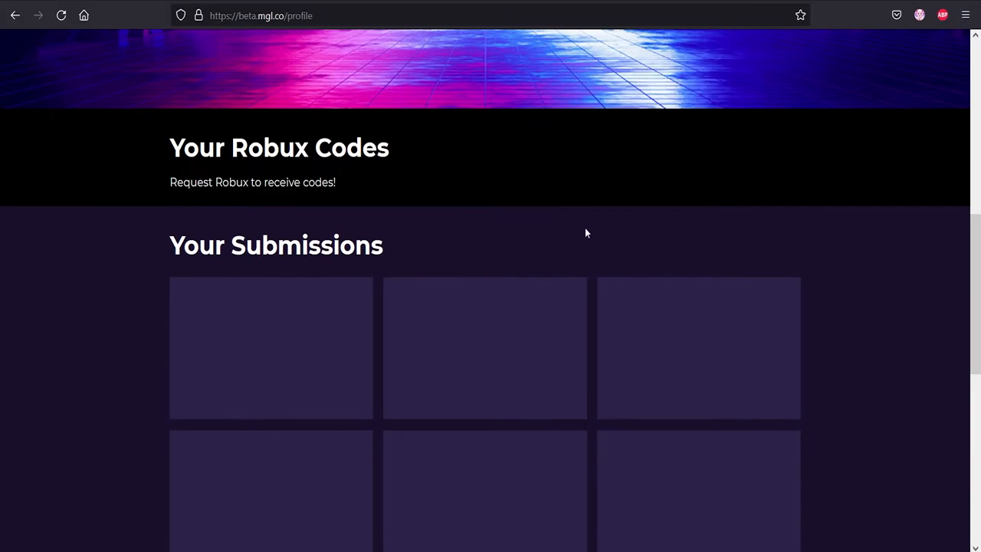
pyautogui.moveTo(270, 175)
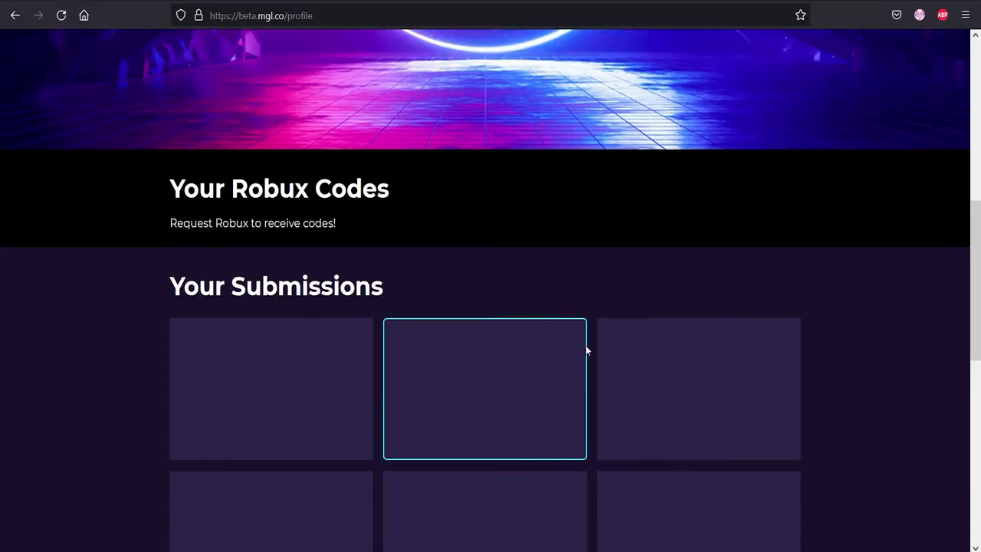
pyautogui.scroll(3)
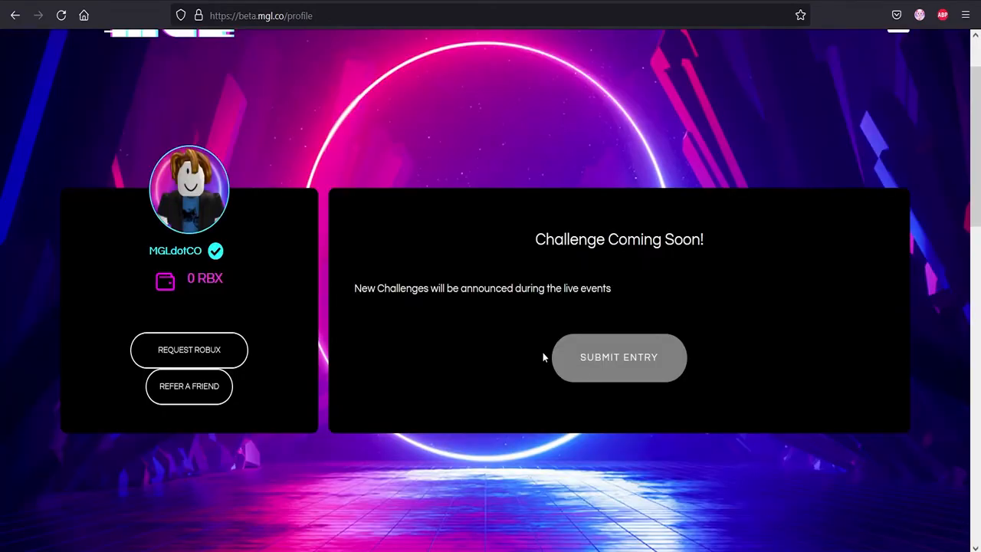
pyautogui.scroll(-3)
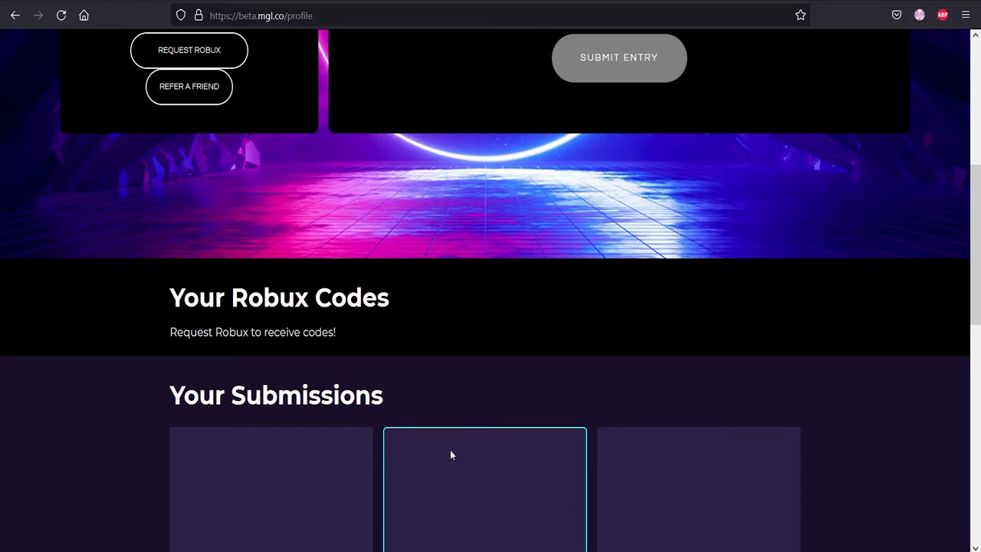
pyautogui.moveTo(418, 449)
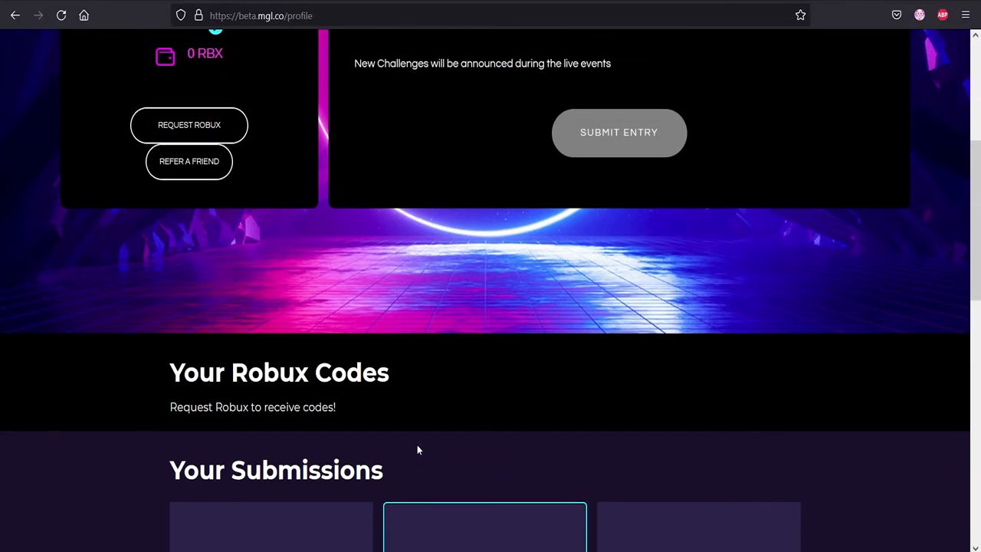
pyautogui.scroll(3)
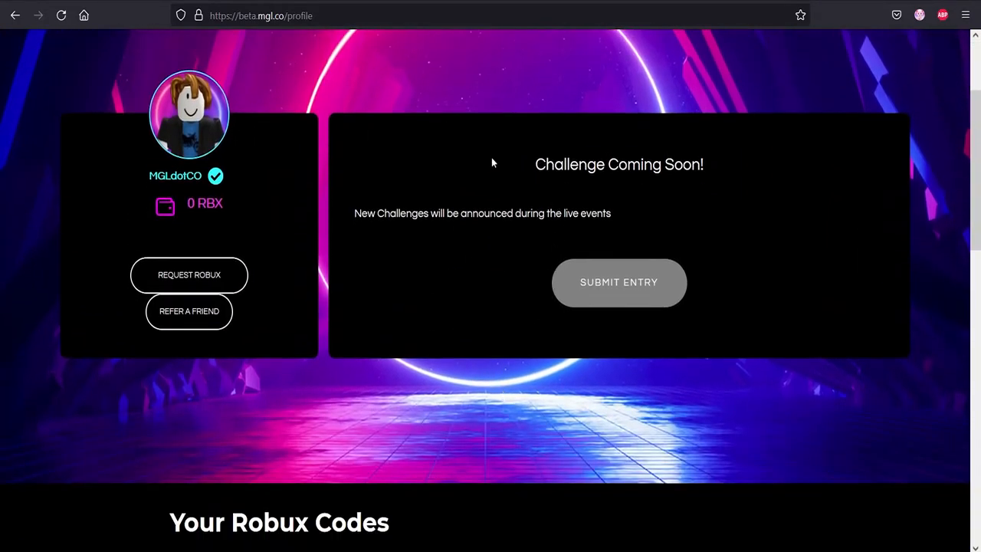
pyautogui.moveTo(650, 223)
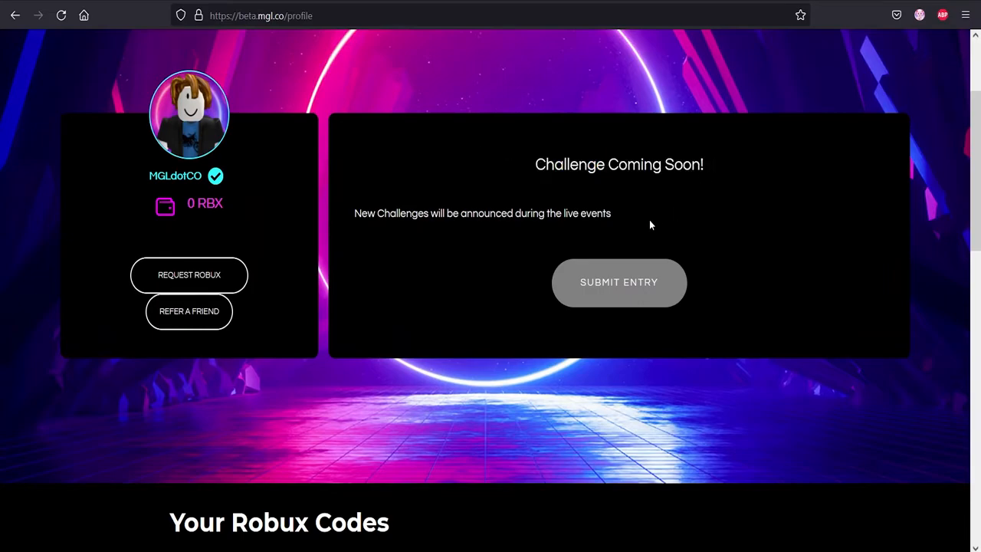
pyautogui.moveTo(386, 224)
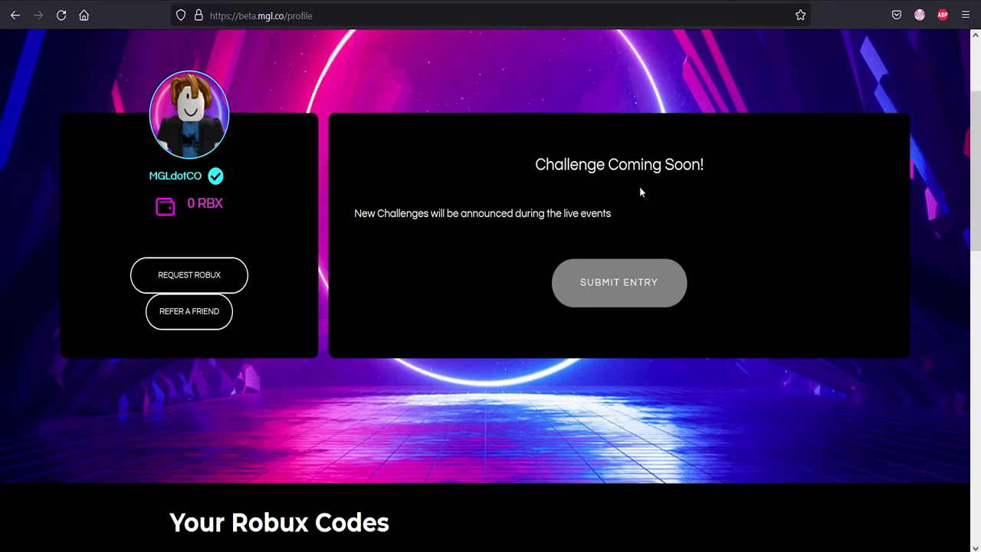
pyautogui.moveTo(688, 272)
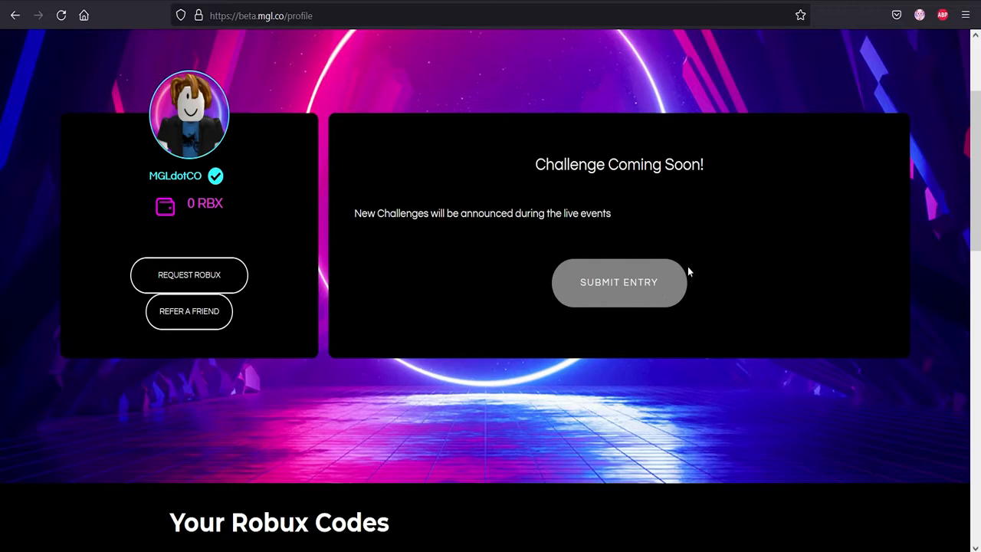
pyautogui.moveTo(702, 304)
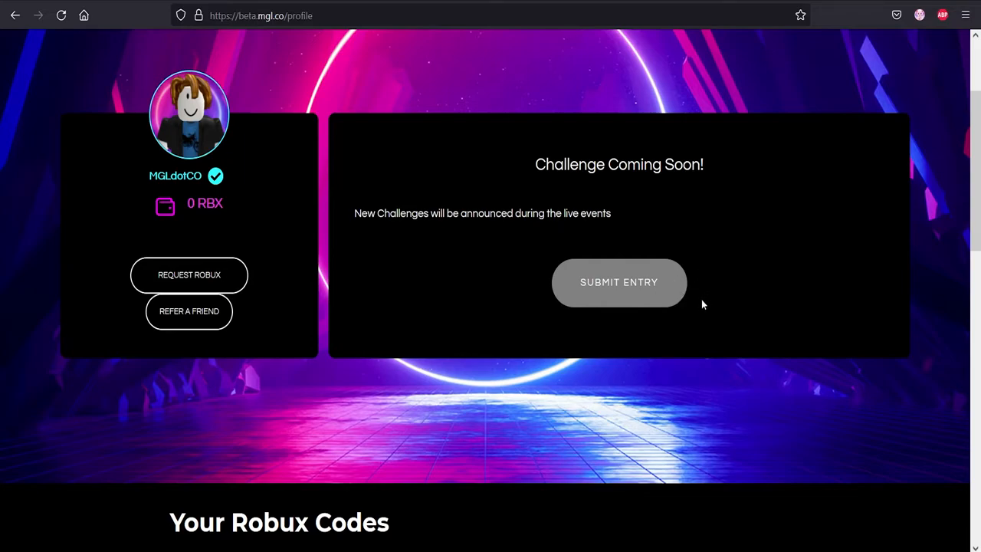
pyautogui.moveTo(532, 284)
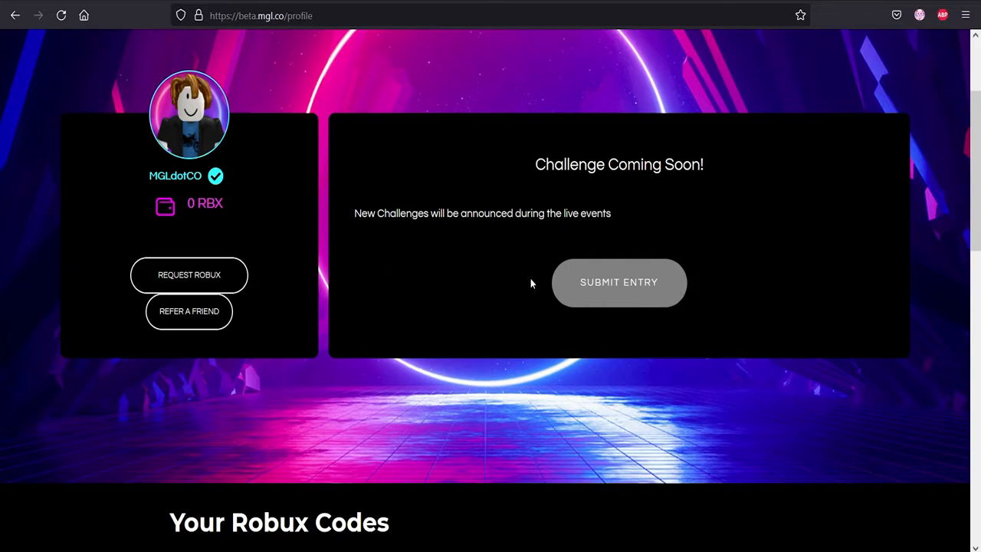
pyautogui.moveTo(539, 314)
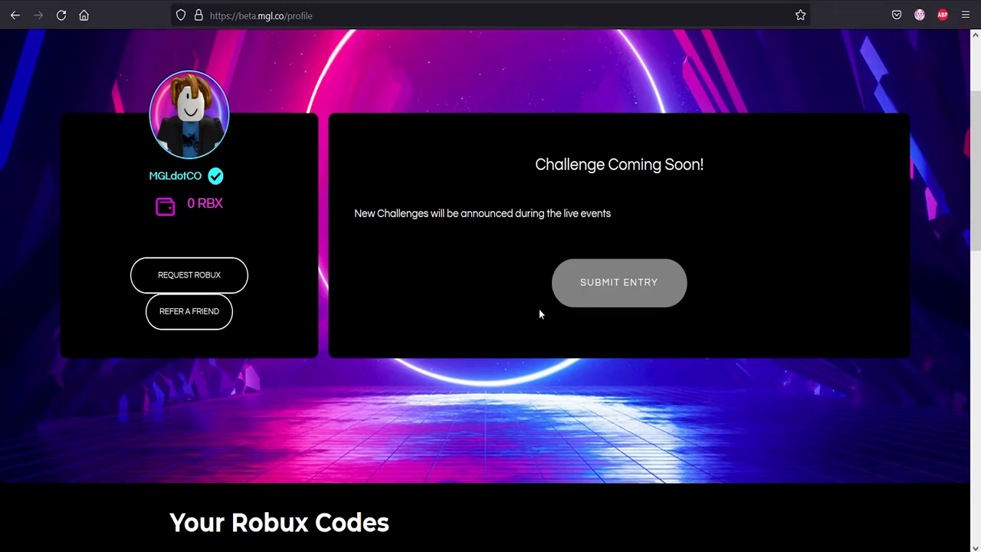
pyautogui.moveTo(721, 294)
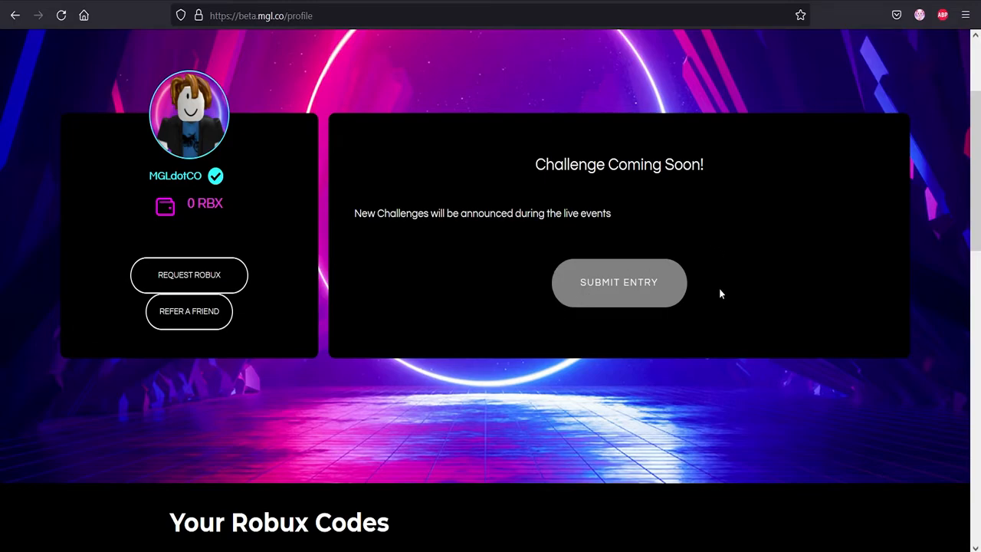
pyautogui.moveTo(299, 310)
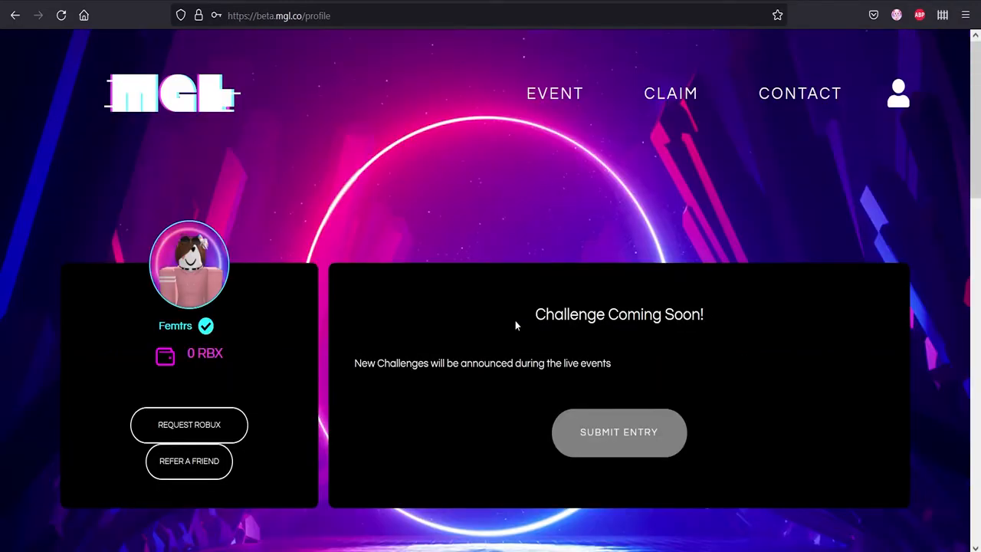
# Scroll the second account's profile down to the hidden 800 RBX code and the Submissions grid.
pyautogui.scroll(-3)
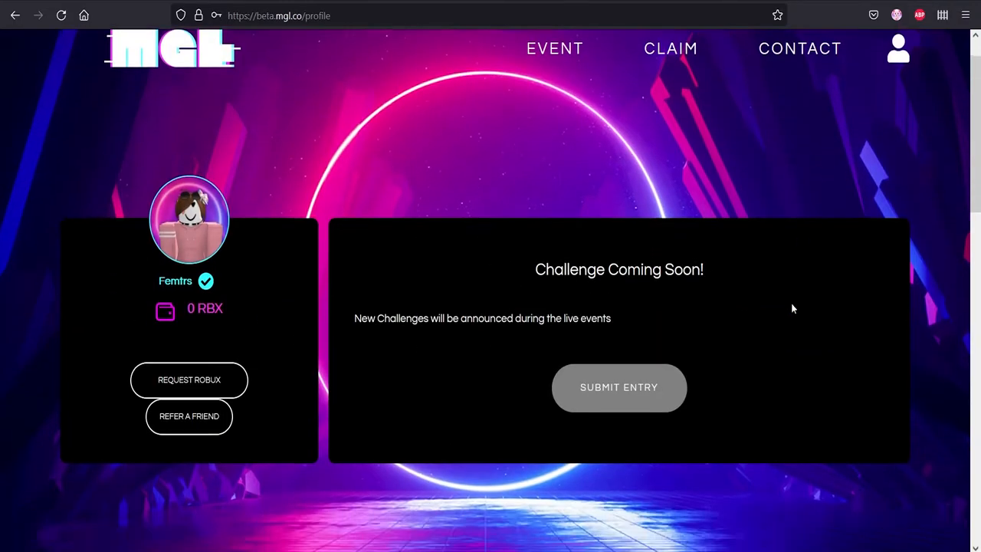
pyautogui.scroll(-3)
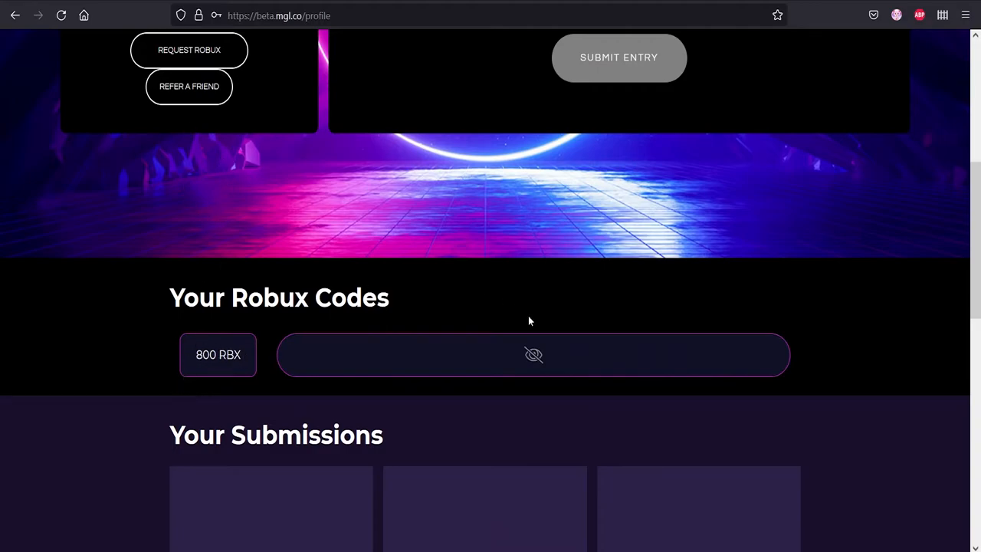
pyautogui.moveTo(558, 374)
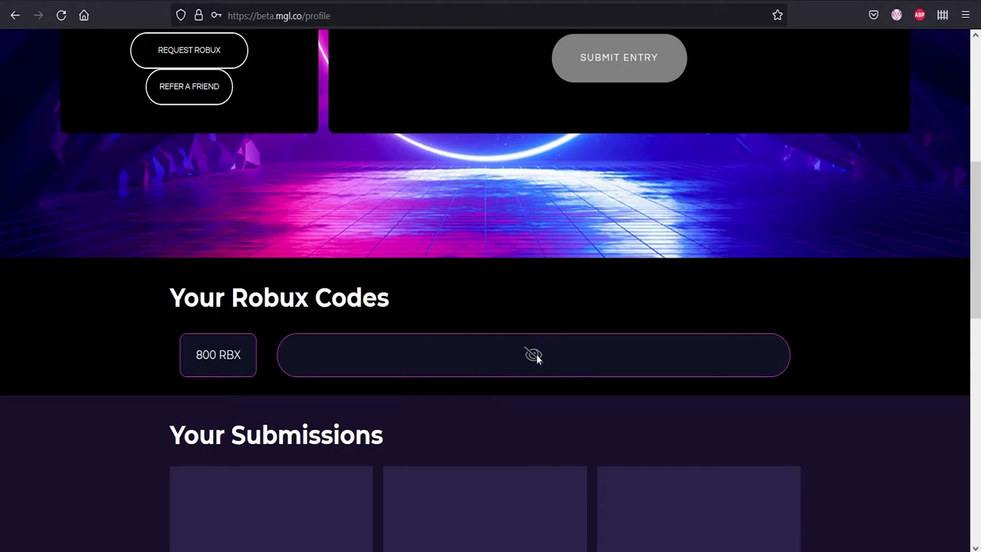
pyautogui.moveTo(500, 396)
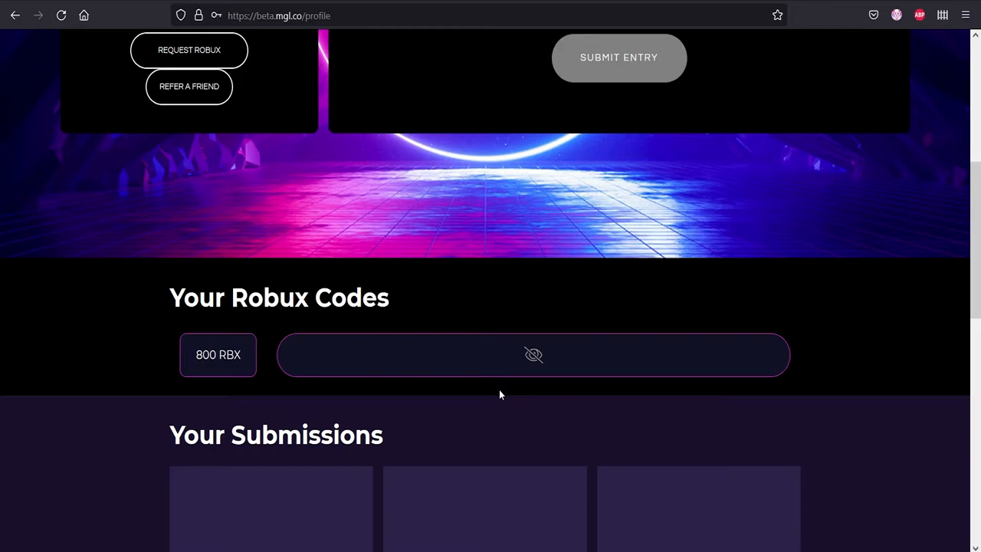
pyautogui.scroll(-3)
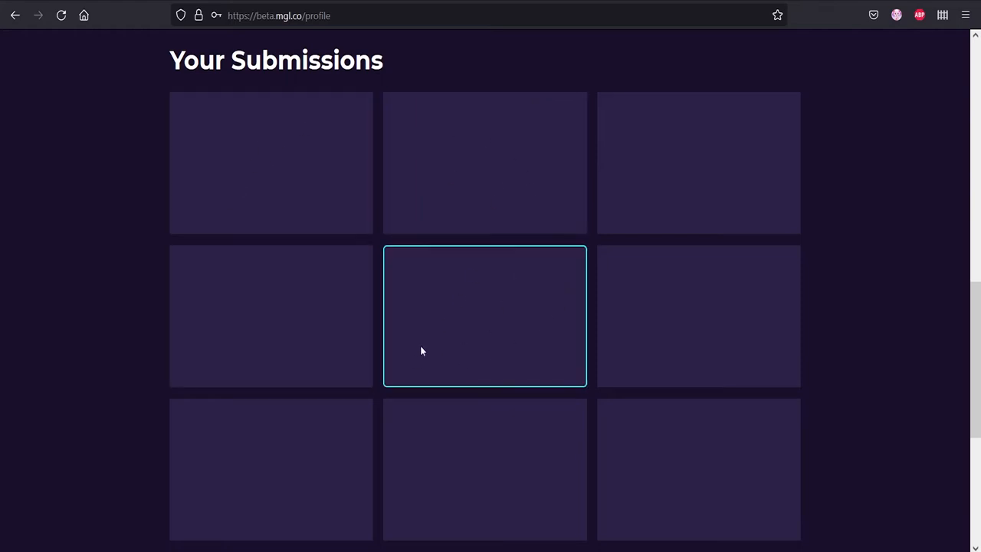
pyautogui.moveTo(365, 314)
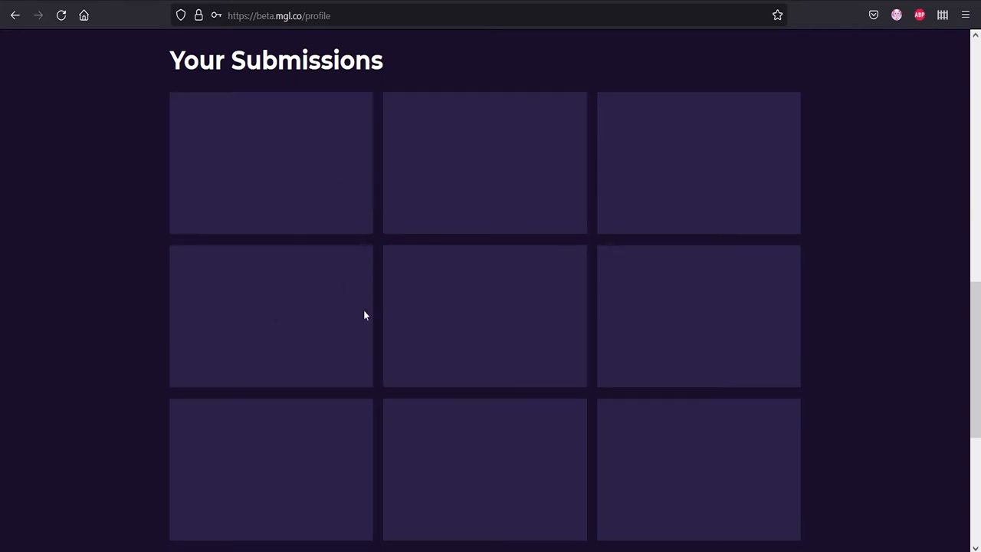
pyautogui.moveTo(447, 250)
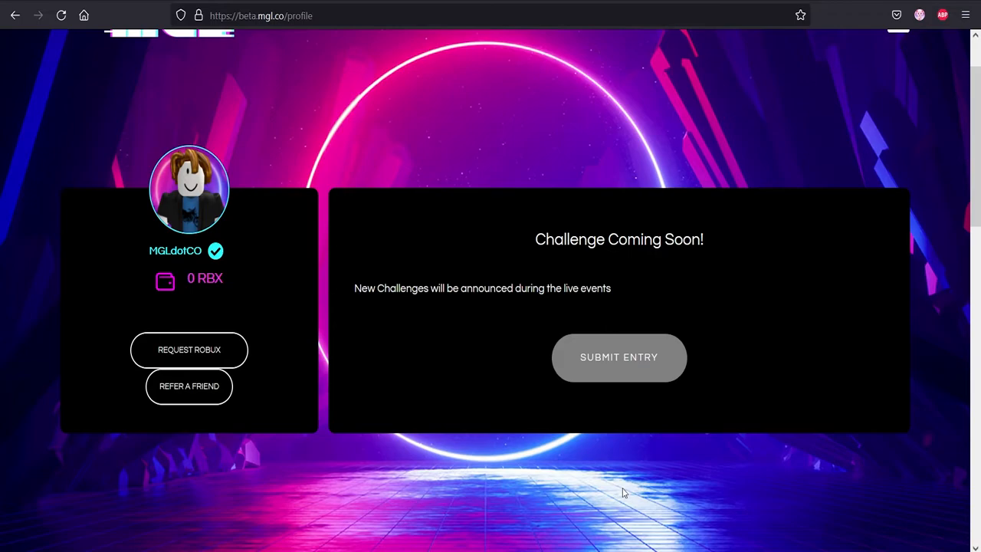
pyautogui.moveTo(558, 426)
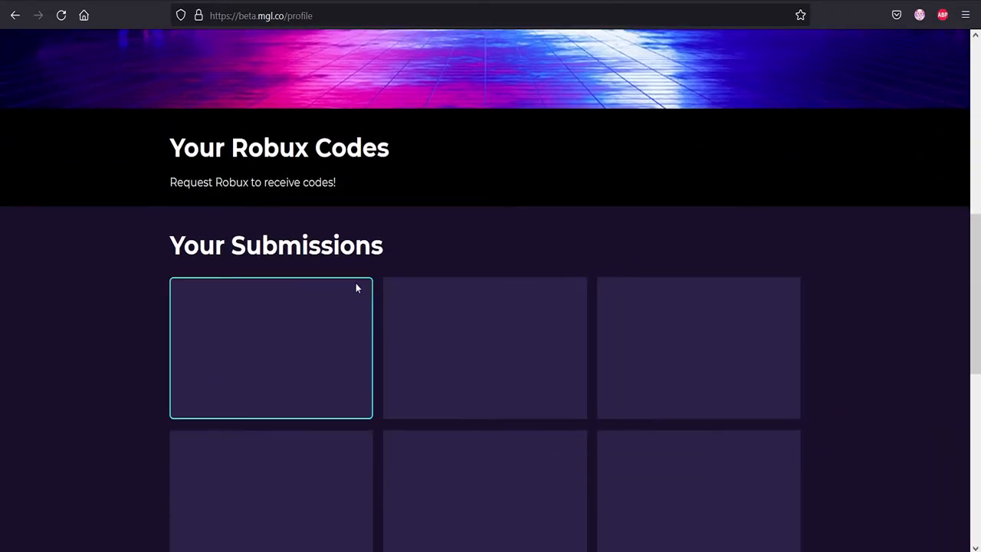
pyautogui.scroll(3)
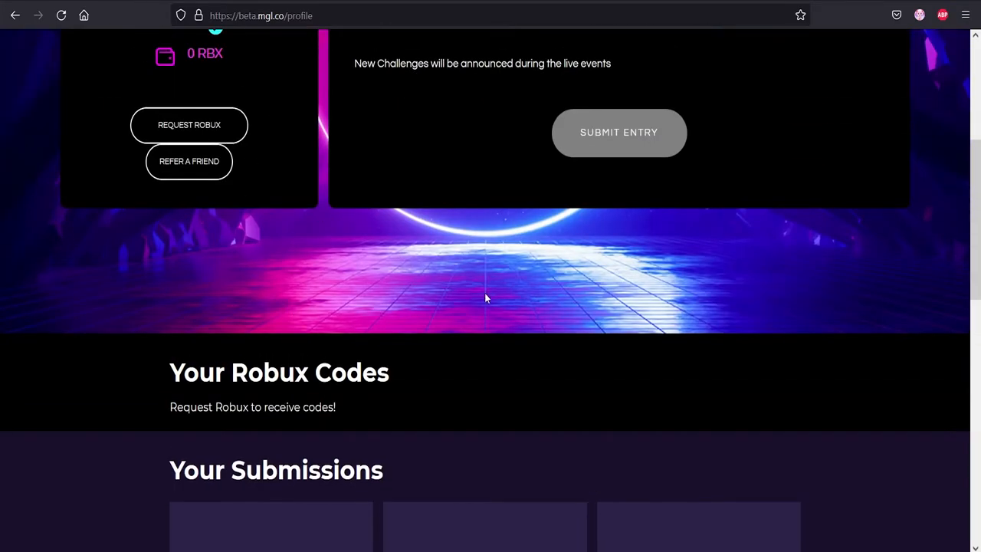
pyautogui.scroll(3)
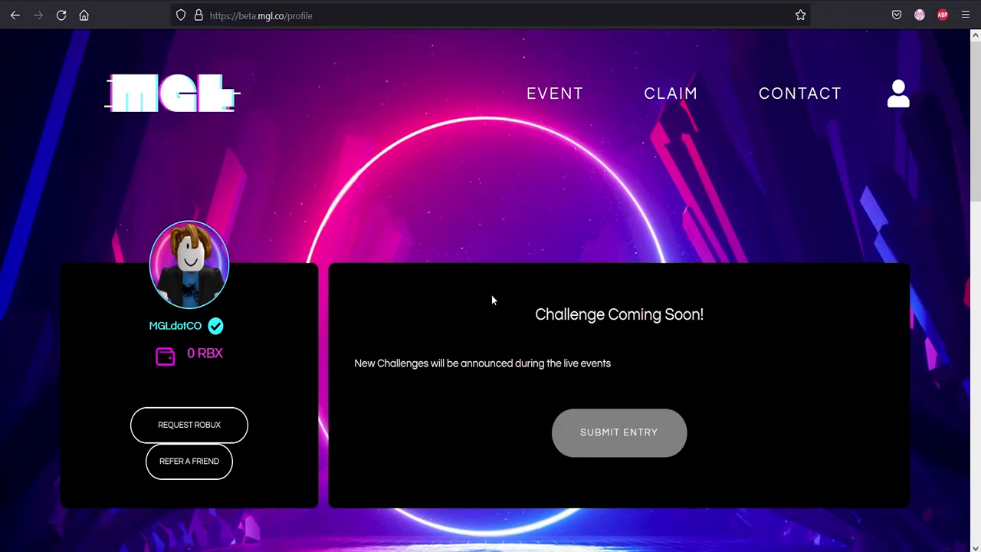
pyautogui.scroll(-3)
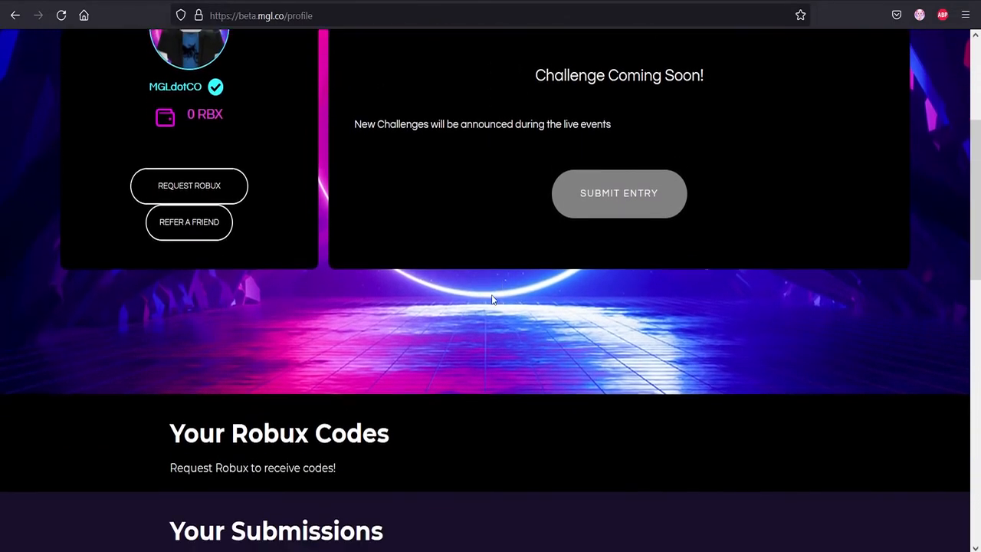
pyautogui.scroll(-3)
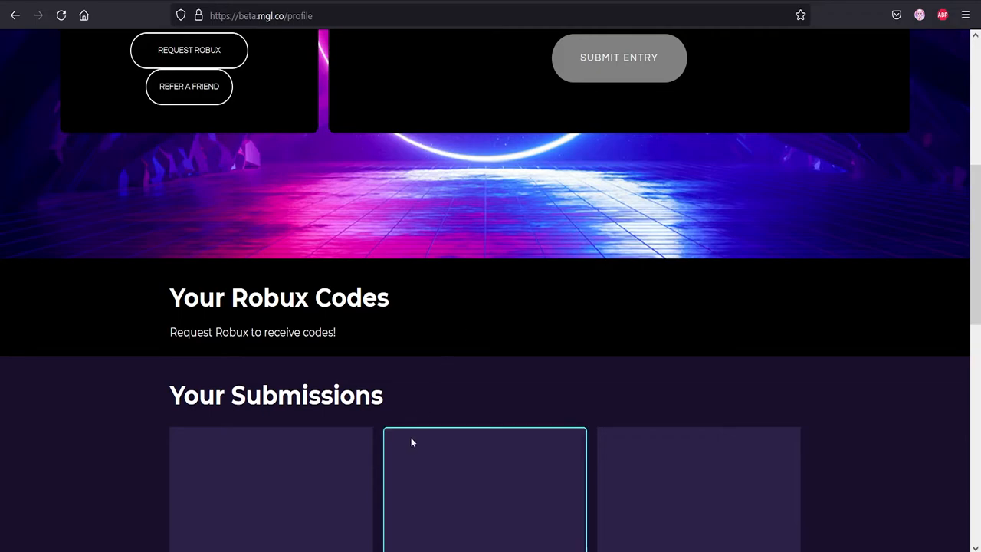
pyautogui.scroll(3)
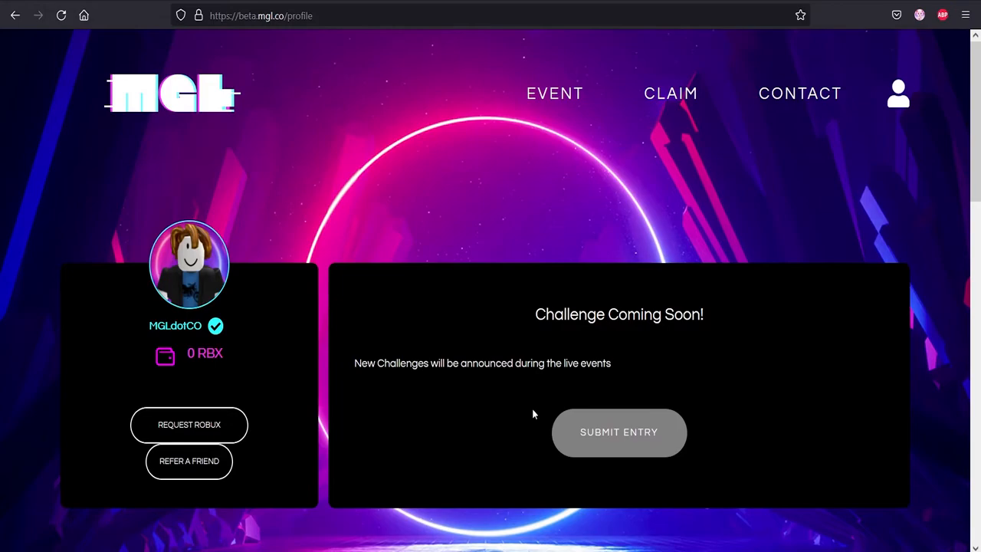
pyautogui.click(898, 94)
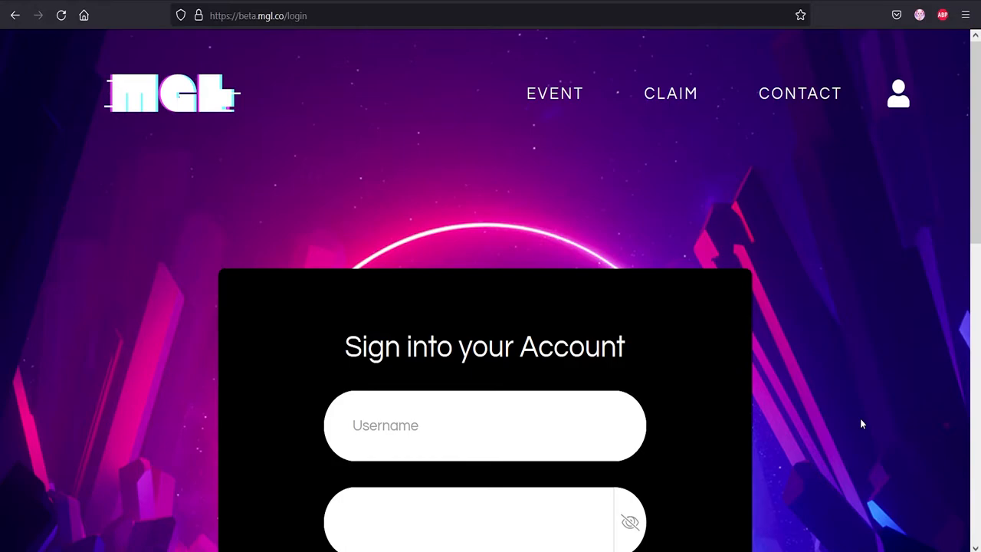
# Follow the 'account recovery' link below the Login button to the Account recovery page.
pyautogui.scroll(-3)
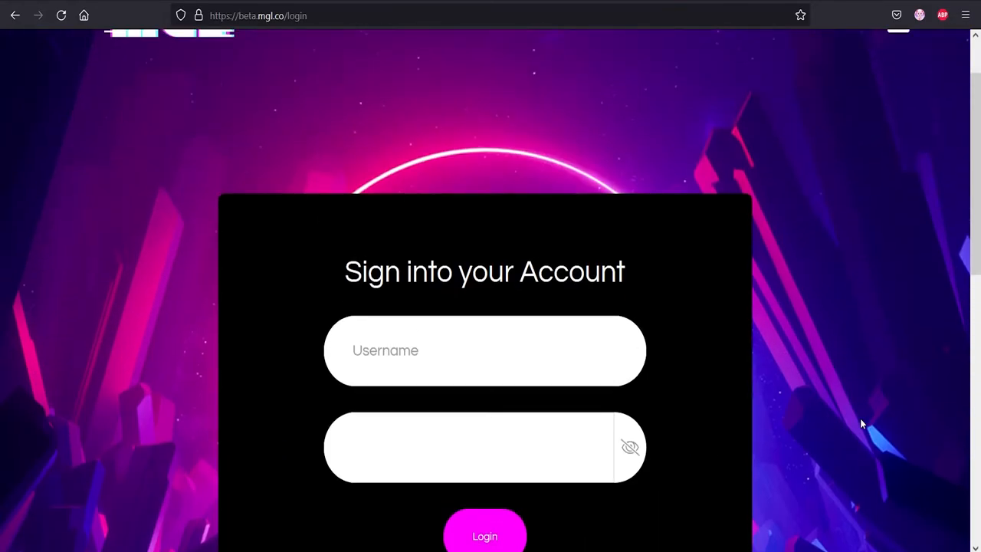
pyautogui.scroll(3)
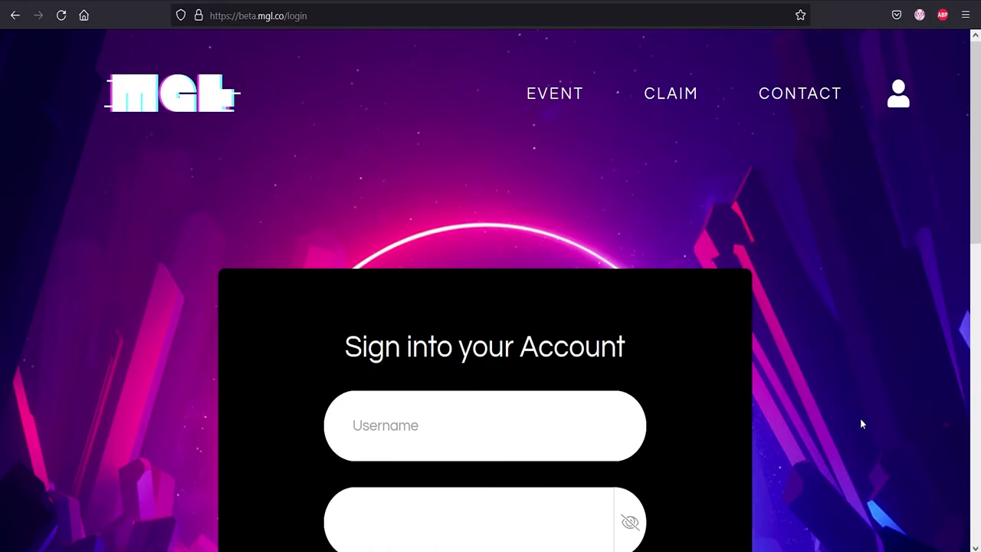
pyautogui.scroll(-3)
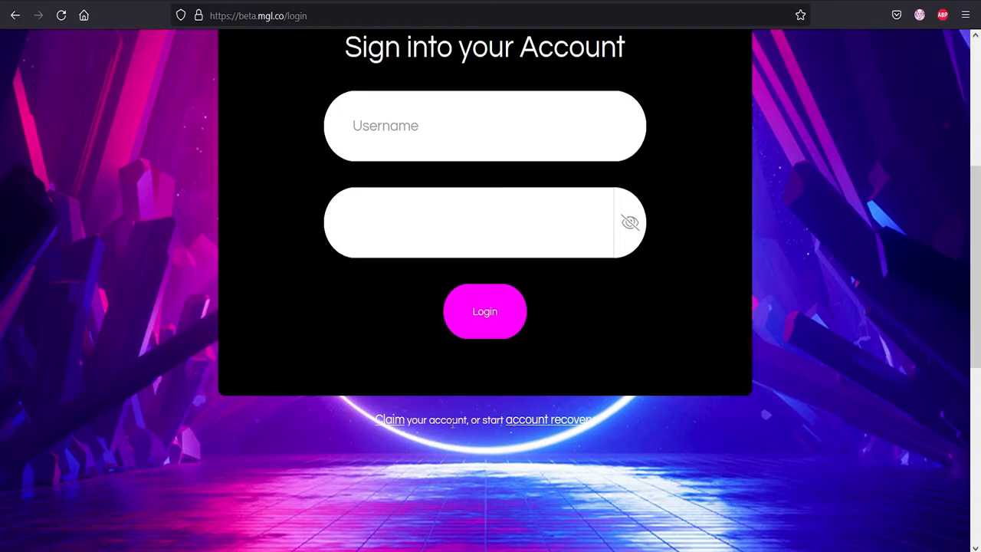
pyautogui.moveTo(530, 422)
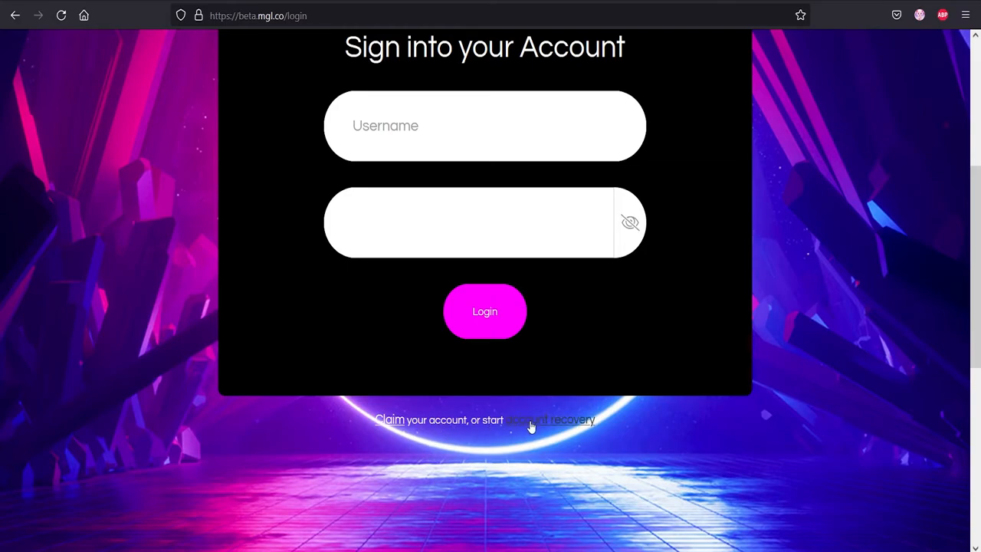
pyautogui.click(549, 420)
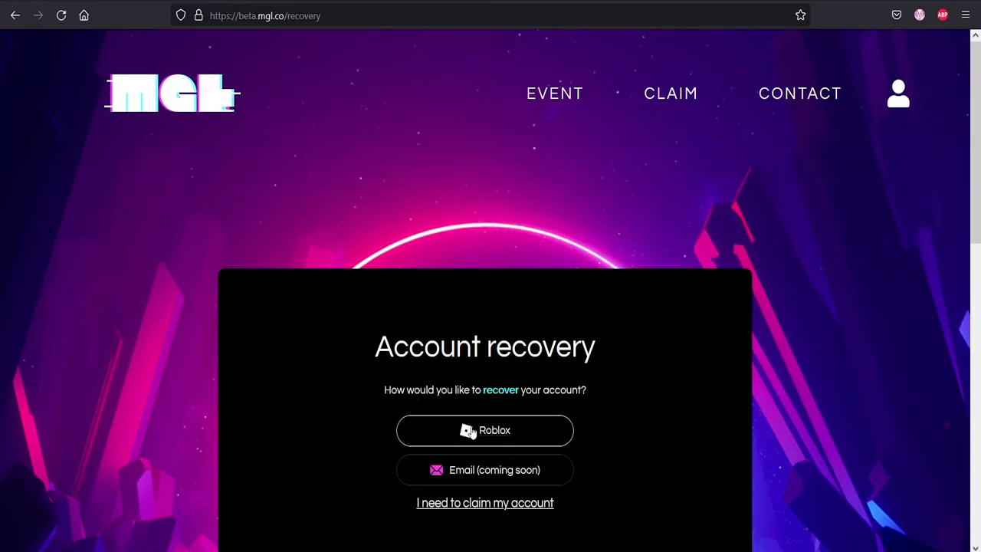
pyautogui.moveTo(757, 420)
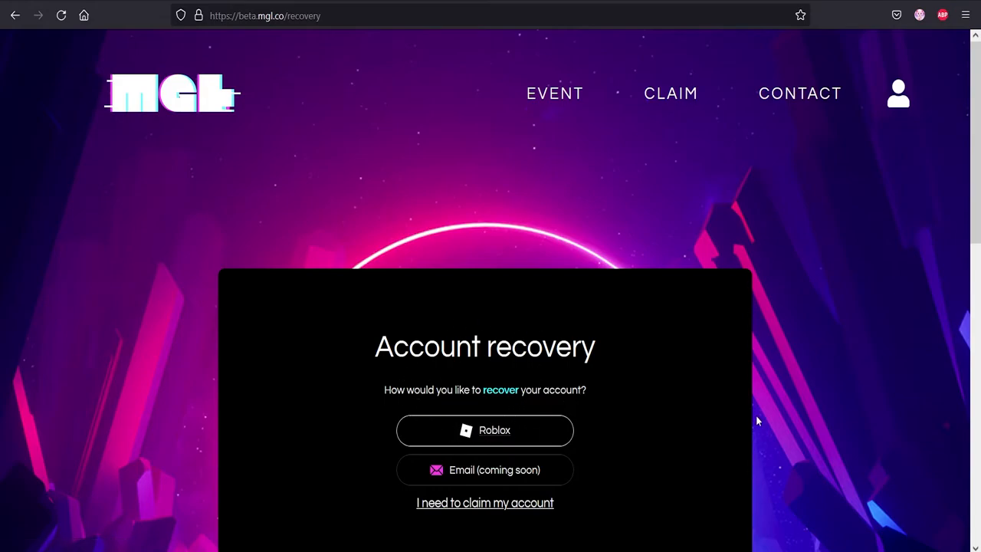
# Choose the Roblox recovery option, reaching the sign-in problem question.
pyautogui.scroll(-3)
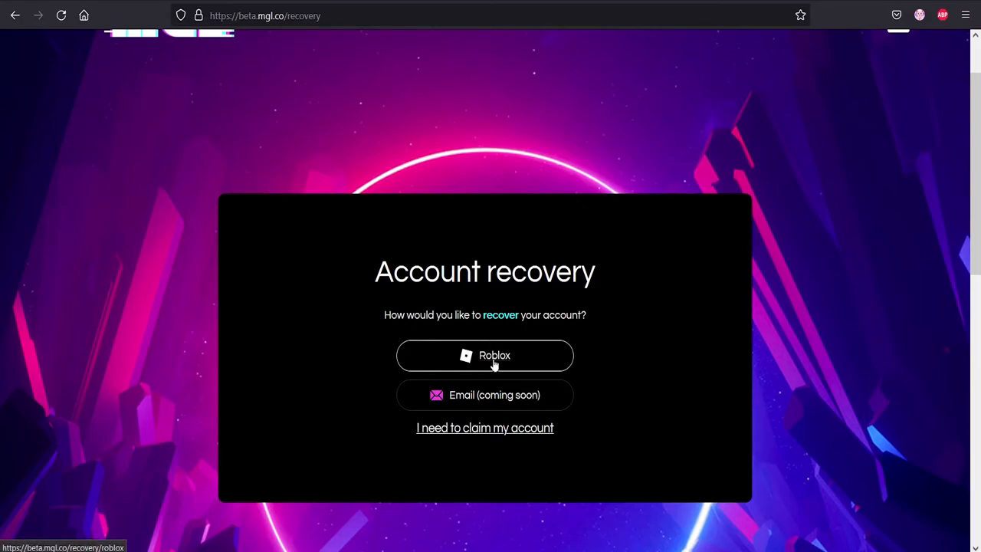
pyautogui.click(484, 356)
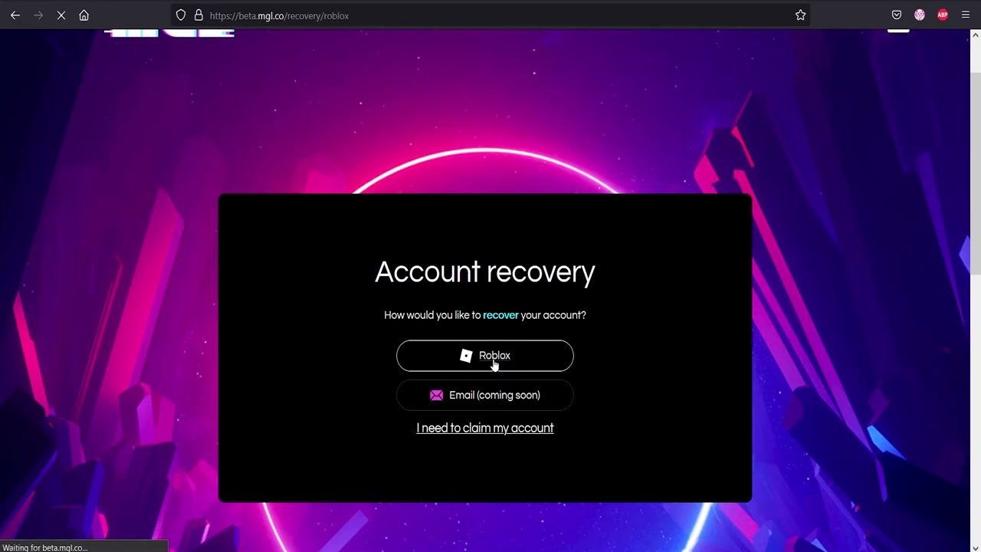
pyautogui.click(484, 356)
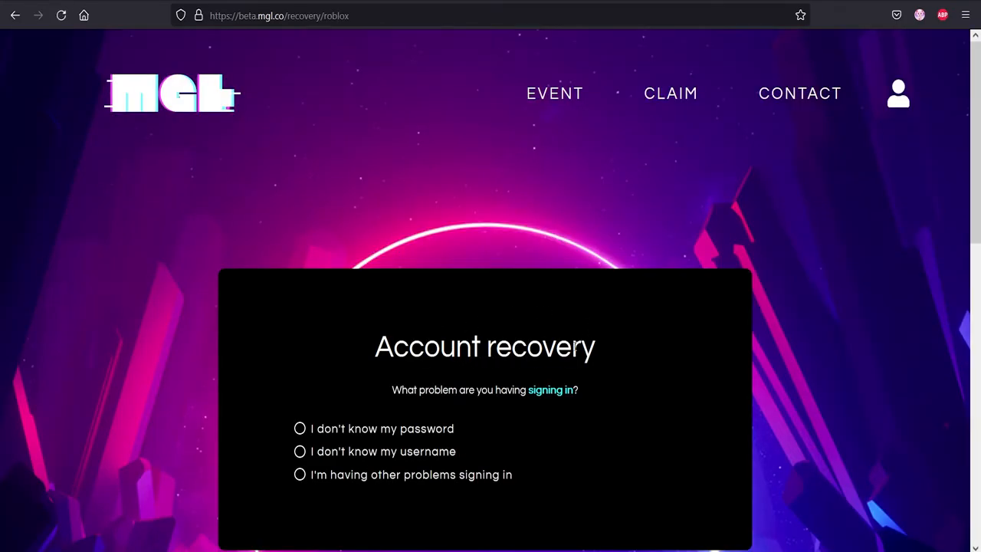
# Select 'I don't know my password' and continue to the Recover your account page.
pyautogui.scroll(-3)
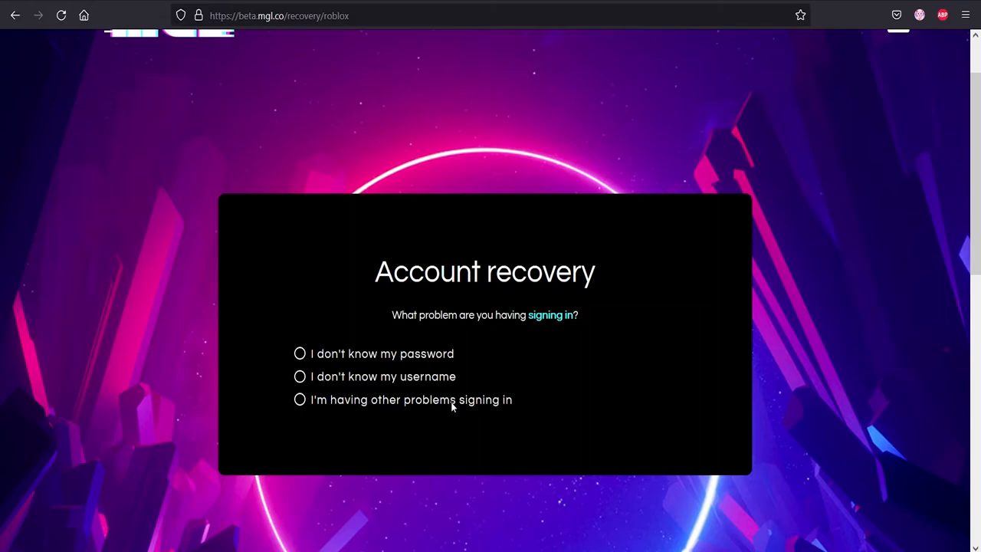
pyautogui.moveTo(463, 460)
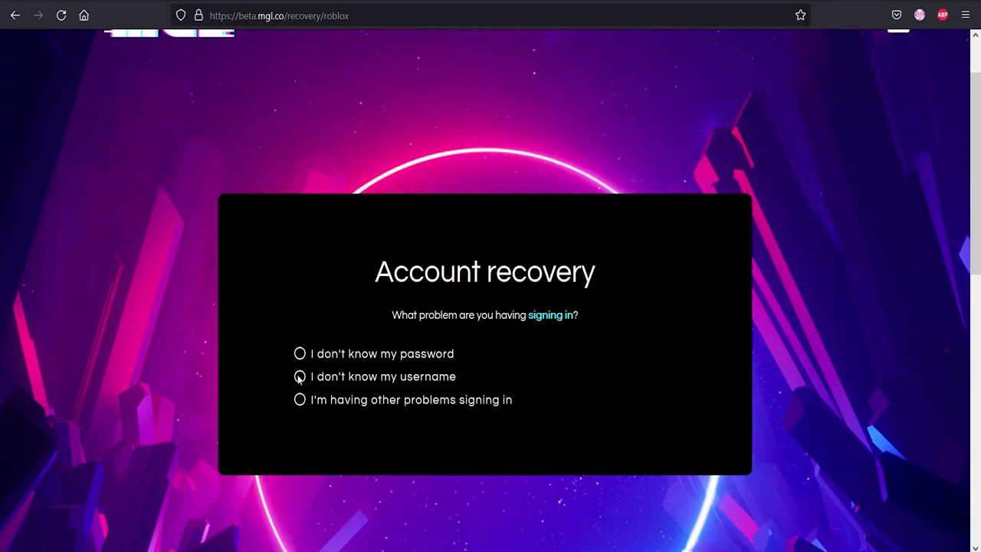
pyautogui.moveTo(463, 368)
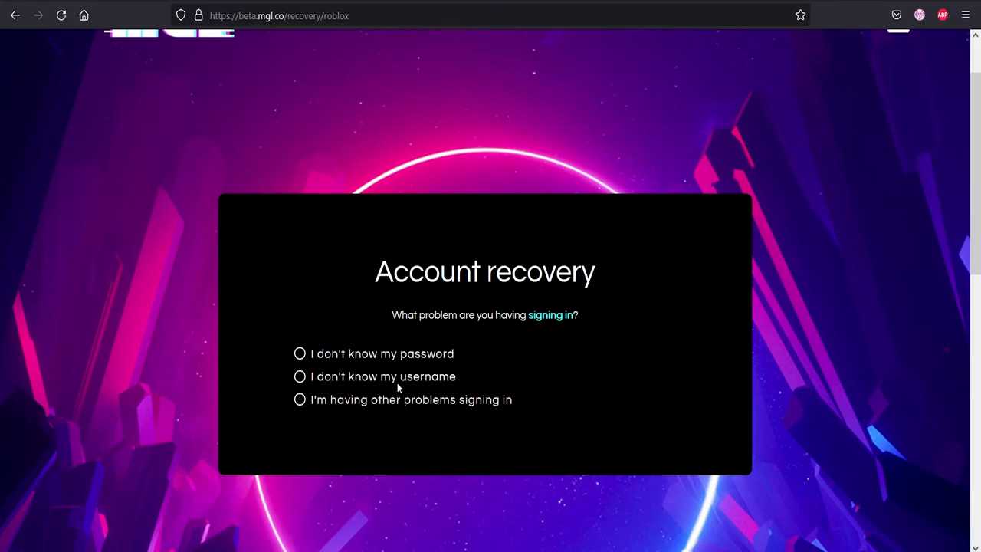
pyautogui.moveTo(430, 389)
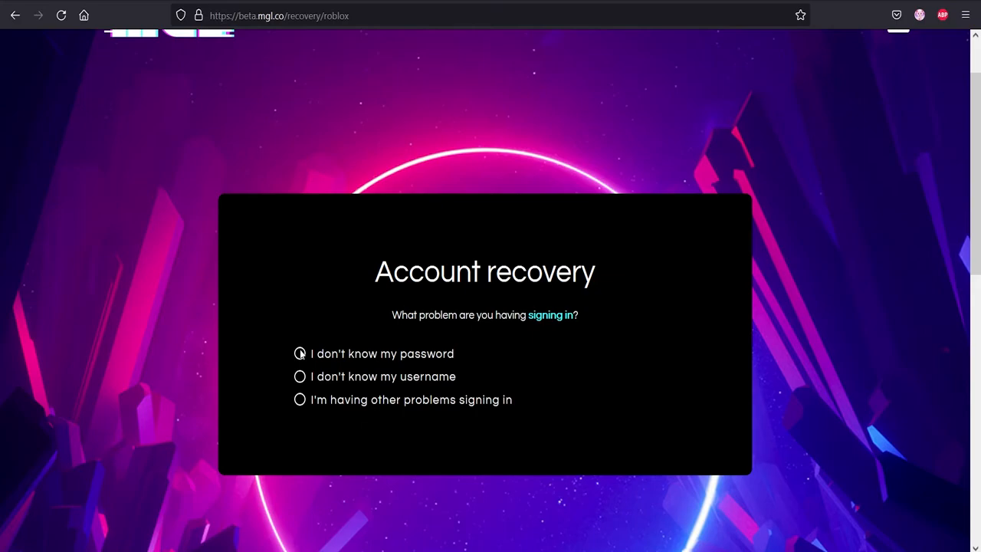
pyautogui.click(300, 353)
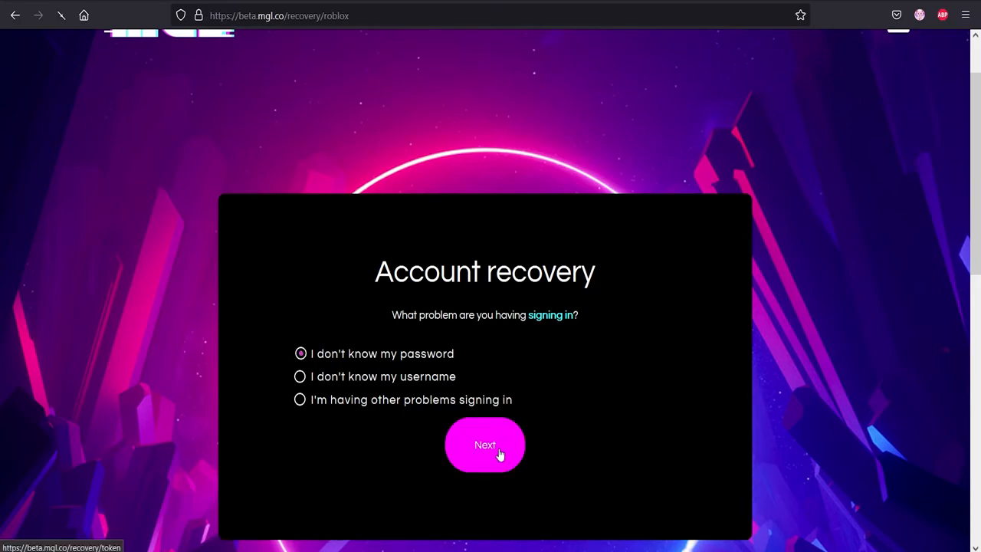
pyautogui.click(484, 445)
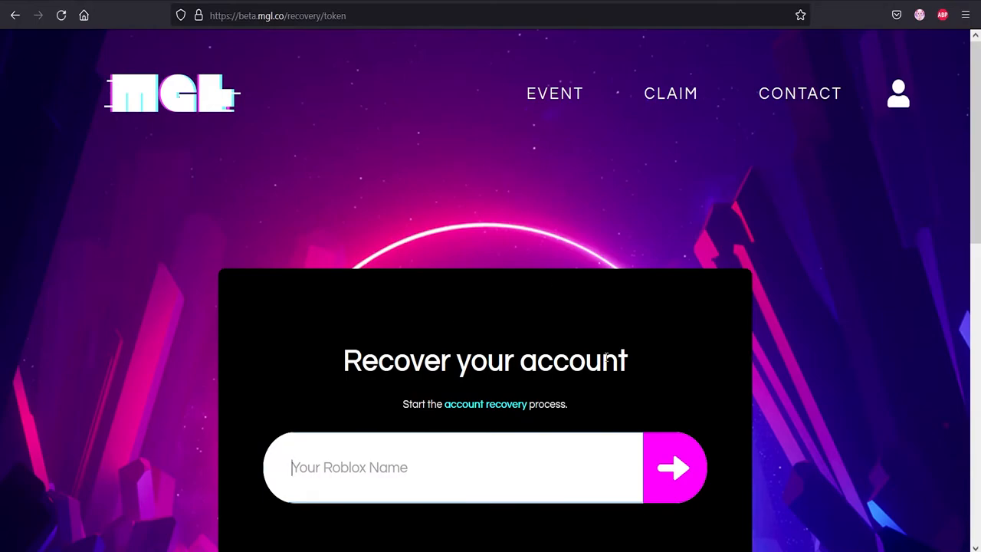
pyautogui.scroll(-3)
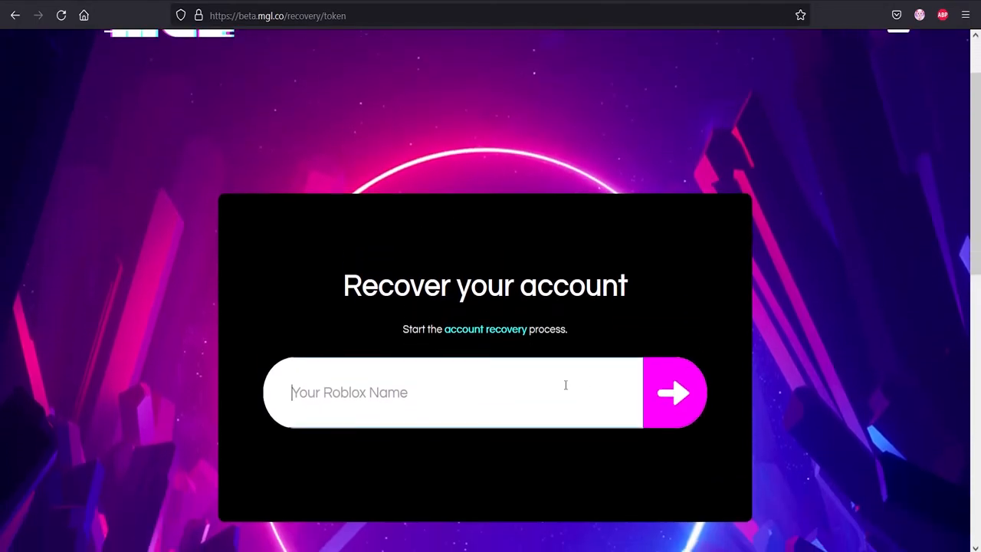
pyautogui.click(674, 392)
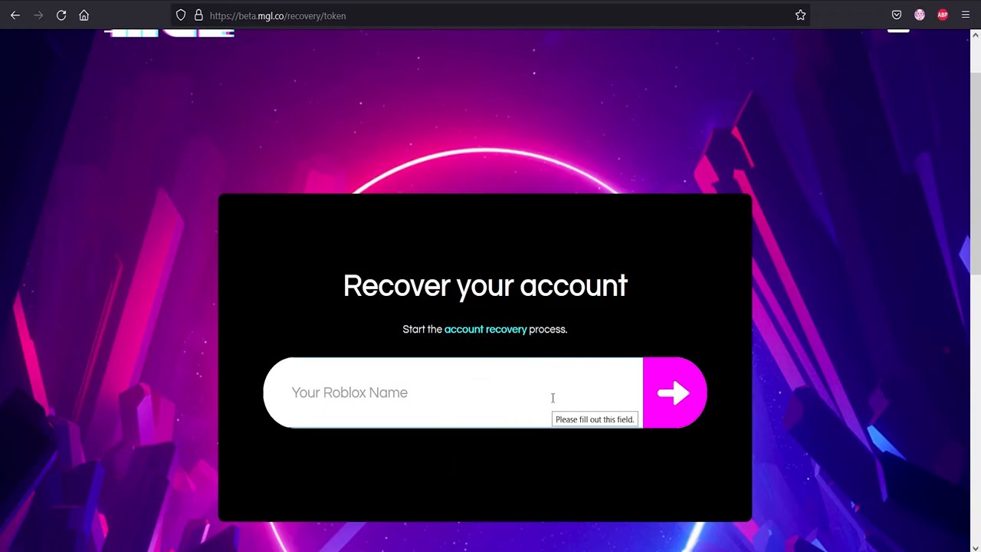
pyautogui.write('MGLdotCO')
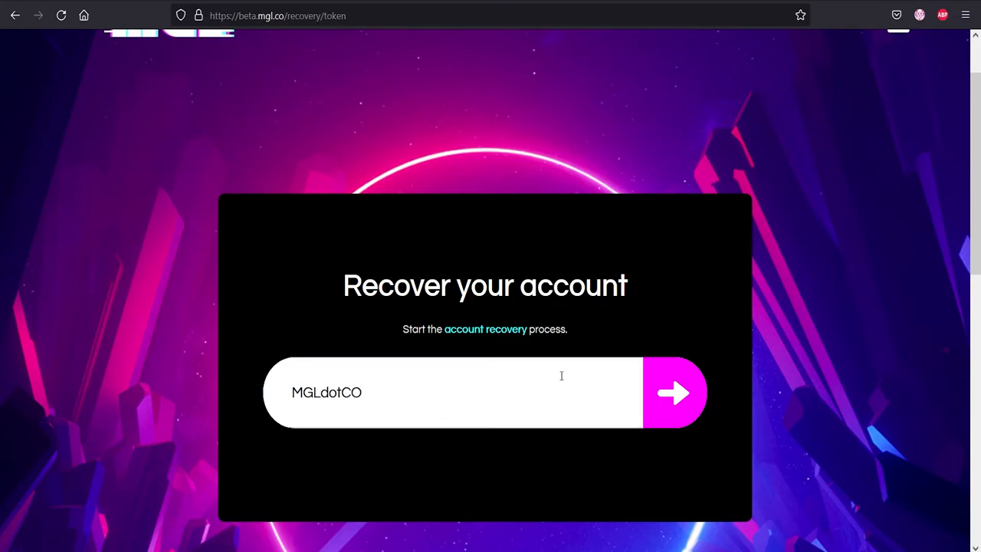
pyautogui.click(675, 392)
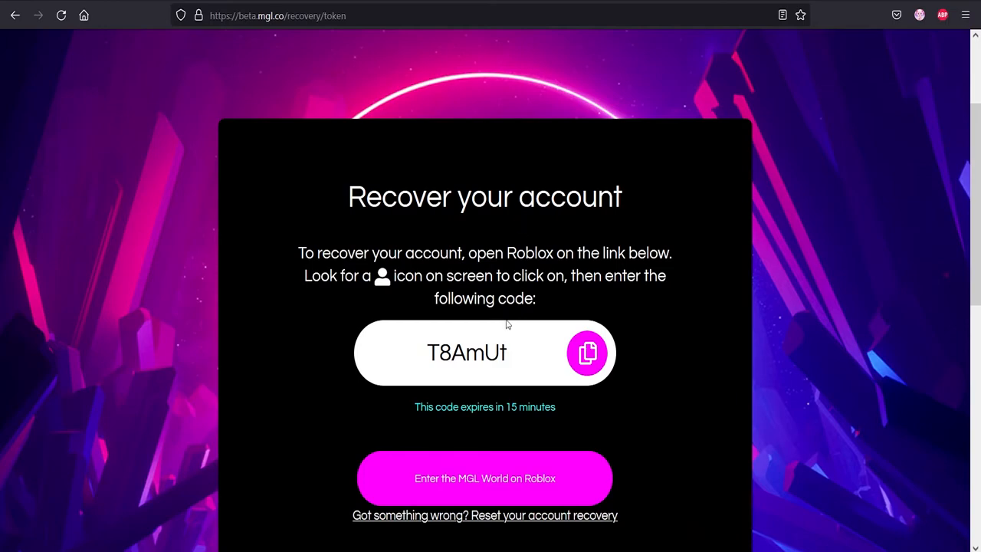
pyautogui.moveTo(377, 317)
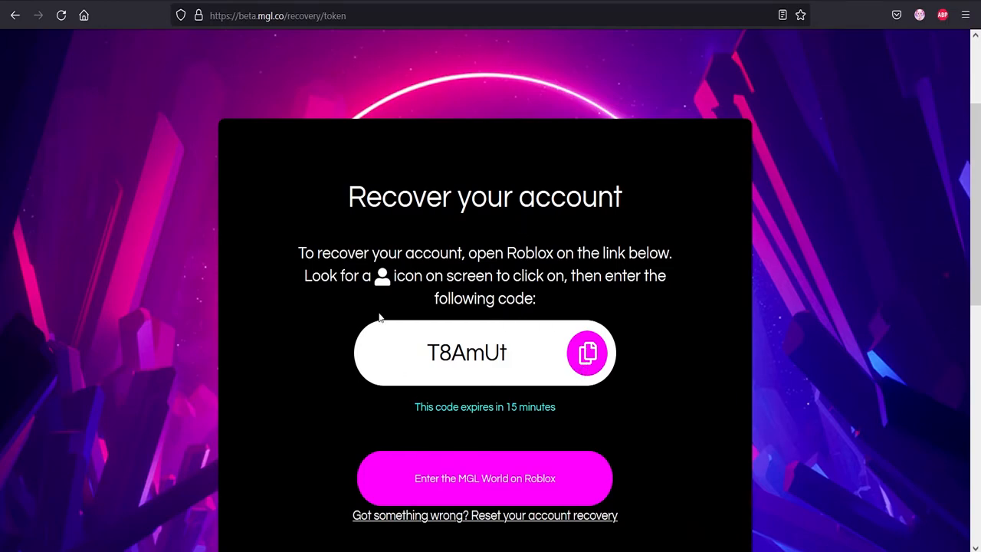
pyautogui.moveTo(497, 479)
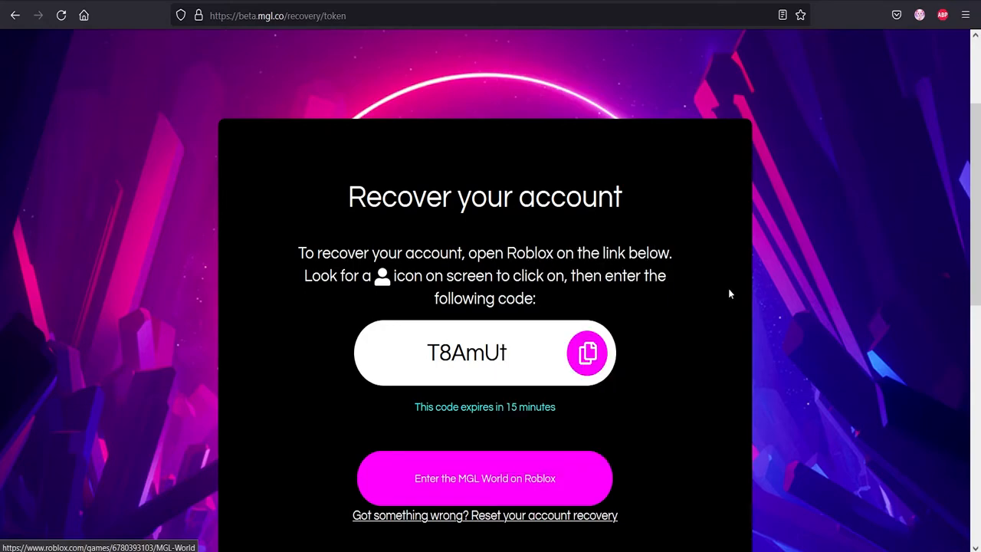
# Go to the MGL World game page on Roblox.
pyautogui.click(484, 478)
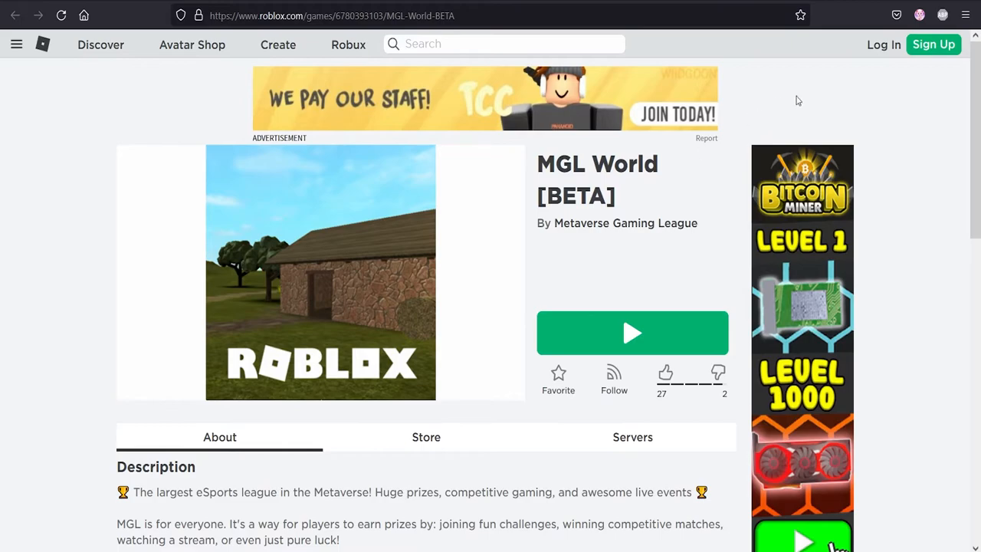
pyautogui.moveTo(620, 549)
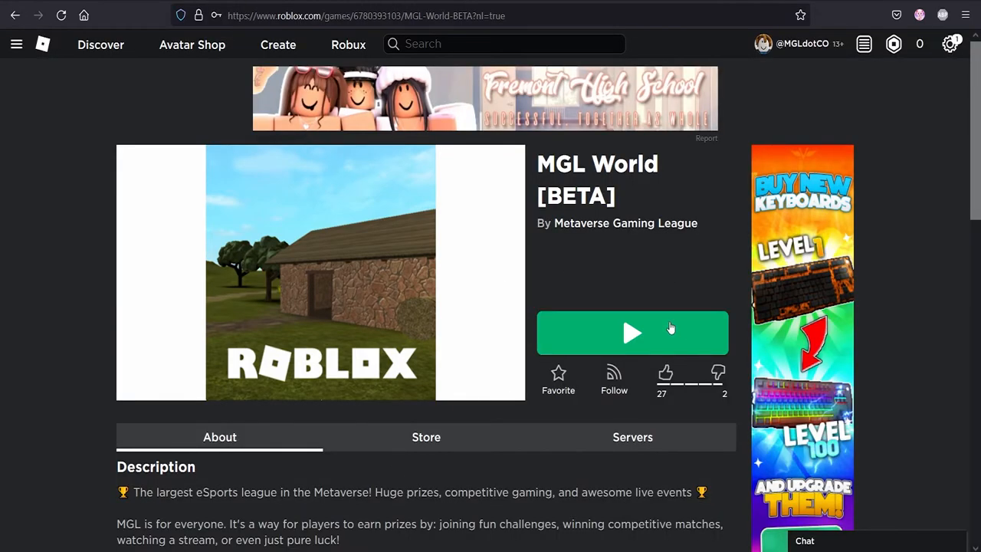
# Launch MGL World via Play, allowing the browser to open the Roblox client.
pyautogui.click(632, 332)
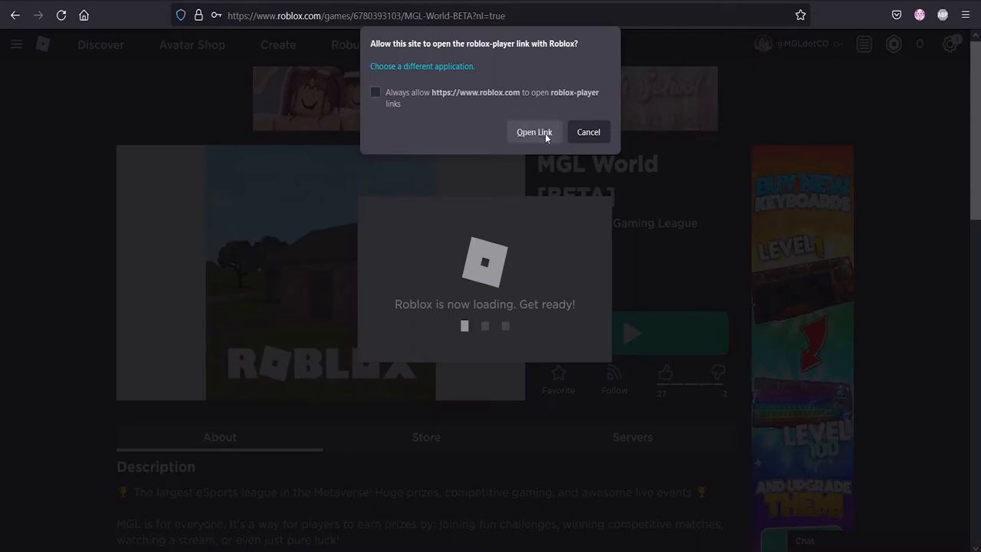
pyautogui.click(533, 132)
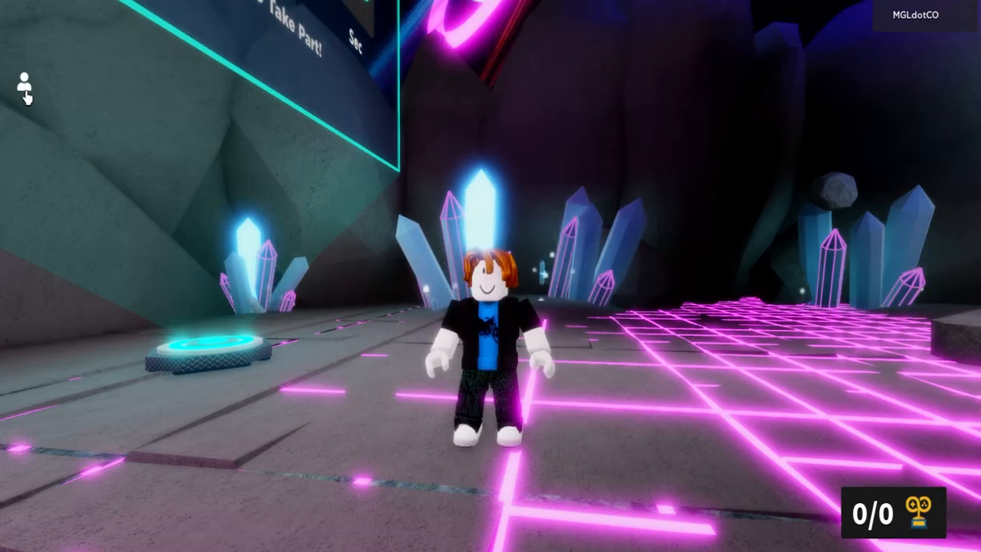
pyautogui.click(24, 80)
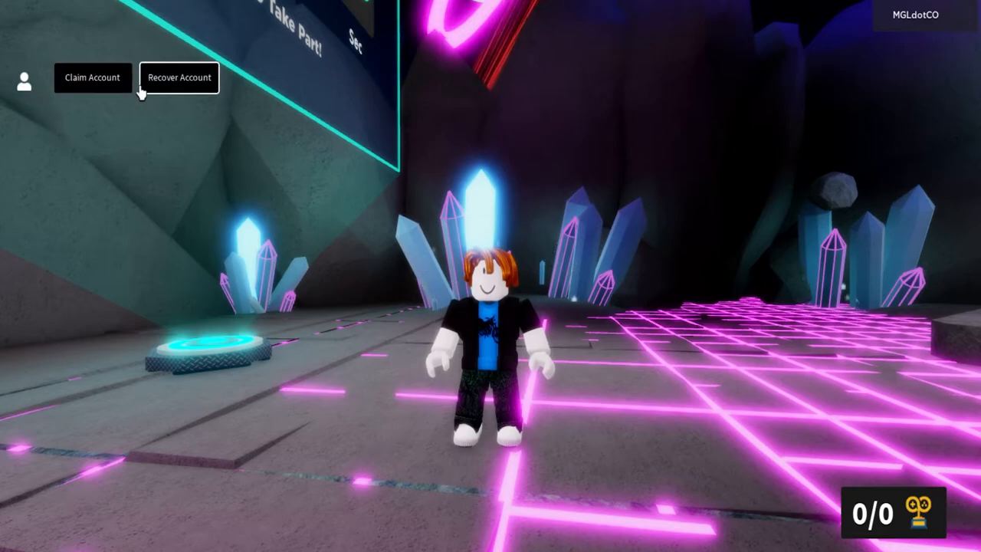
pyautogui.click(179, 77)
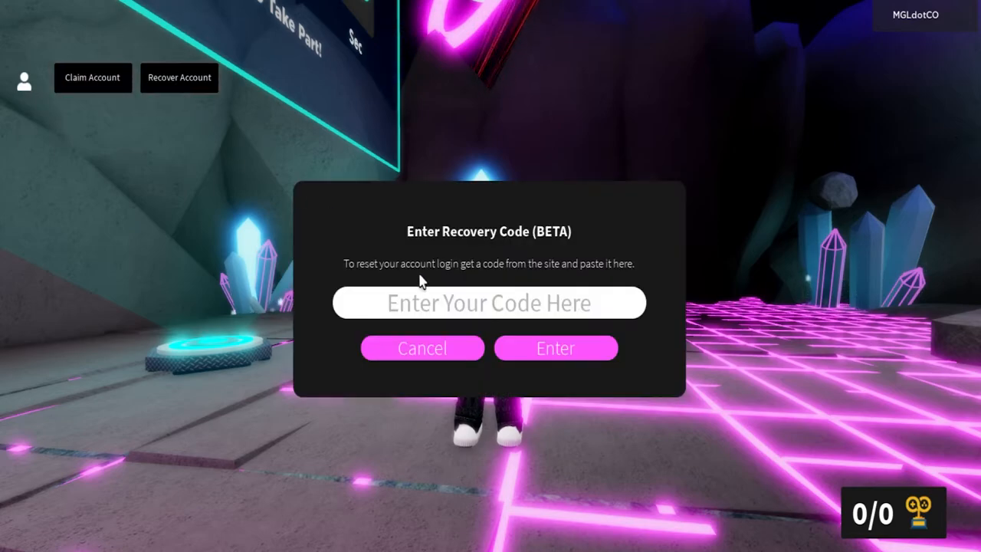
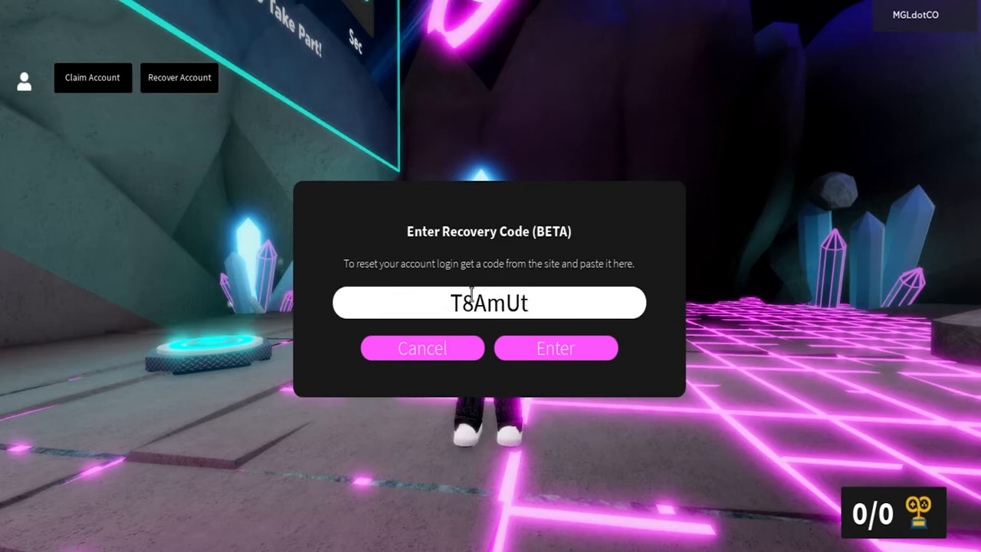
pyautogui.click(554, 348)
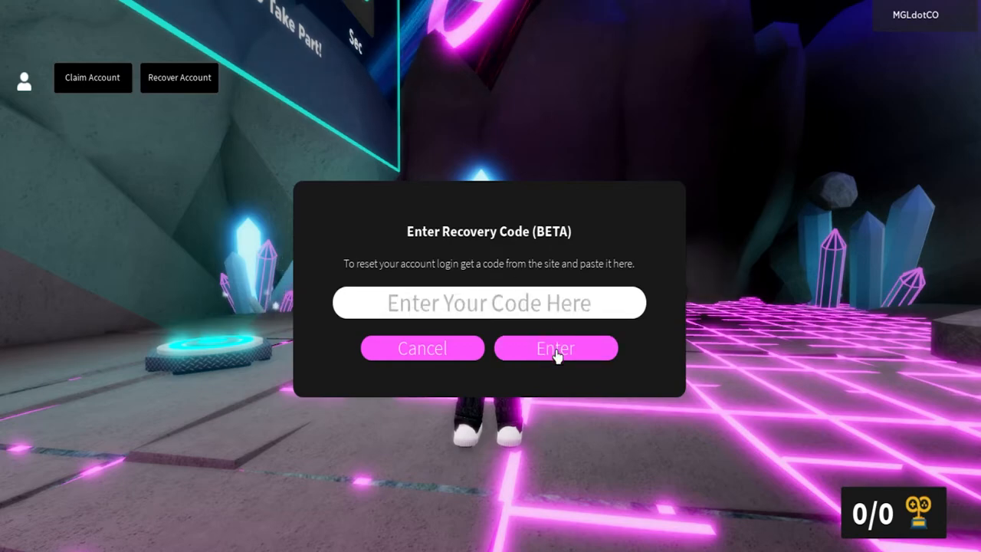
pyautogui.click(554, 348)
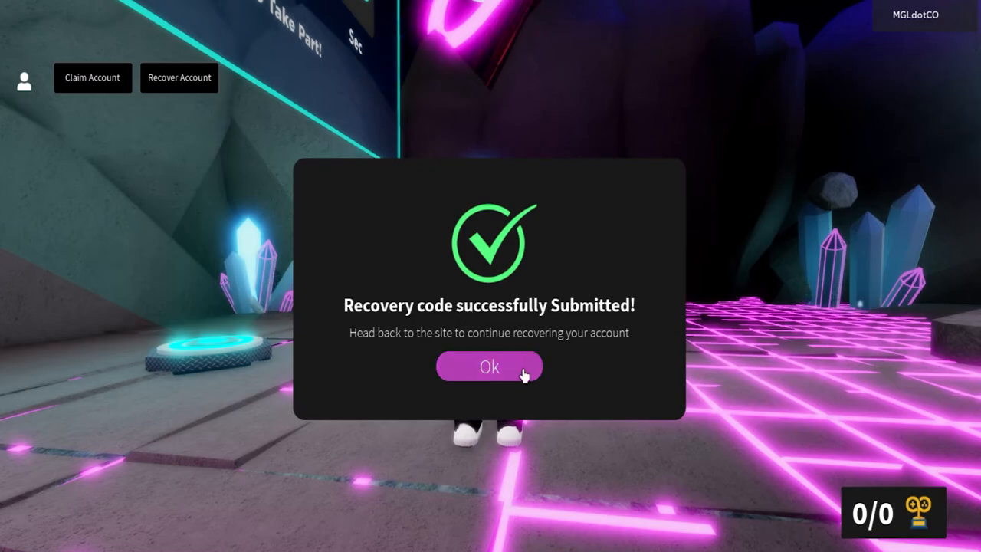
pyautogui.click(489, 366)
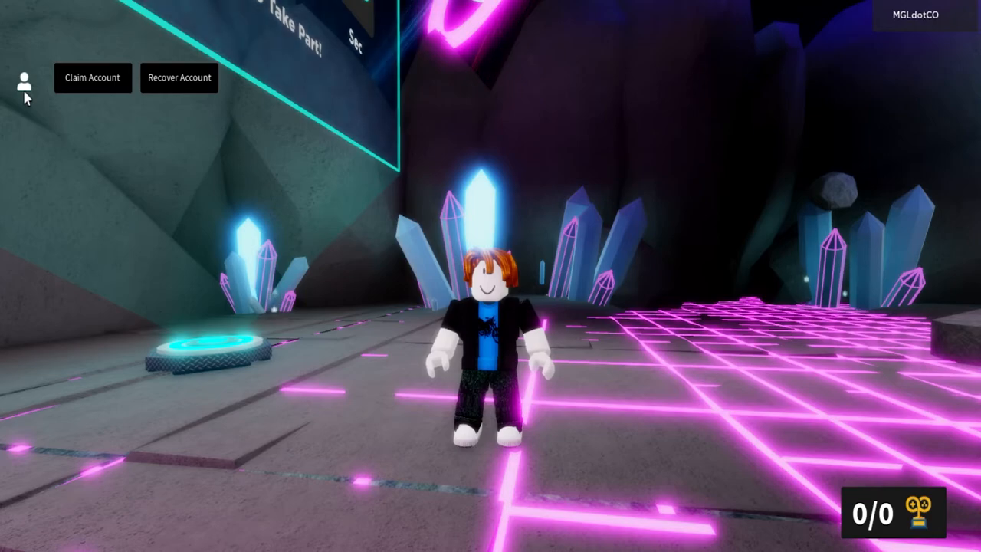
pyautogui.click(180, 77)
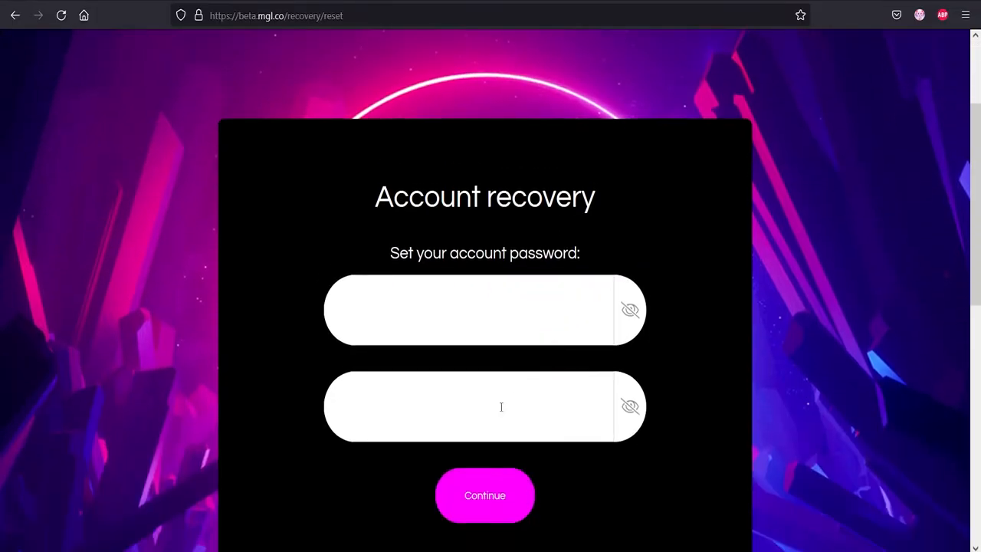
pyautogui.moveTo(506, 242)
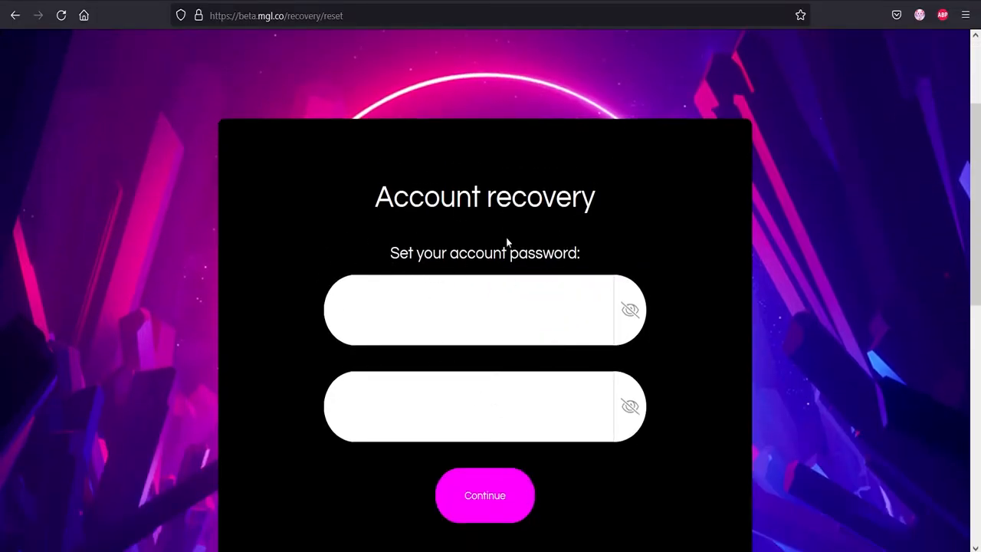
# Enter the new password in both fields and continue to land on the MGLdotCO profile page.
pyautogui.click(468, 310)
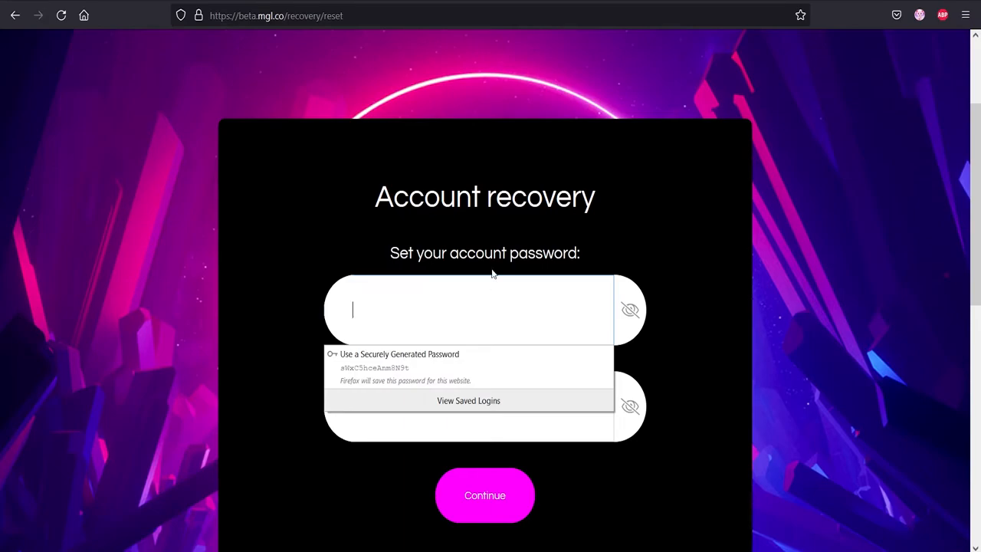
pyautogui.write('•••')
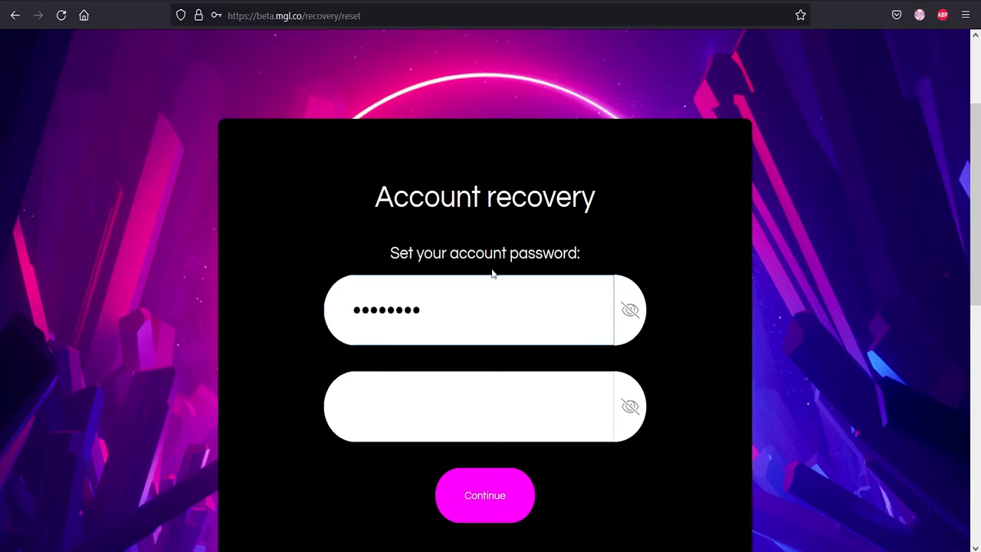
pyautogui.click(467, 406)
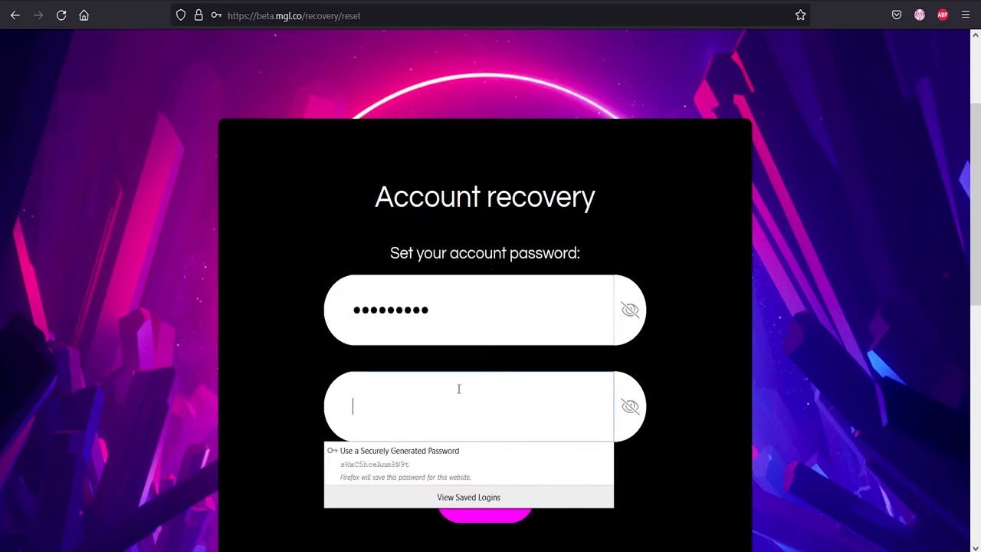
pyautogui.write('••••••')
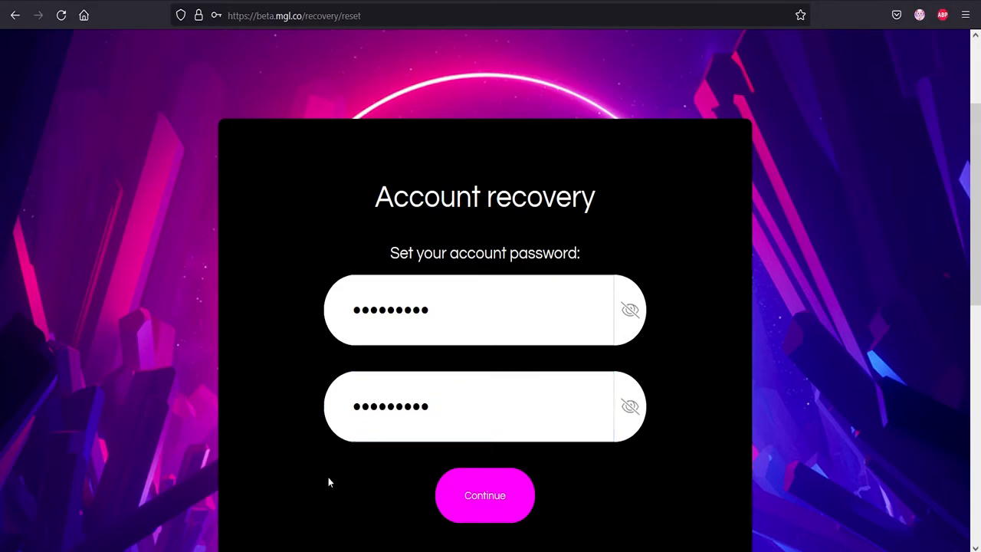
pyautogui.moveTo(489, 248)
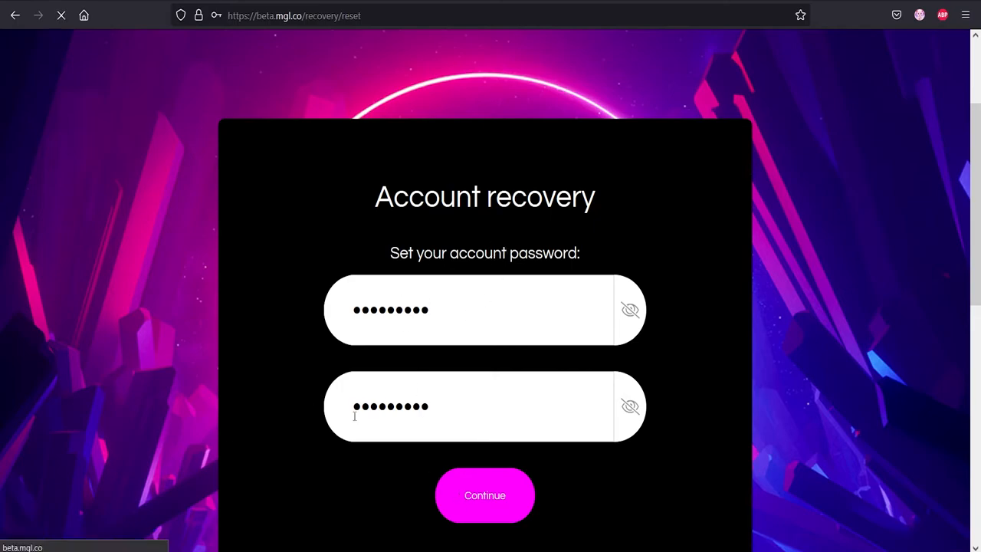
pyautogui.click(484, 495)
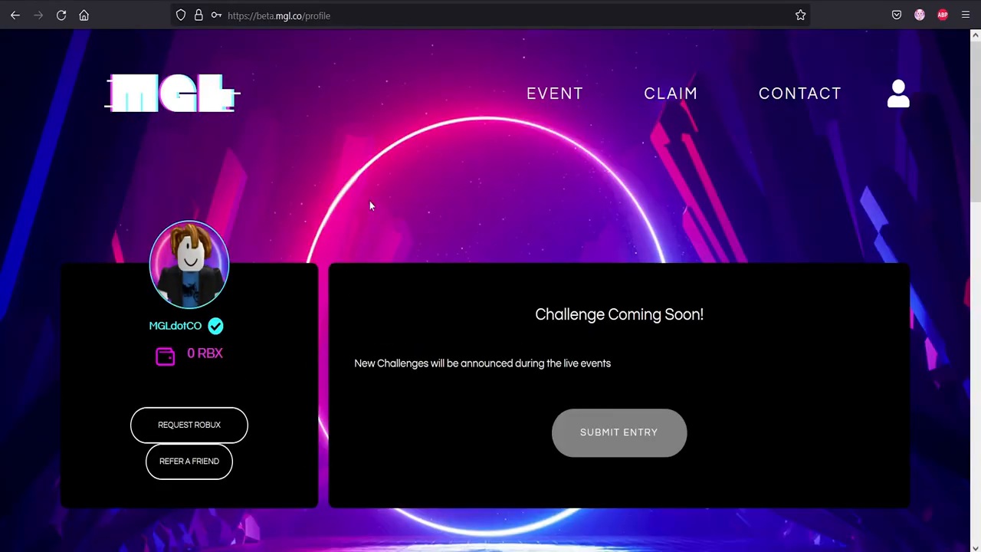
pyautogui.moveTo(398, 185)
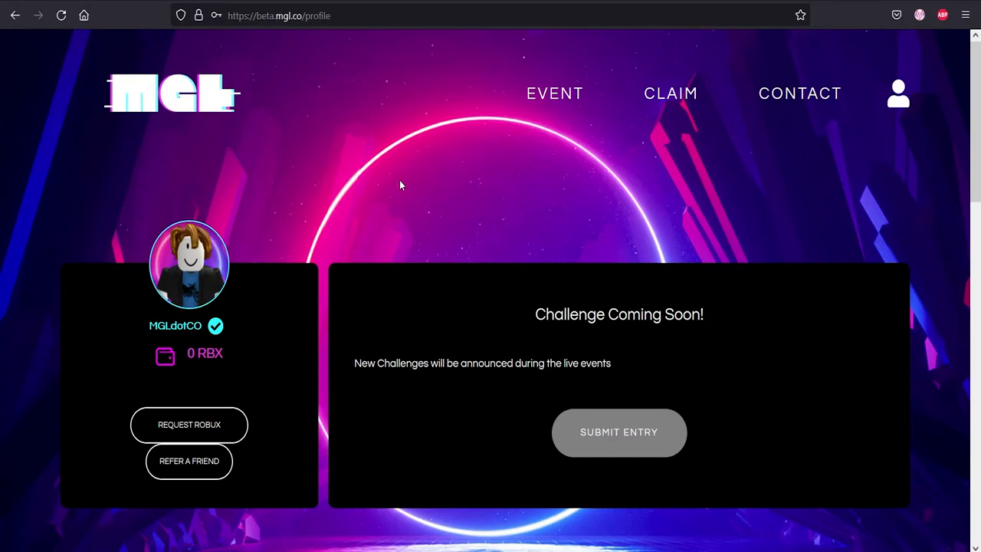
# Scroll down the MGL profile page before switching to Discord's #rules channel.
pyautogui.scroll(-3)
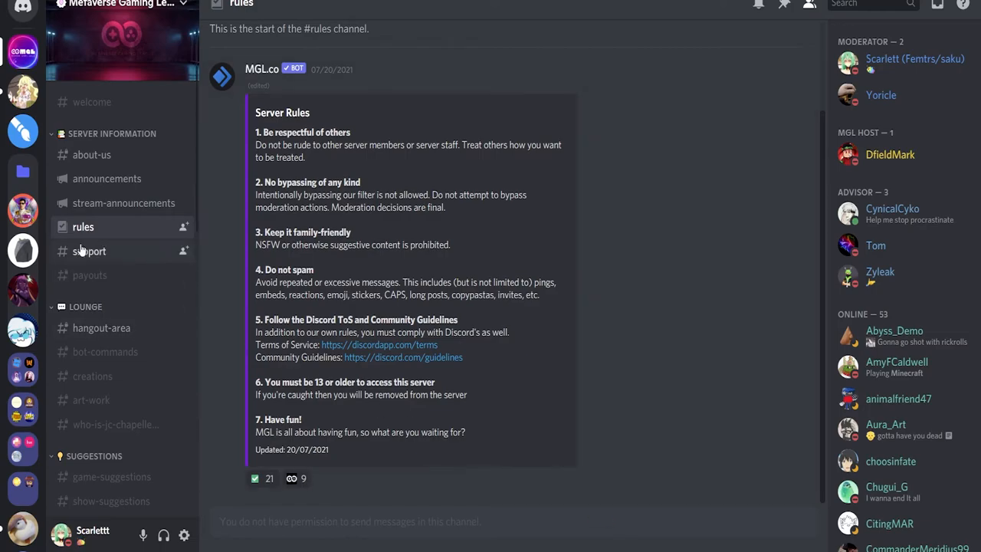
pyautogui.click(89, 252)
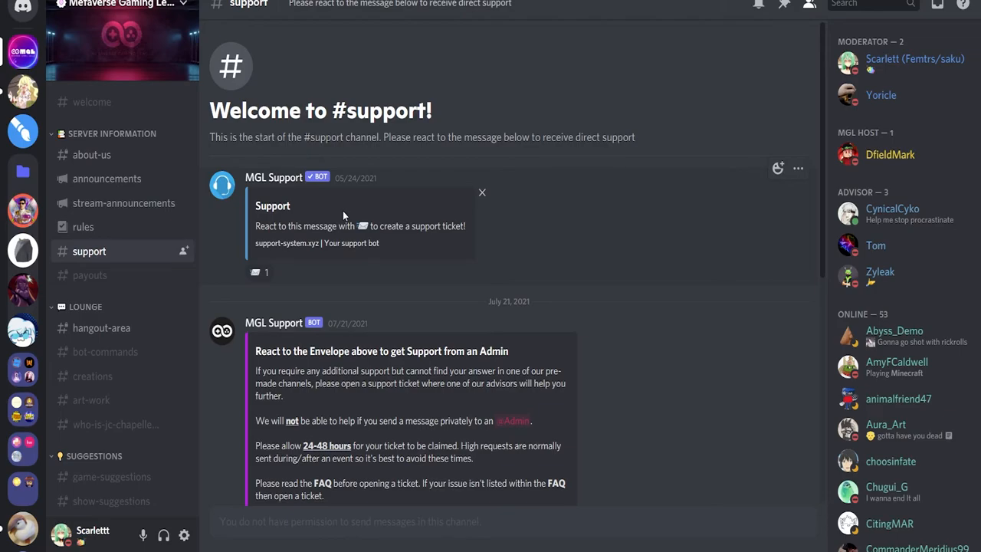
pyautogui.click(83, 227)
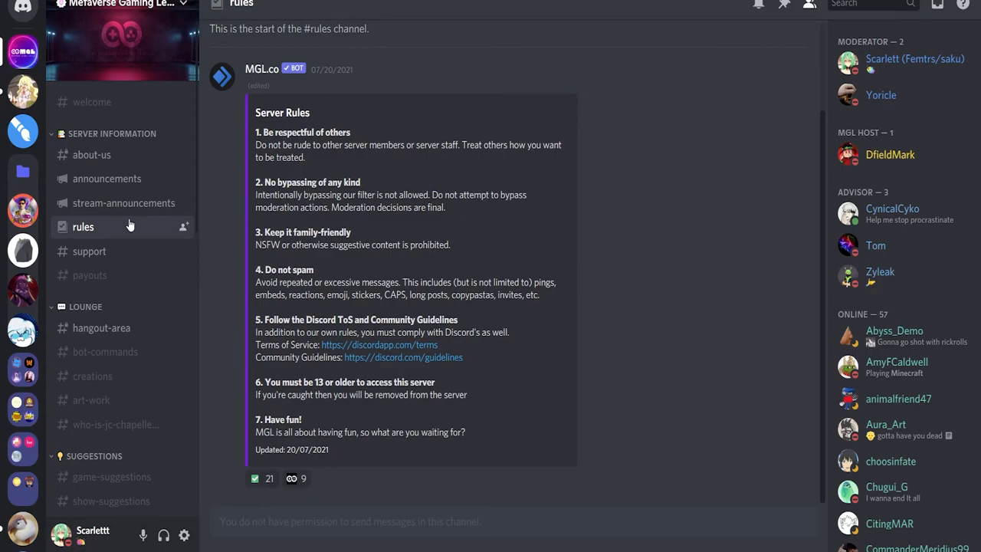
pyautogui.moveTo(889, 153)
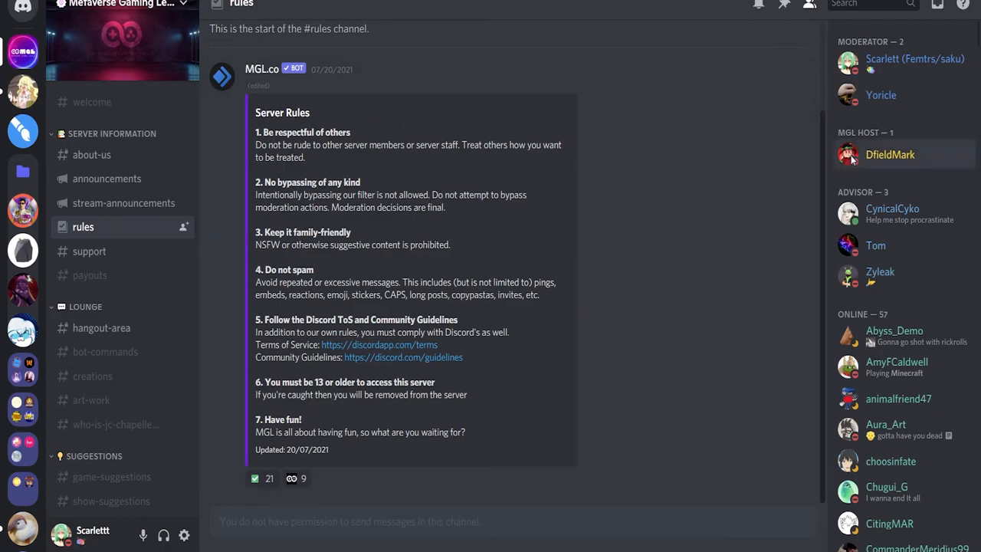
pyautogui.moveTo(676, 319)
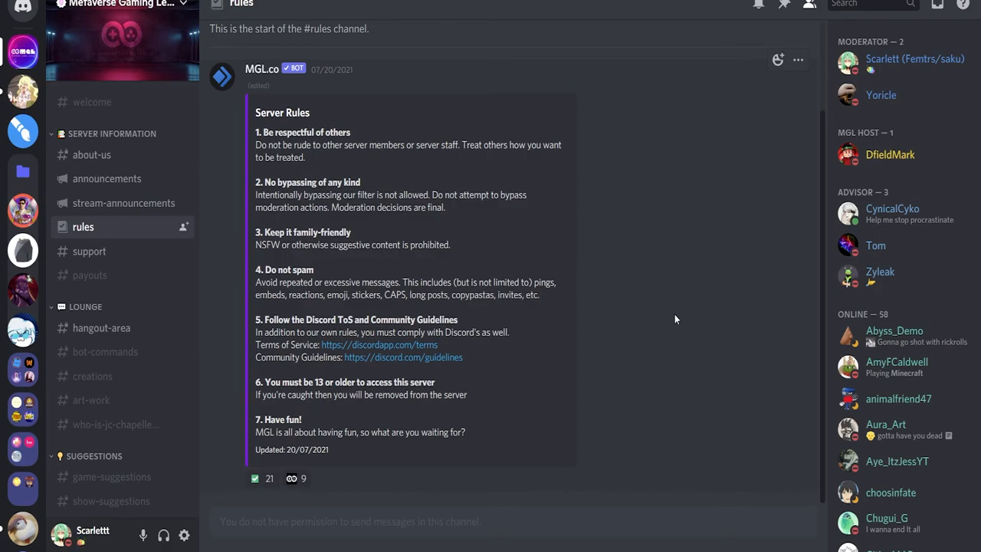
pyautogui.moveTo(667, 330)
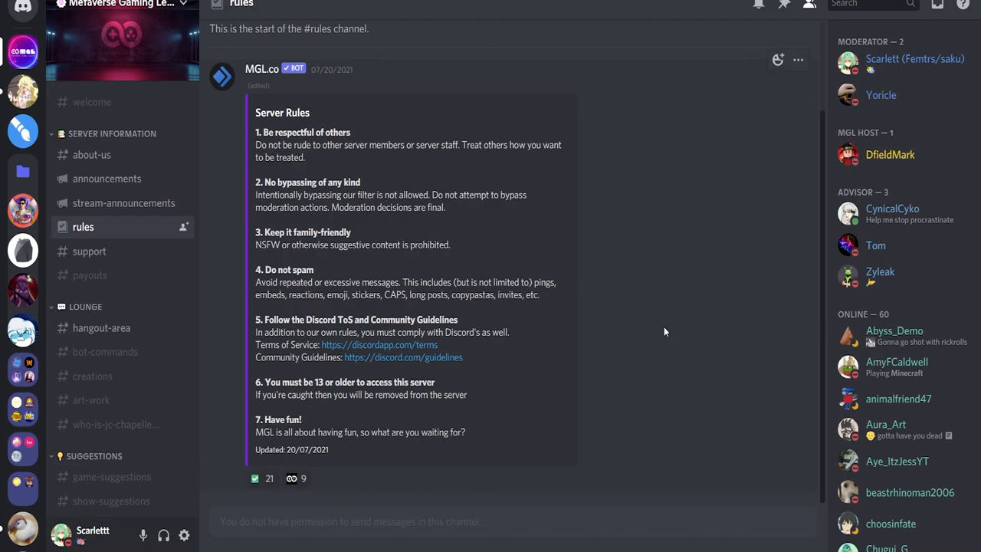
pyautogui.moveTo(684, 361)
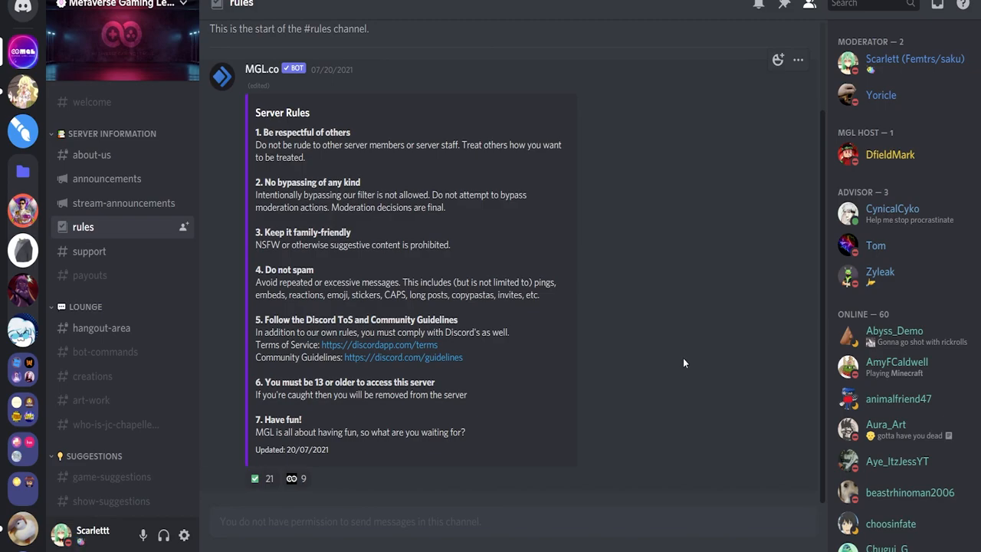